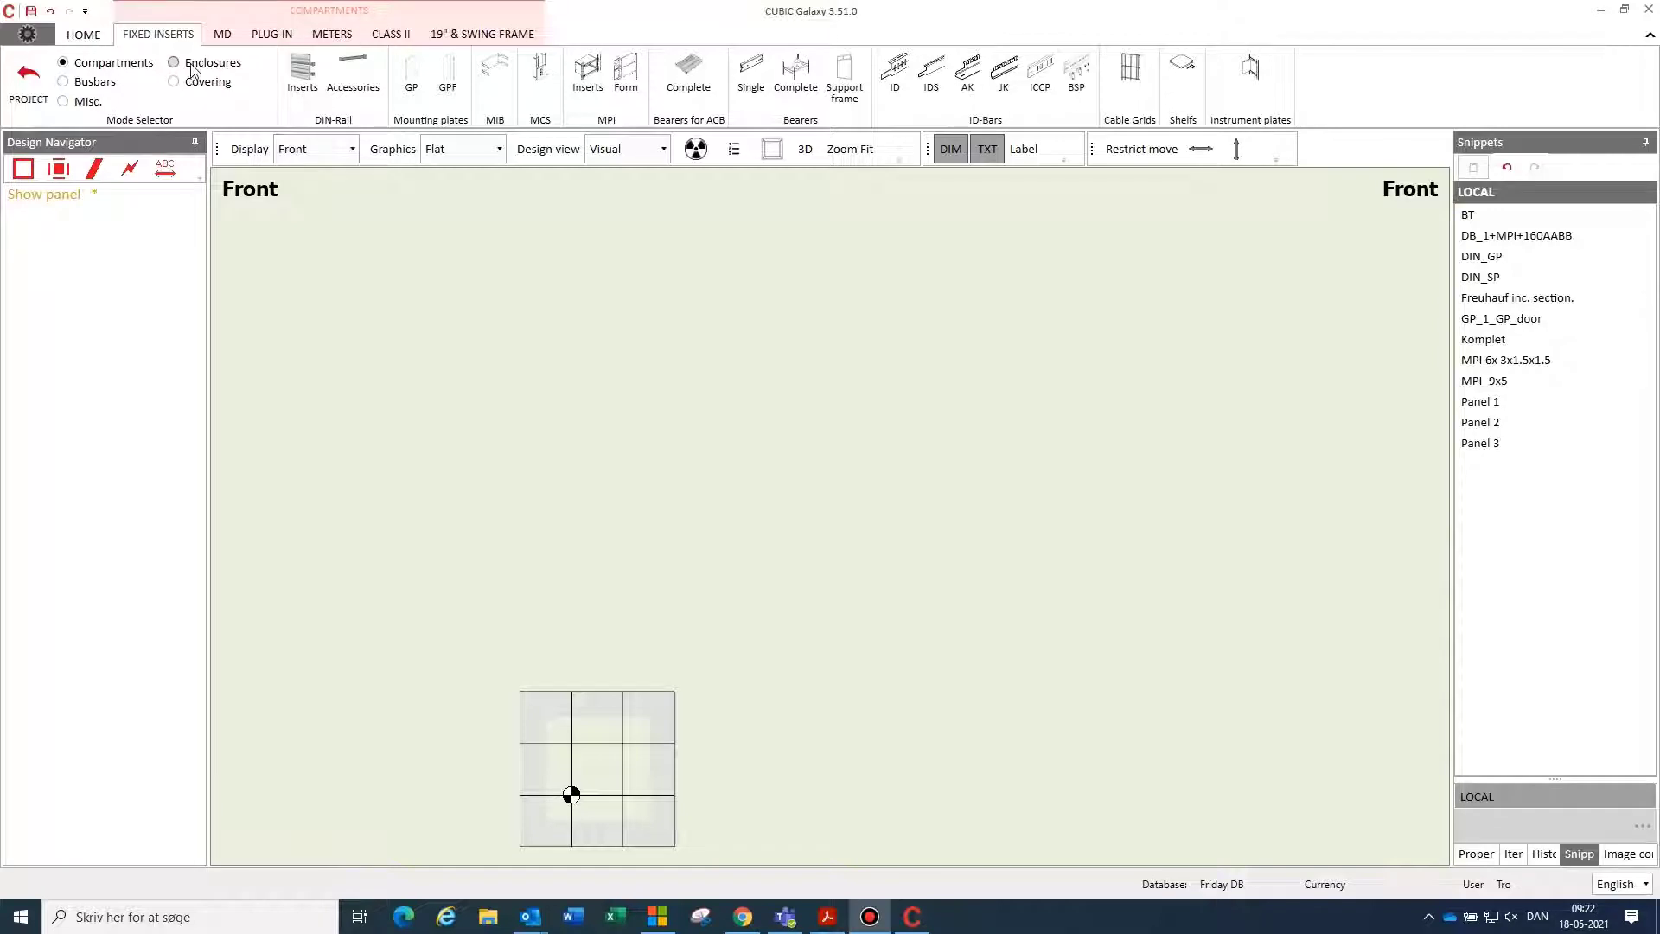
Step: Place enclosure frame FR_1 with plinth on the front grid and review its parts list
left_click(177, 62)
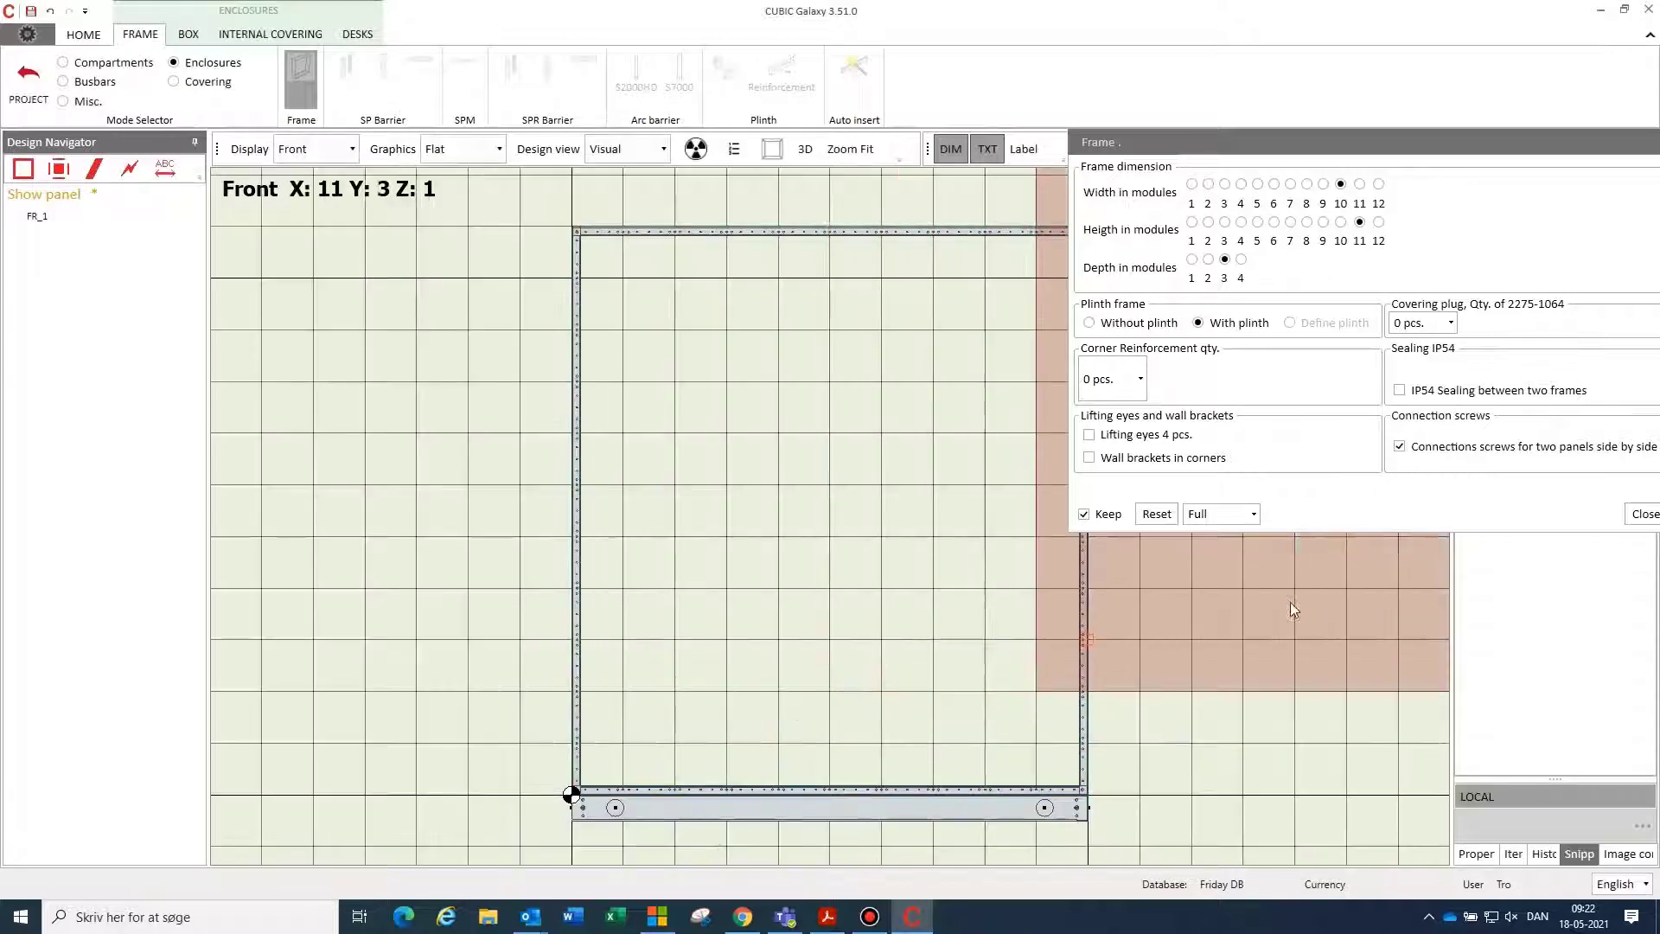
left_click(1647, 512)
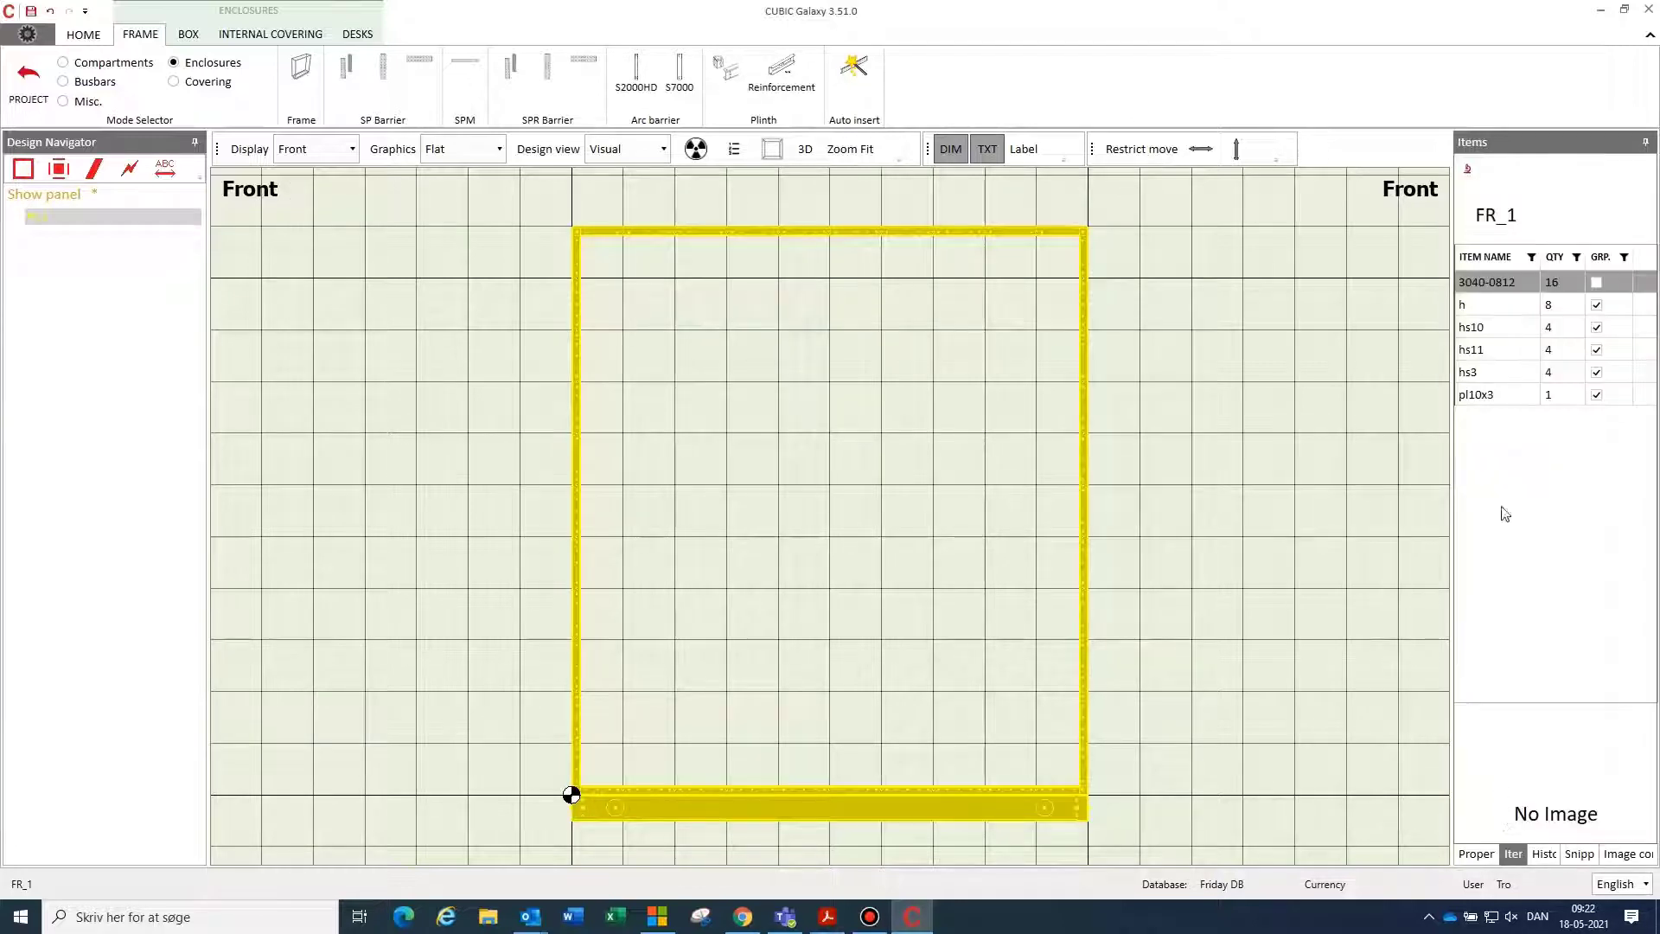
left_click(1484, 305)
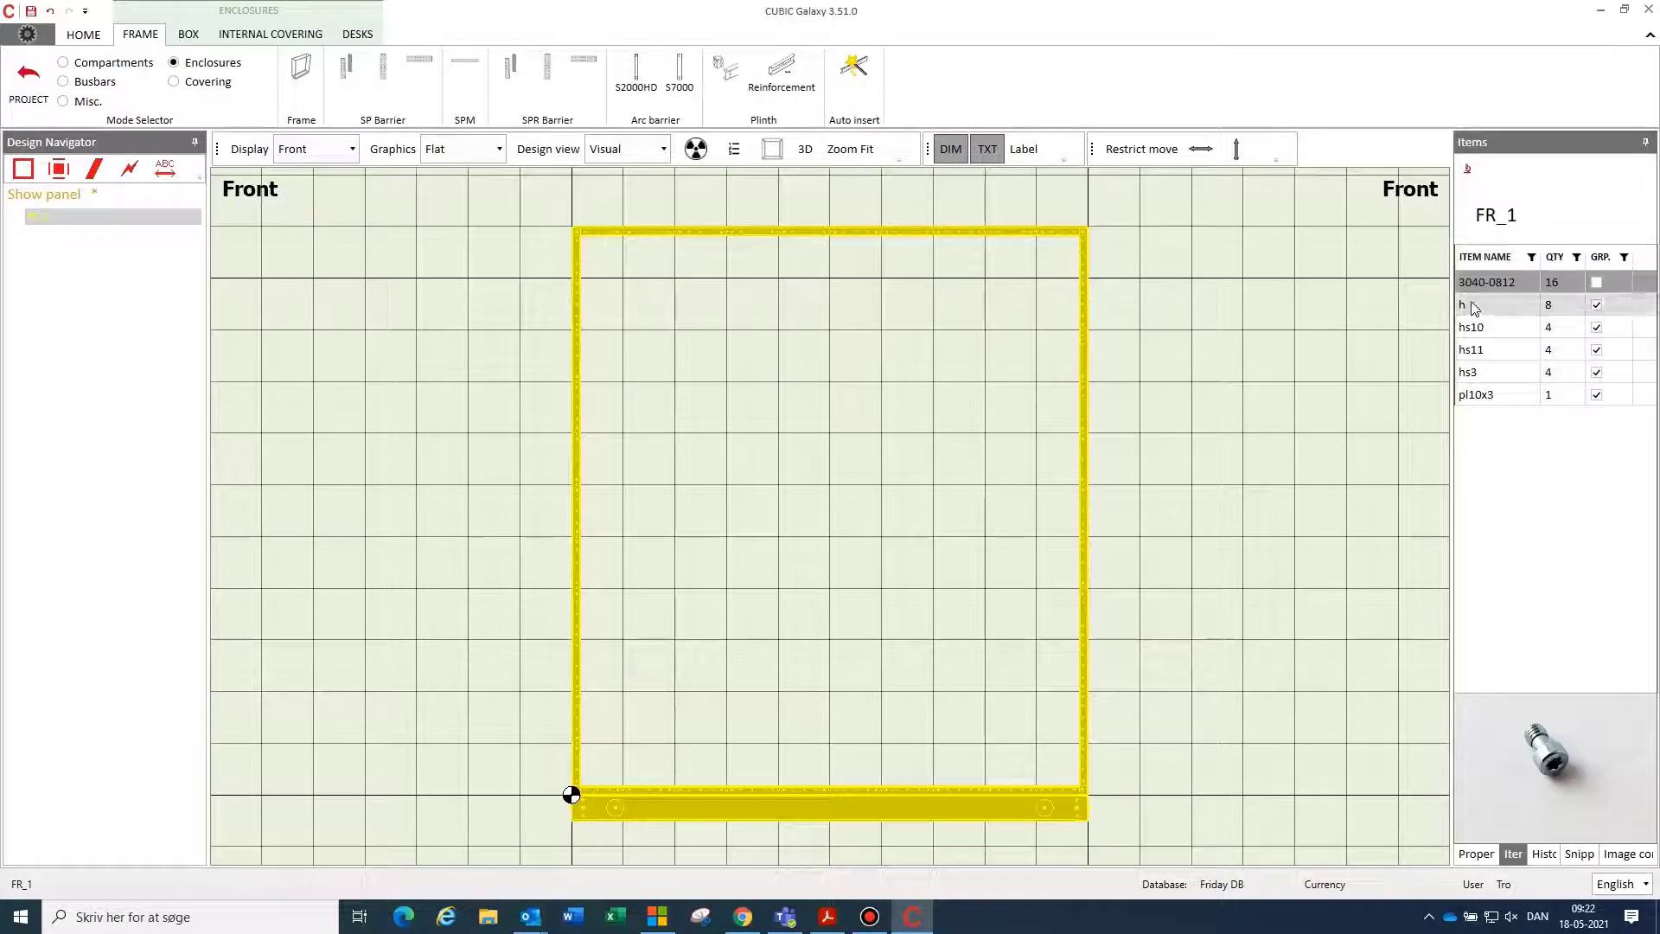
left_click(1470, 327)
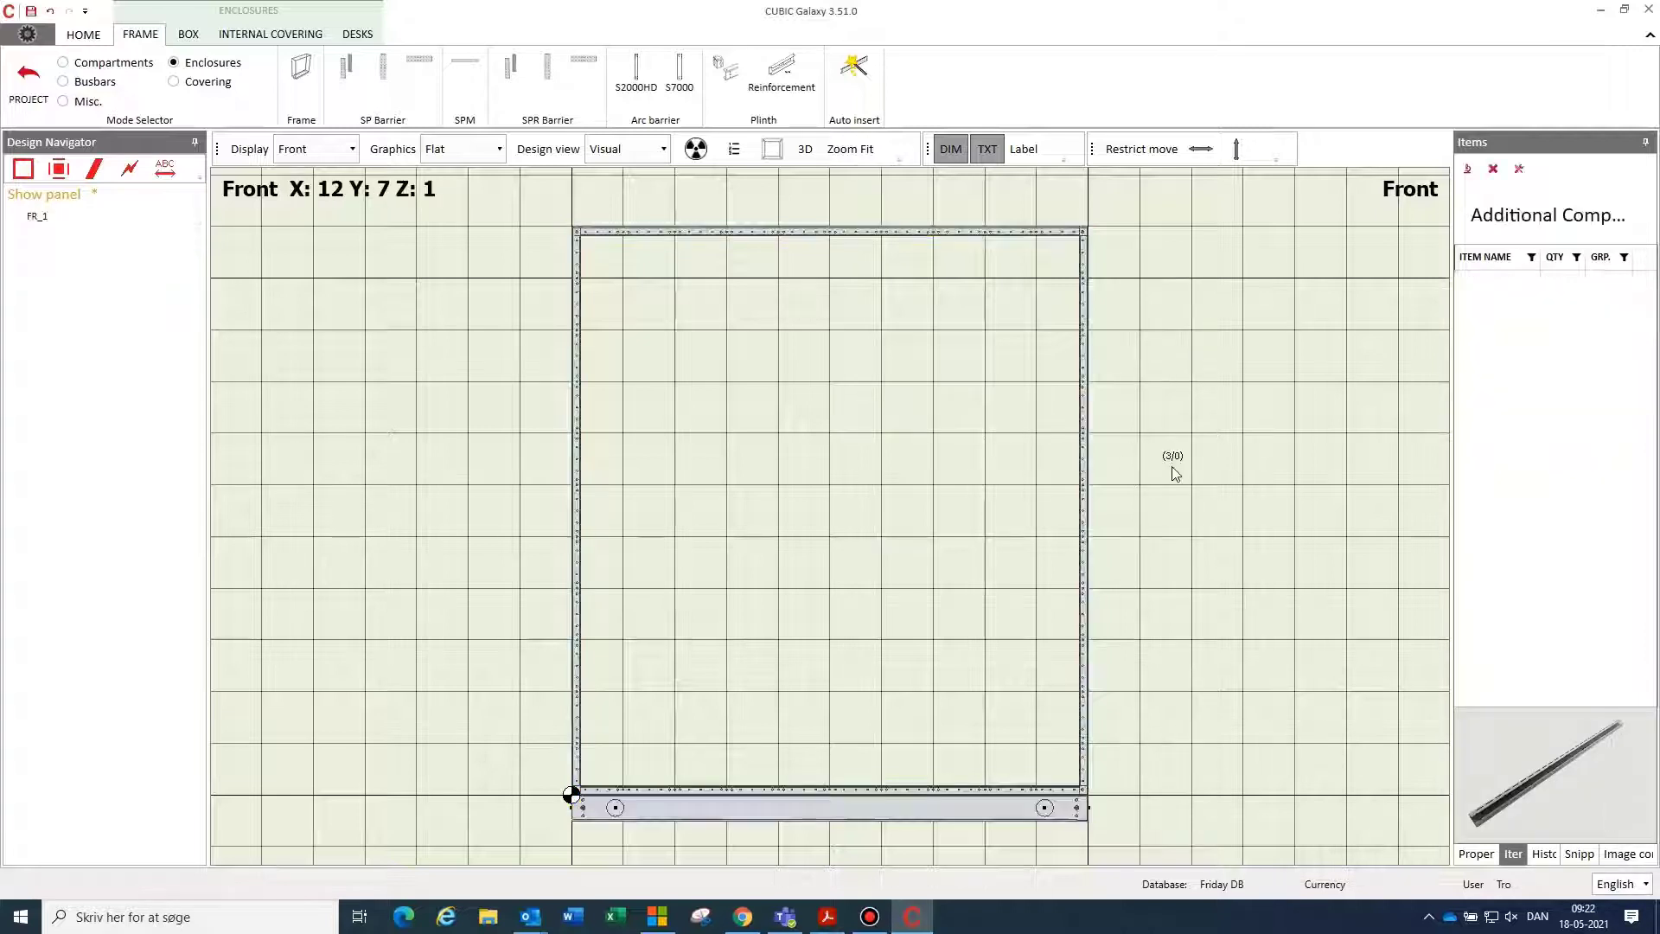
Step: Insert three vertical SP barriers (SP_1 to SP_3) dividing the frame into four sections
left_click(341, 73)
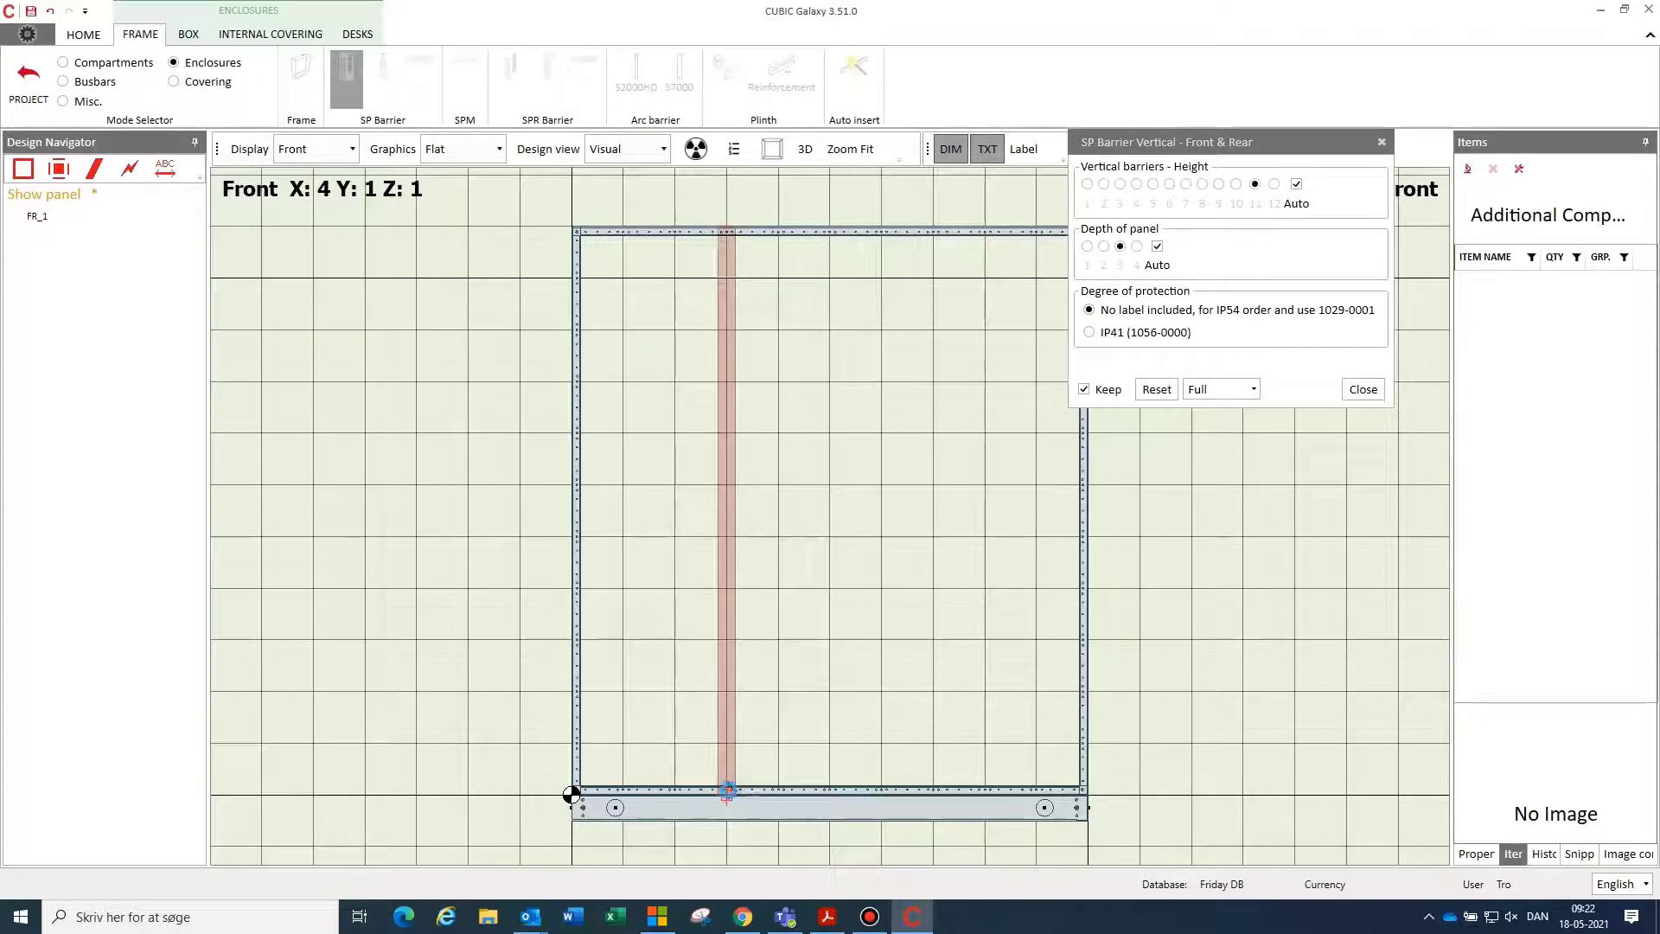
left_click(927, 820)
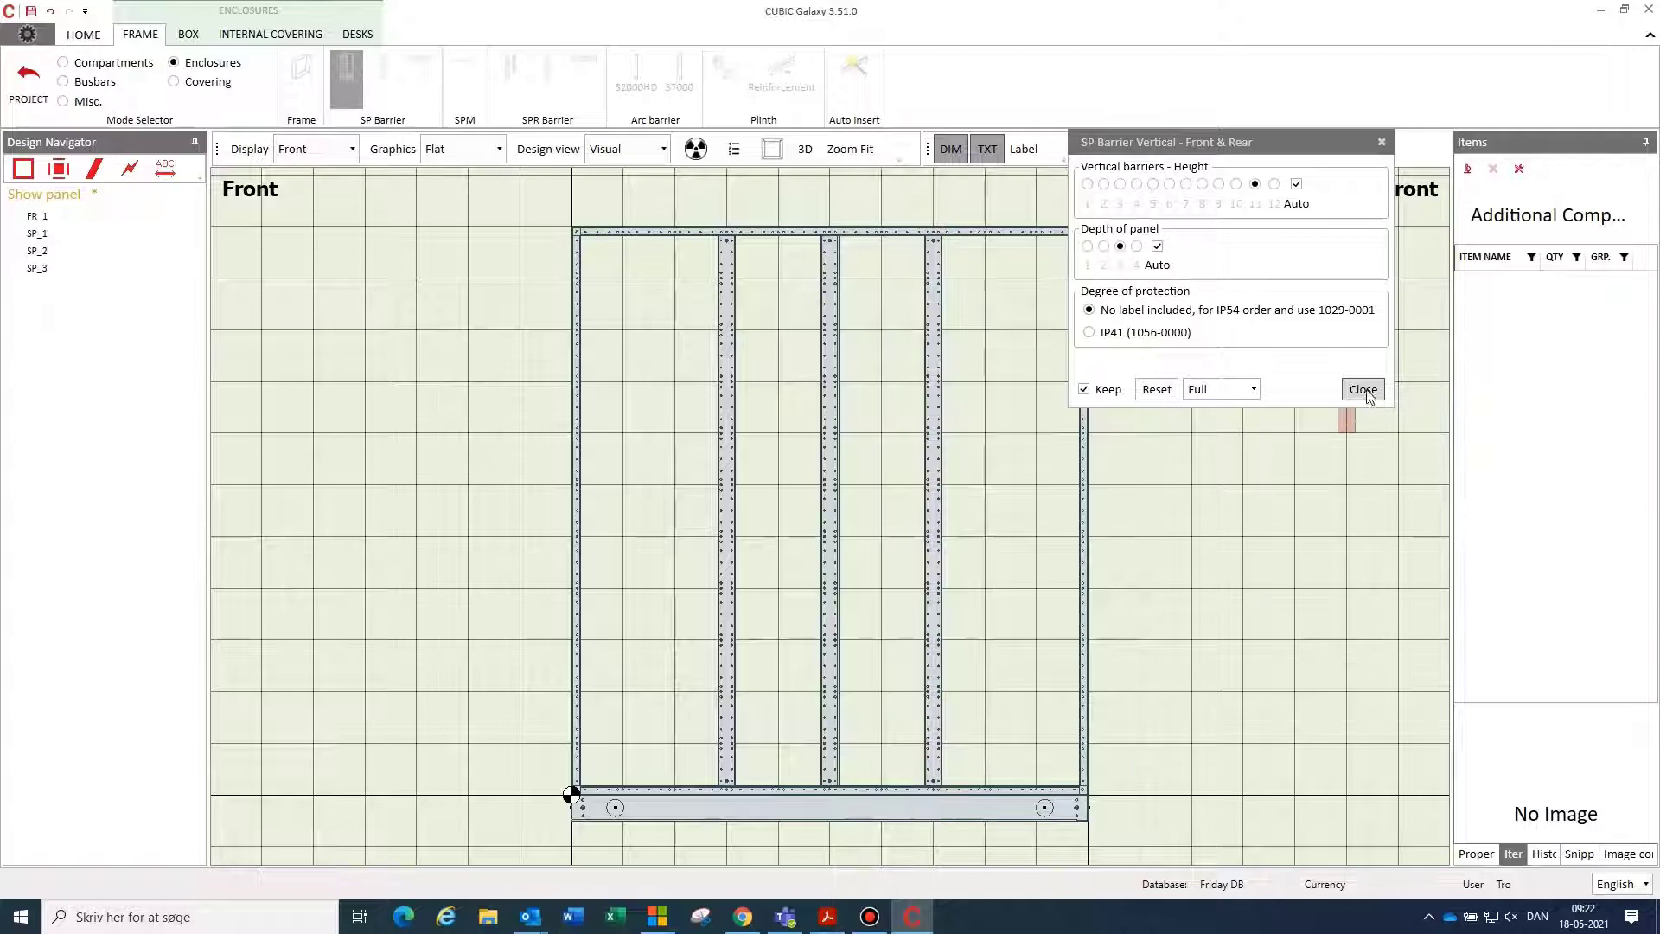
left_click(1363, 389)
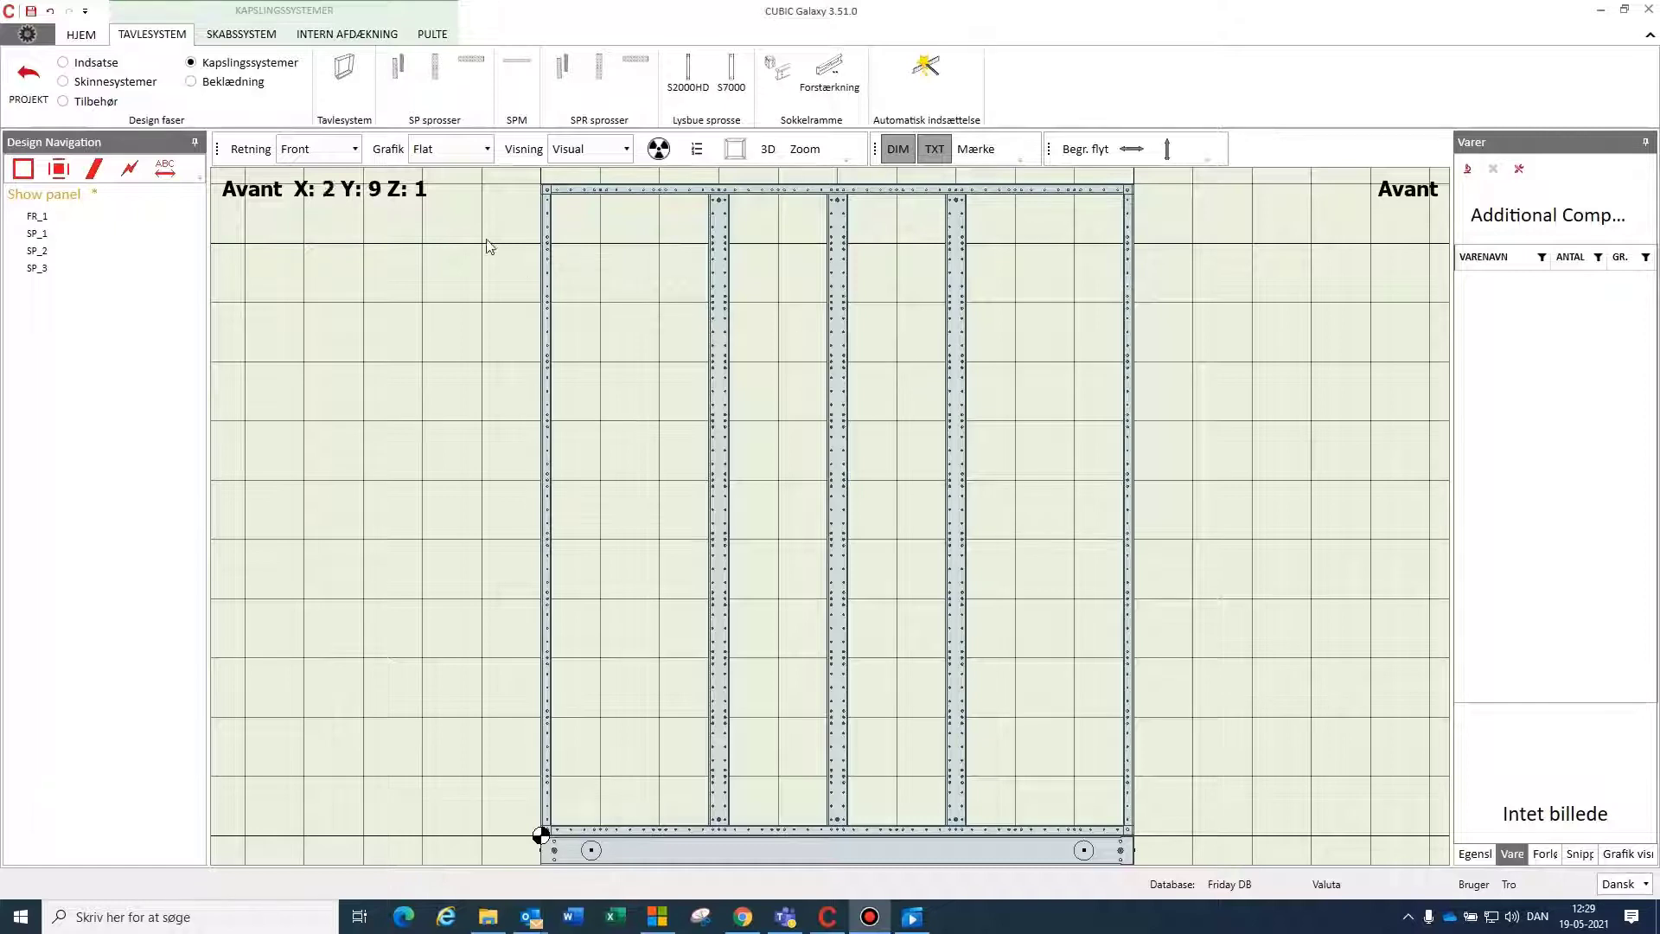
Step: Place an S2000 distribution busbar system DB_1 in the leftmost frame section
left_click(62, 81)
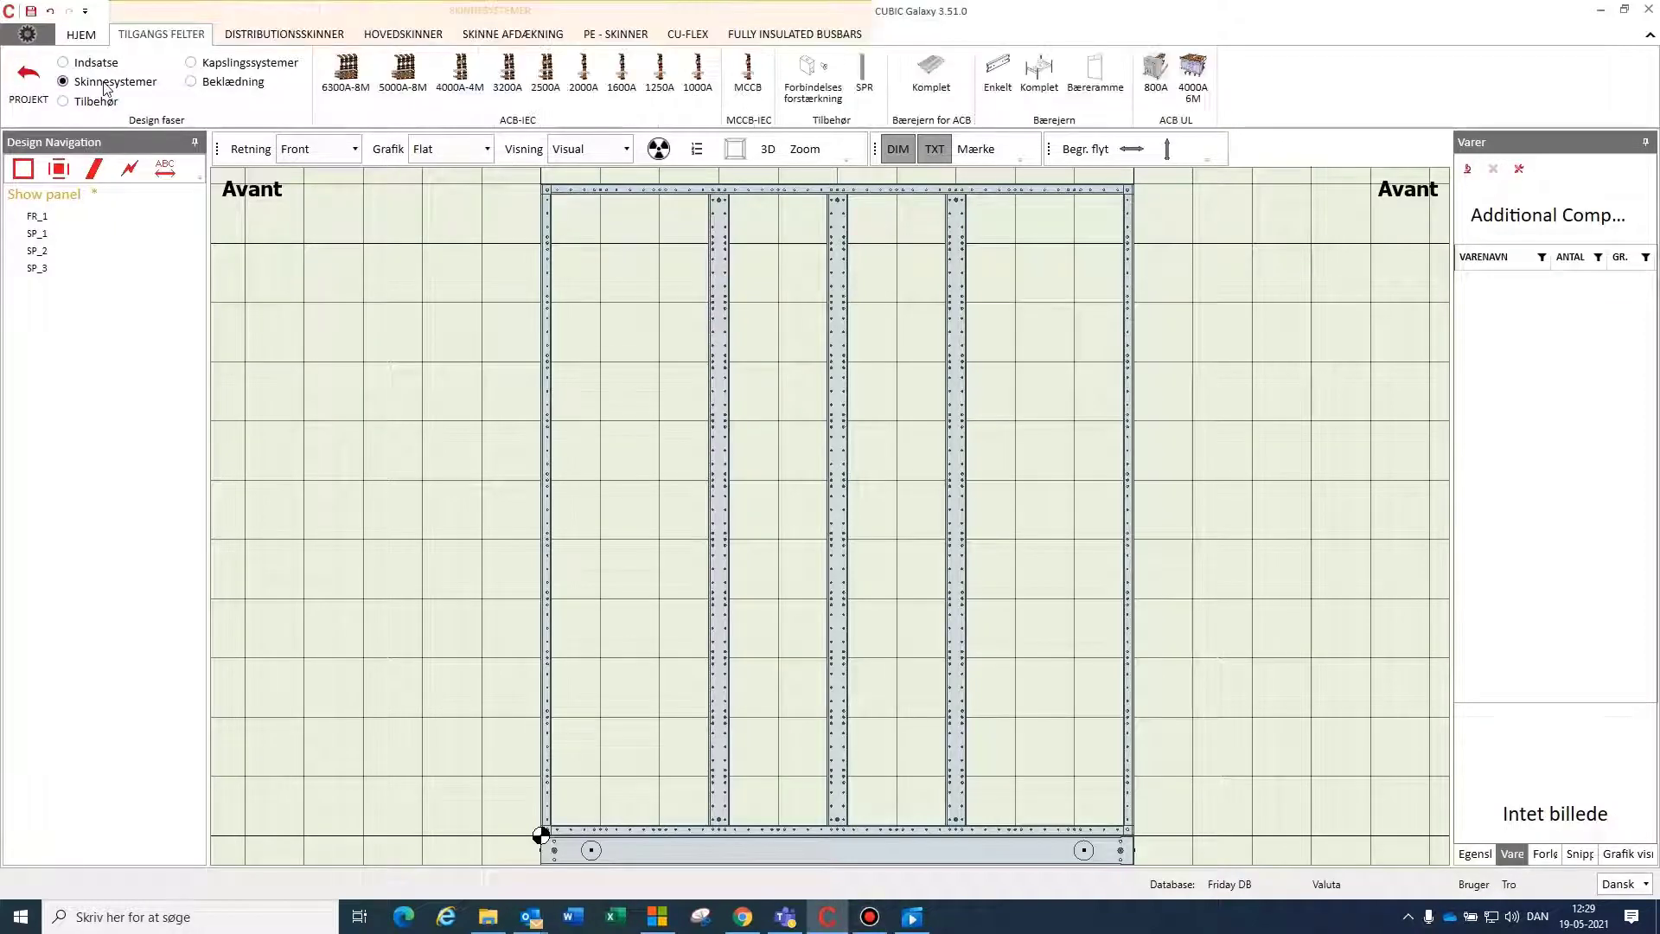
left_click(282, 32)
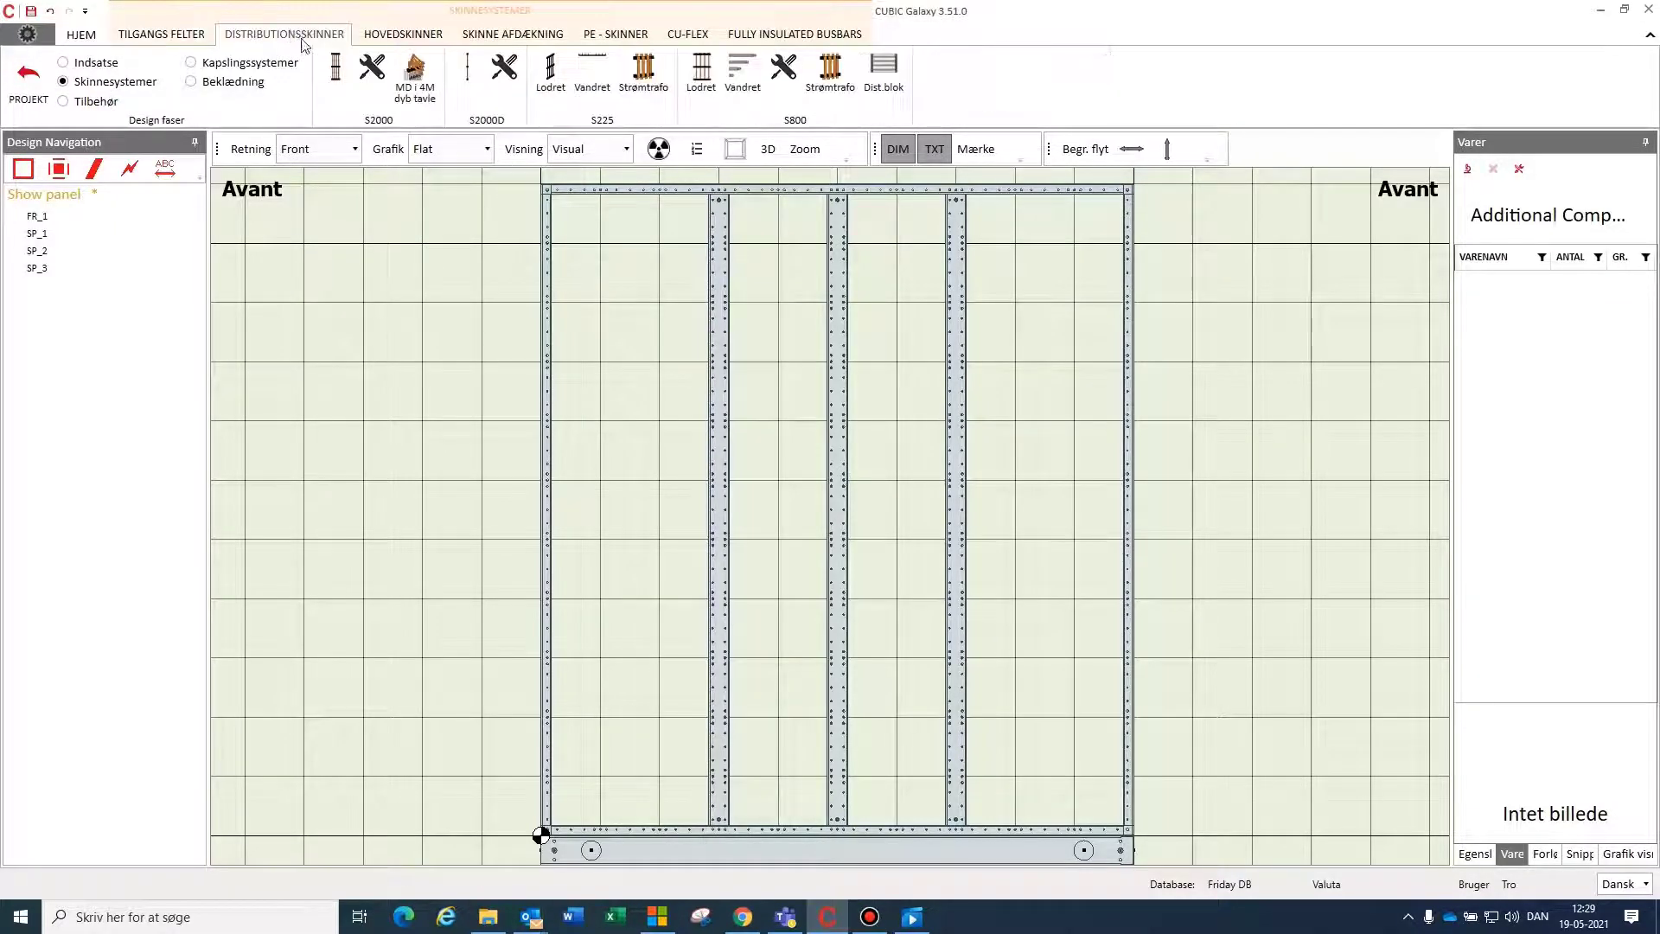
left_click(337, 69)
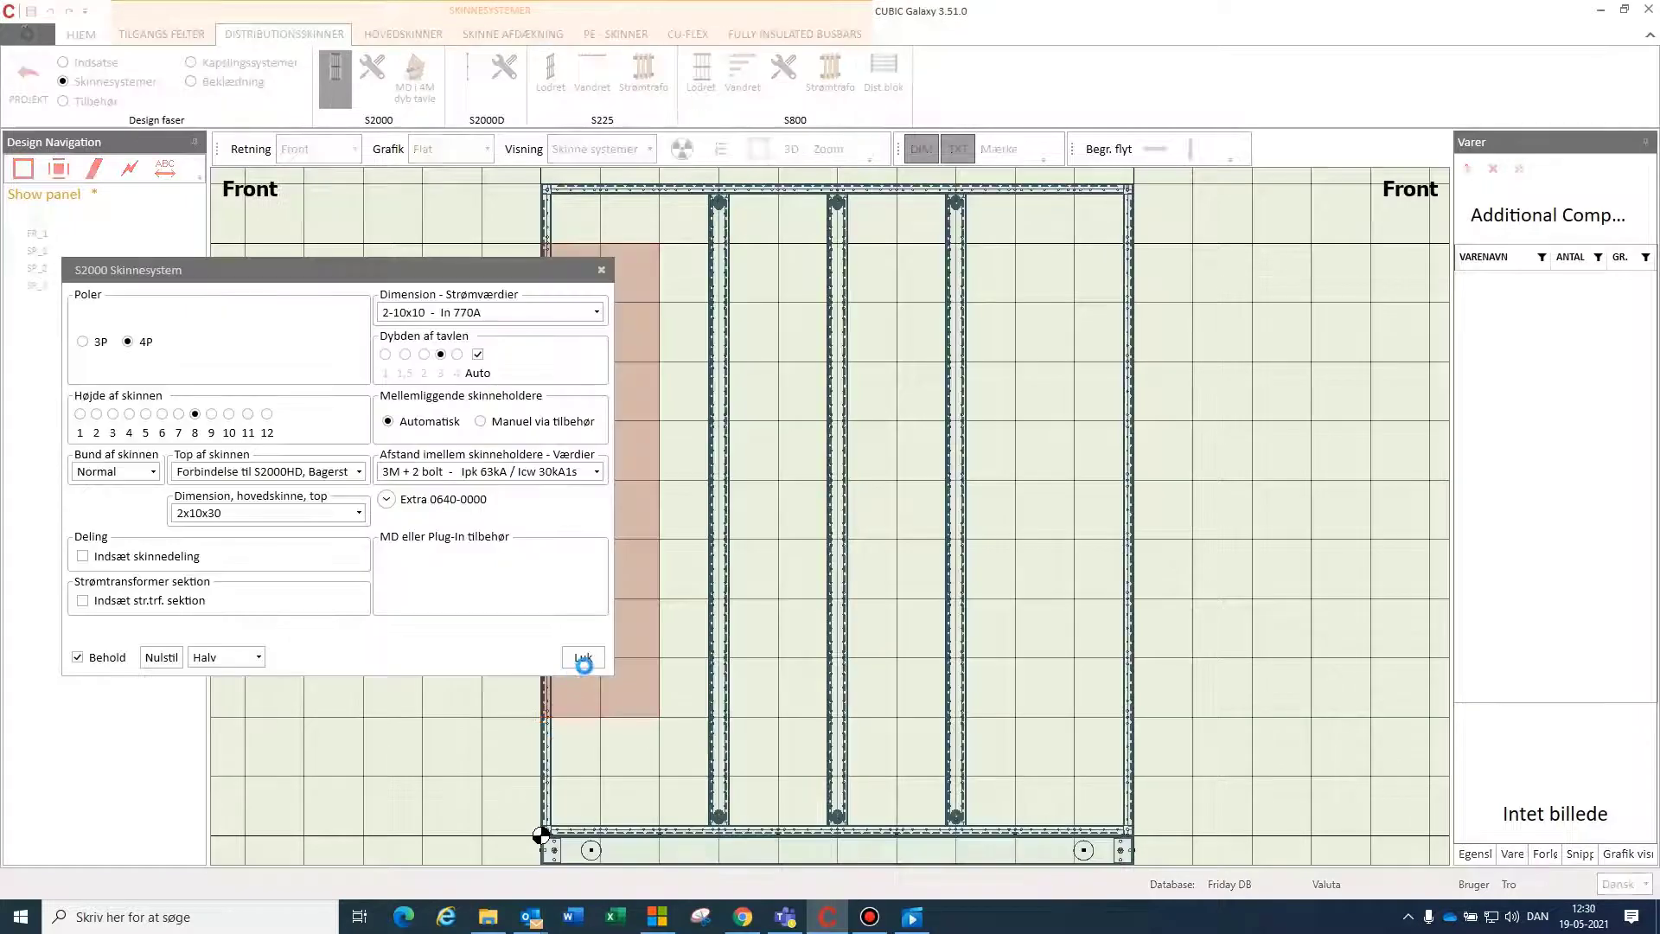
left_click(582, 657)
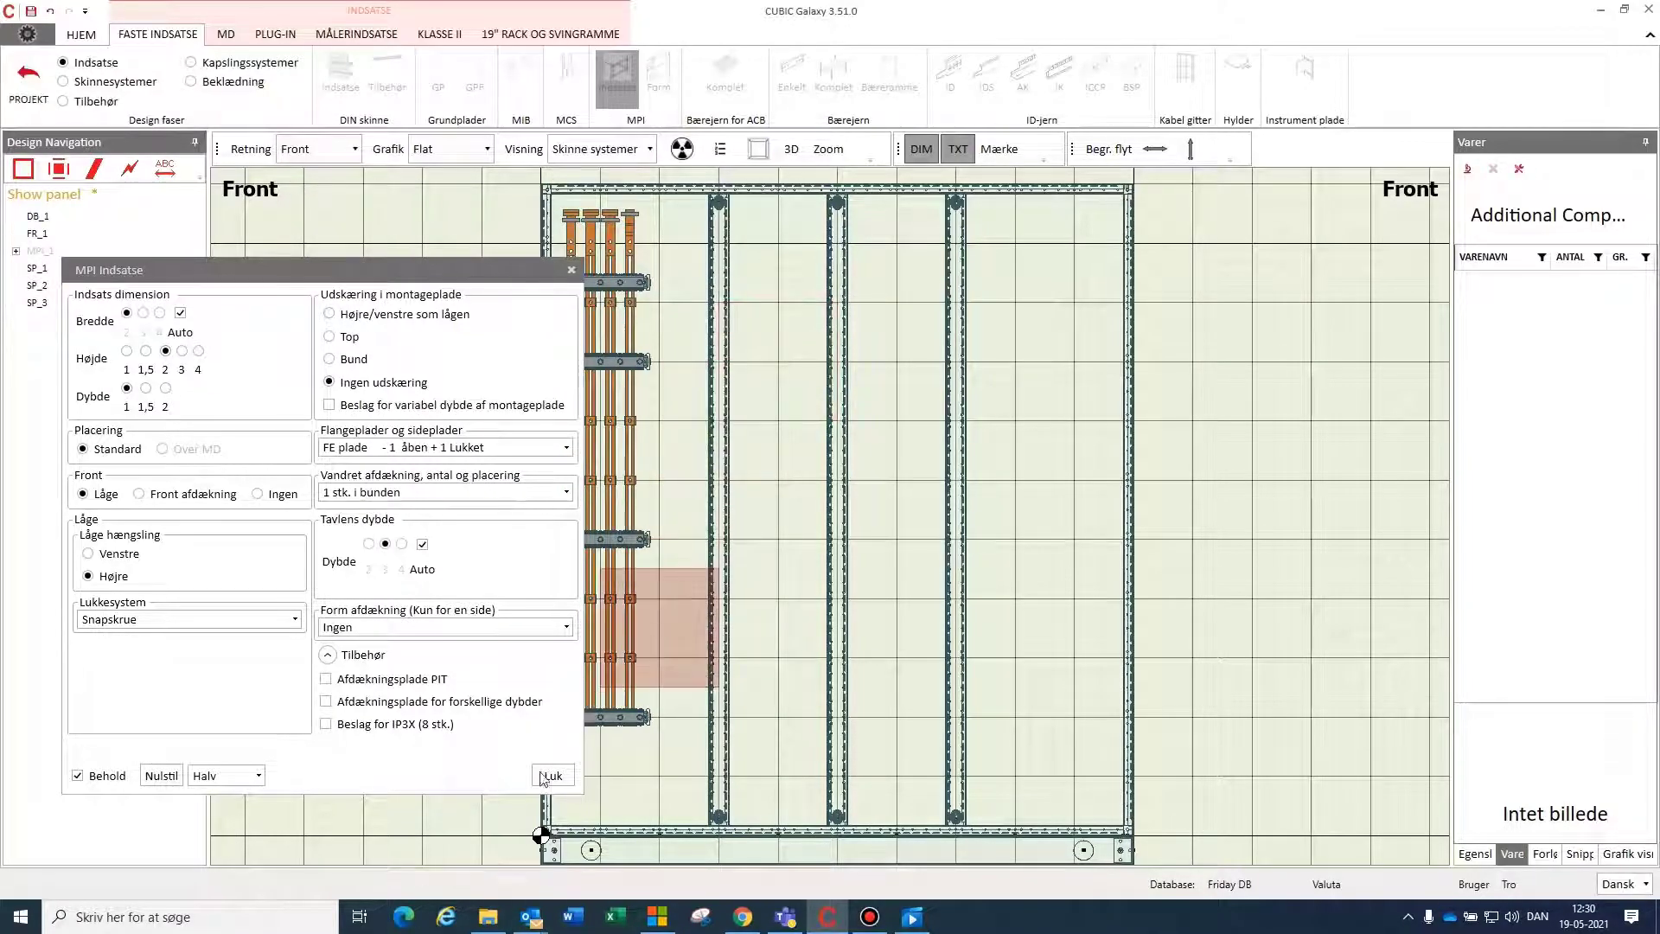
Step: Finish the MPI insert and show the completed four-section switchboard without covering
left_click(553, 775)
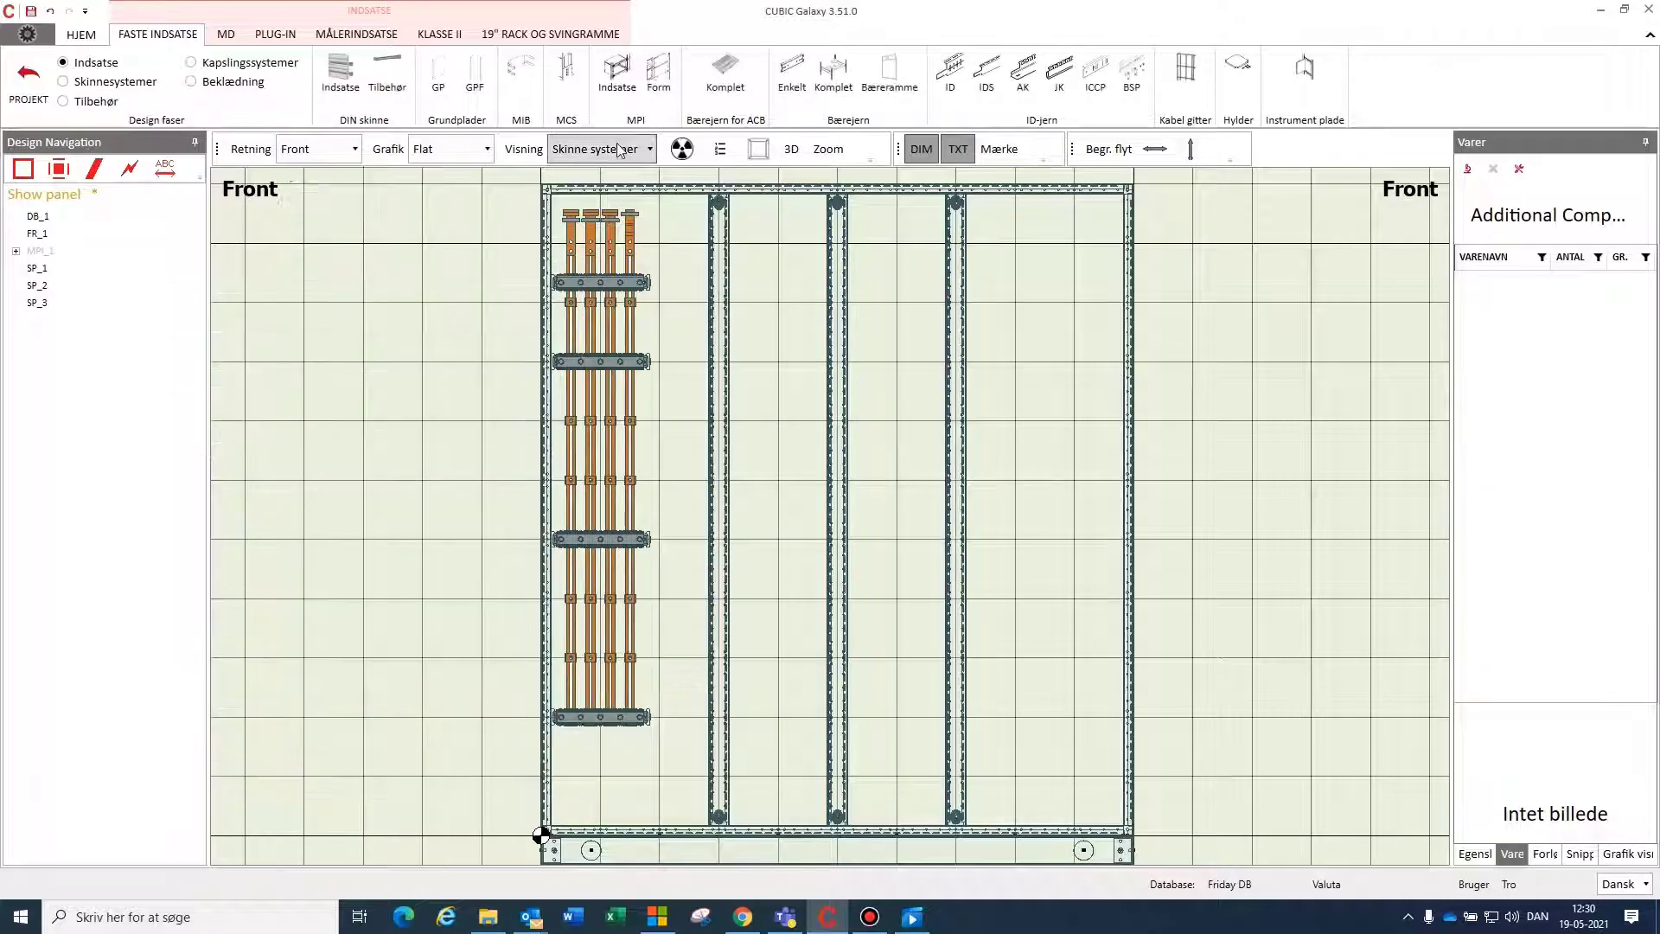
left_click(647, 149)
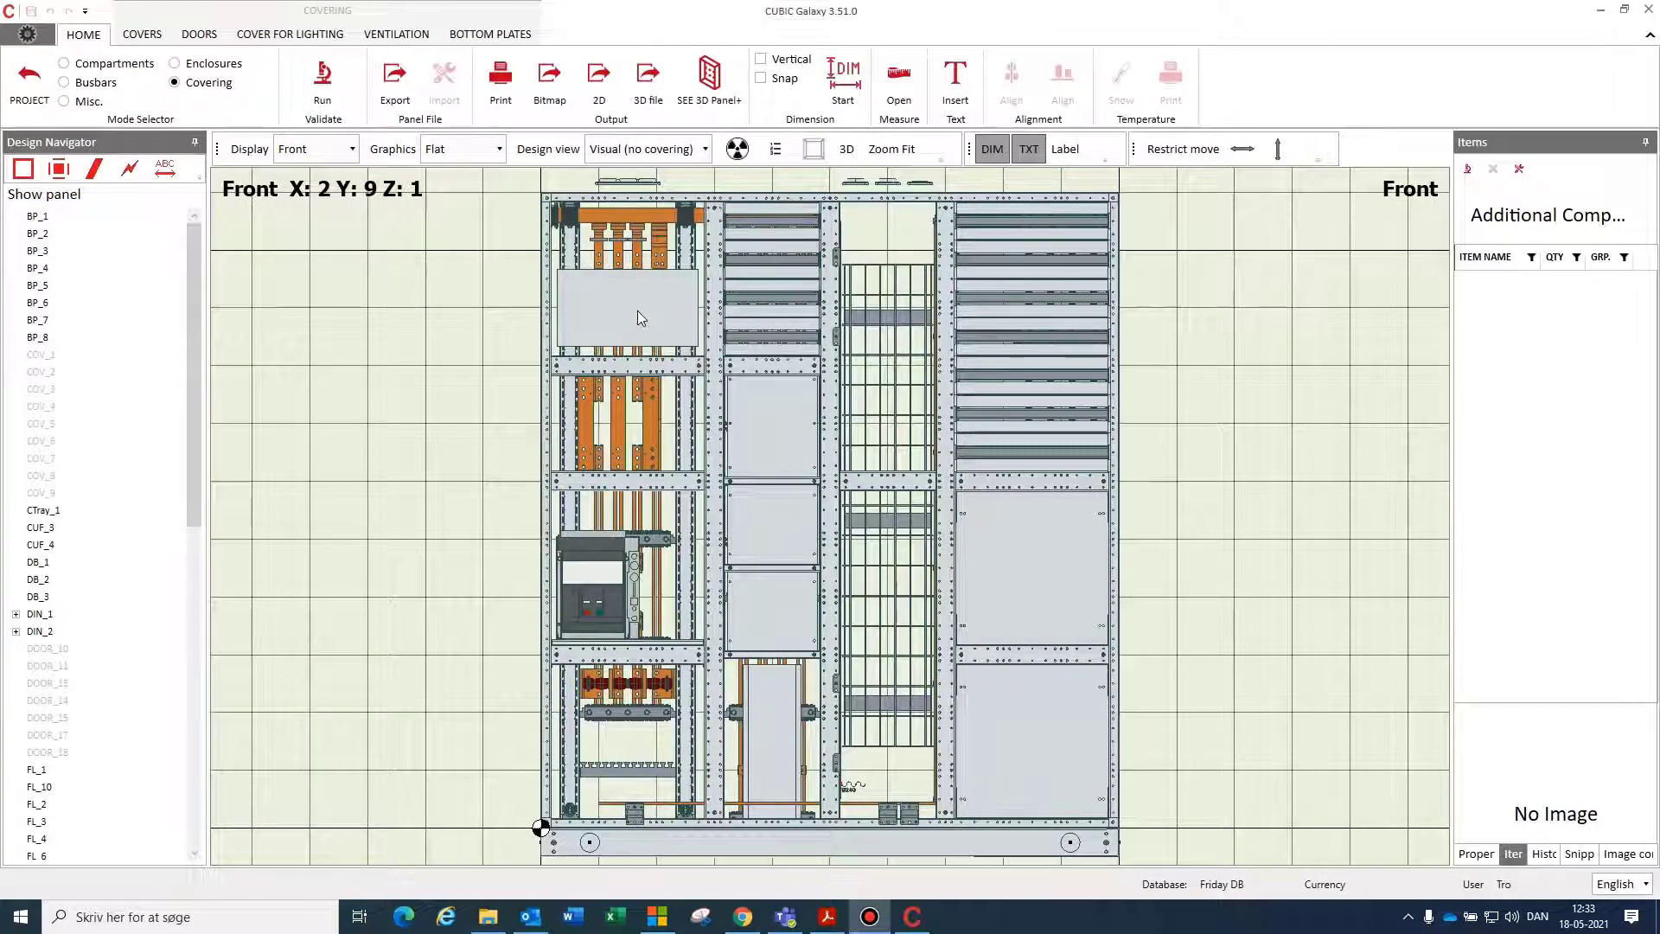
mouse_move(646, 319)
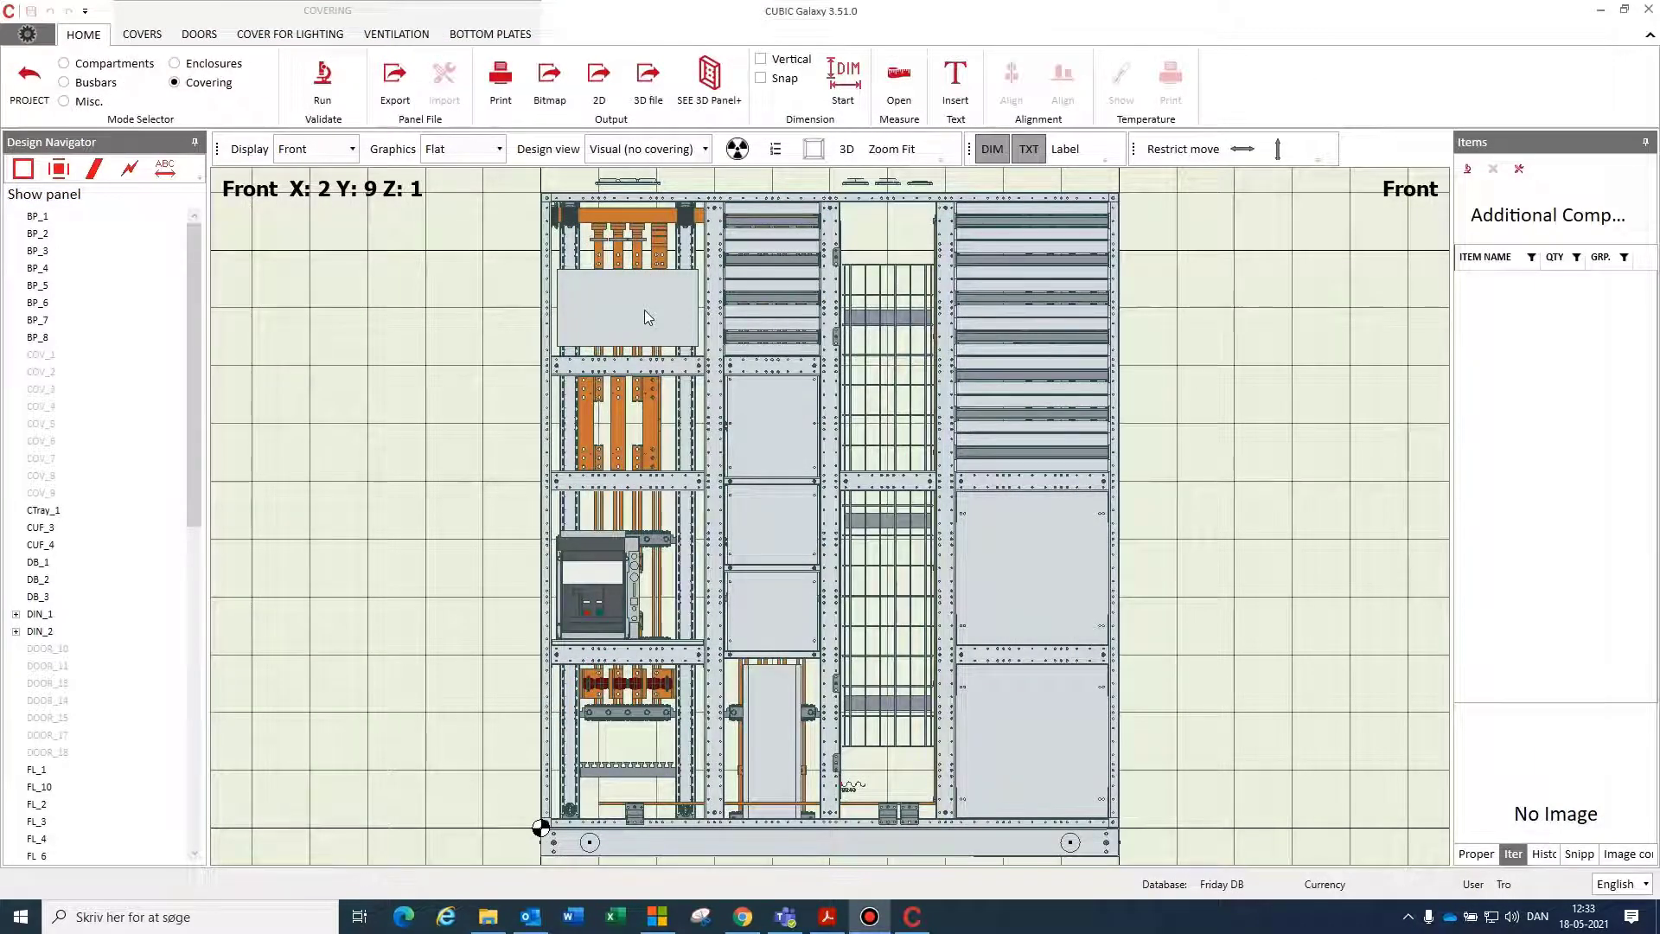
left_click(648, 317)
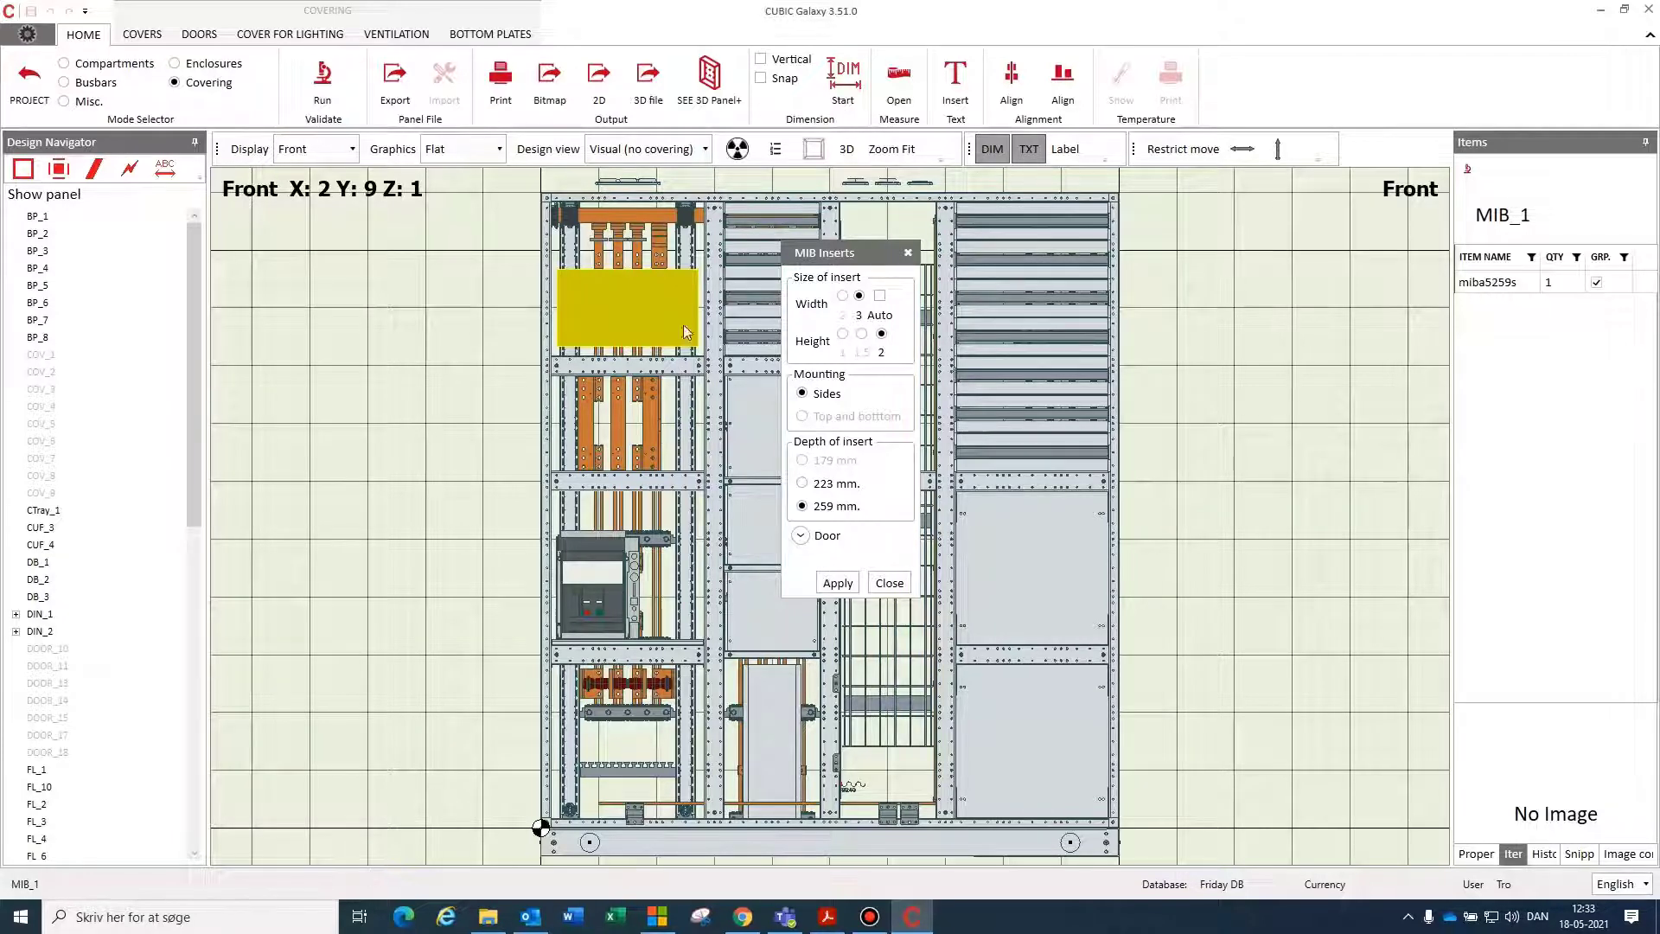
left_click(838, 583)
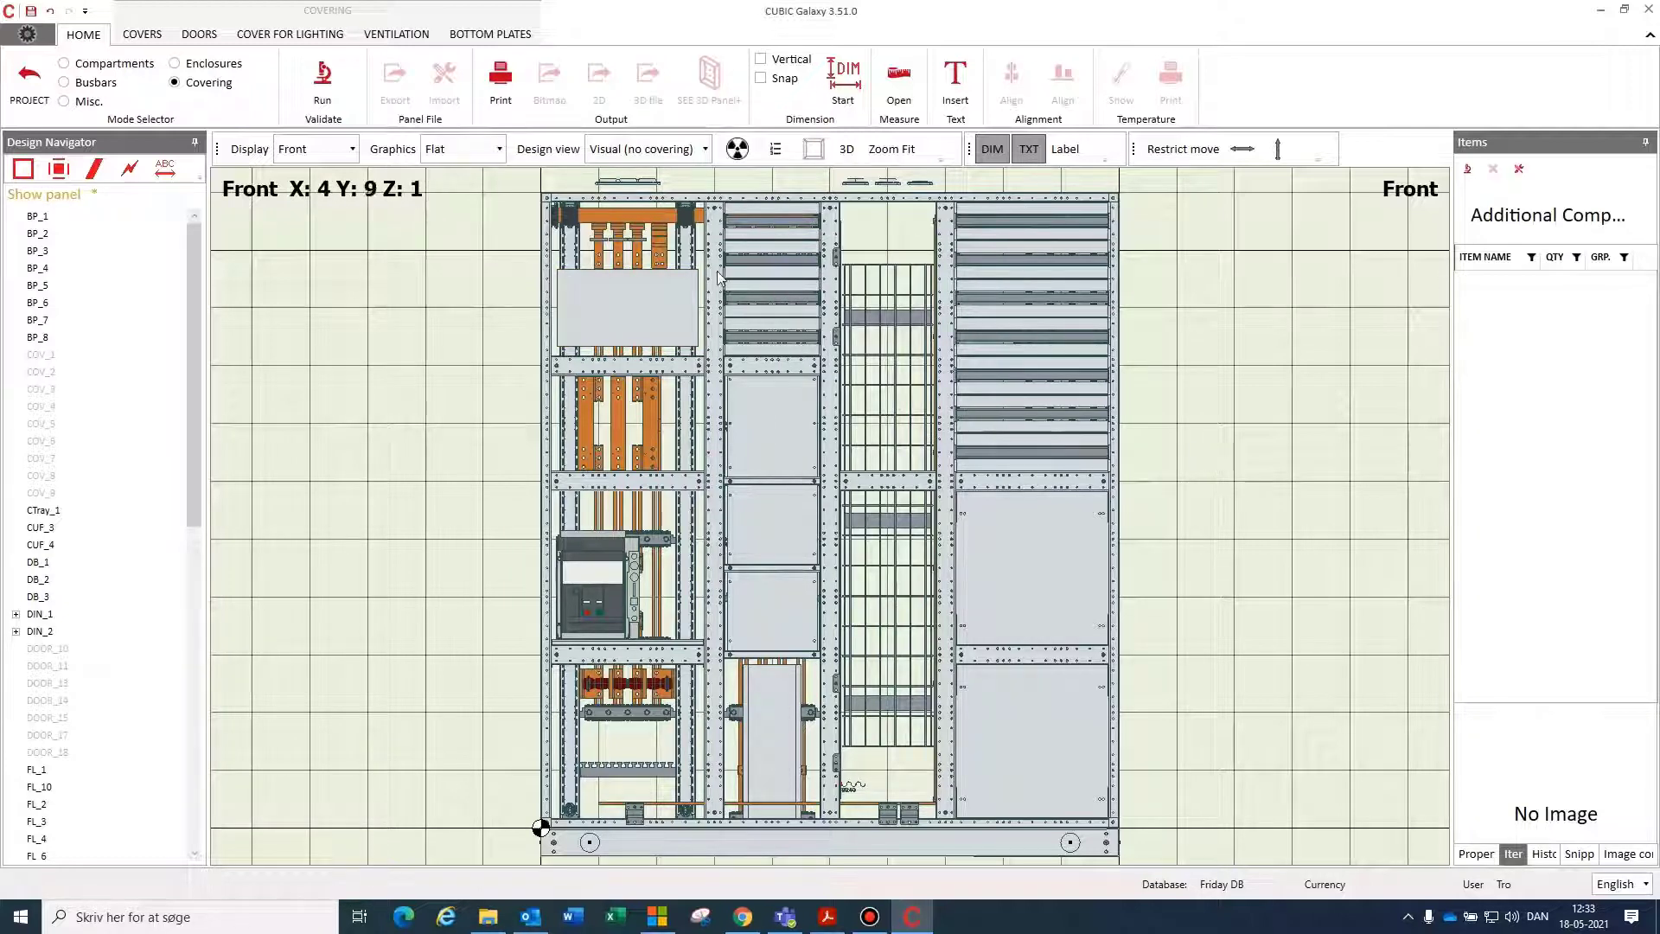
Step: Switch the design view to Visual so doors and front covers appear on the switchboard
left_click(692, 149)
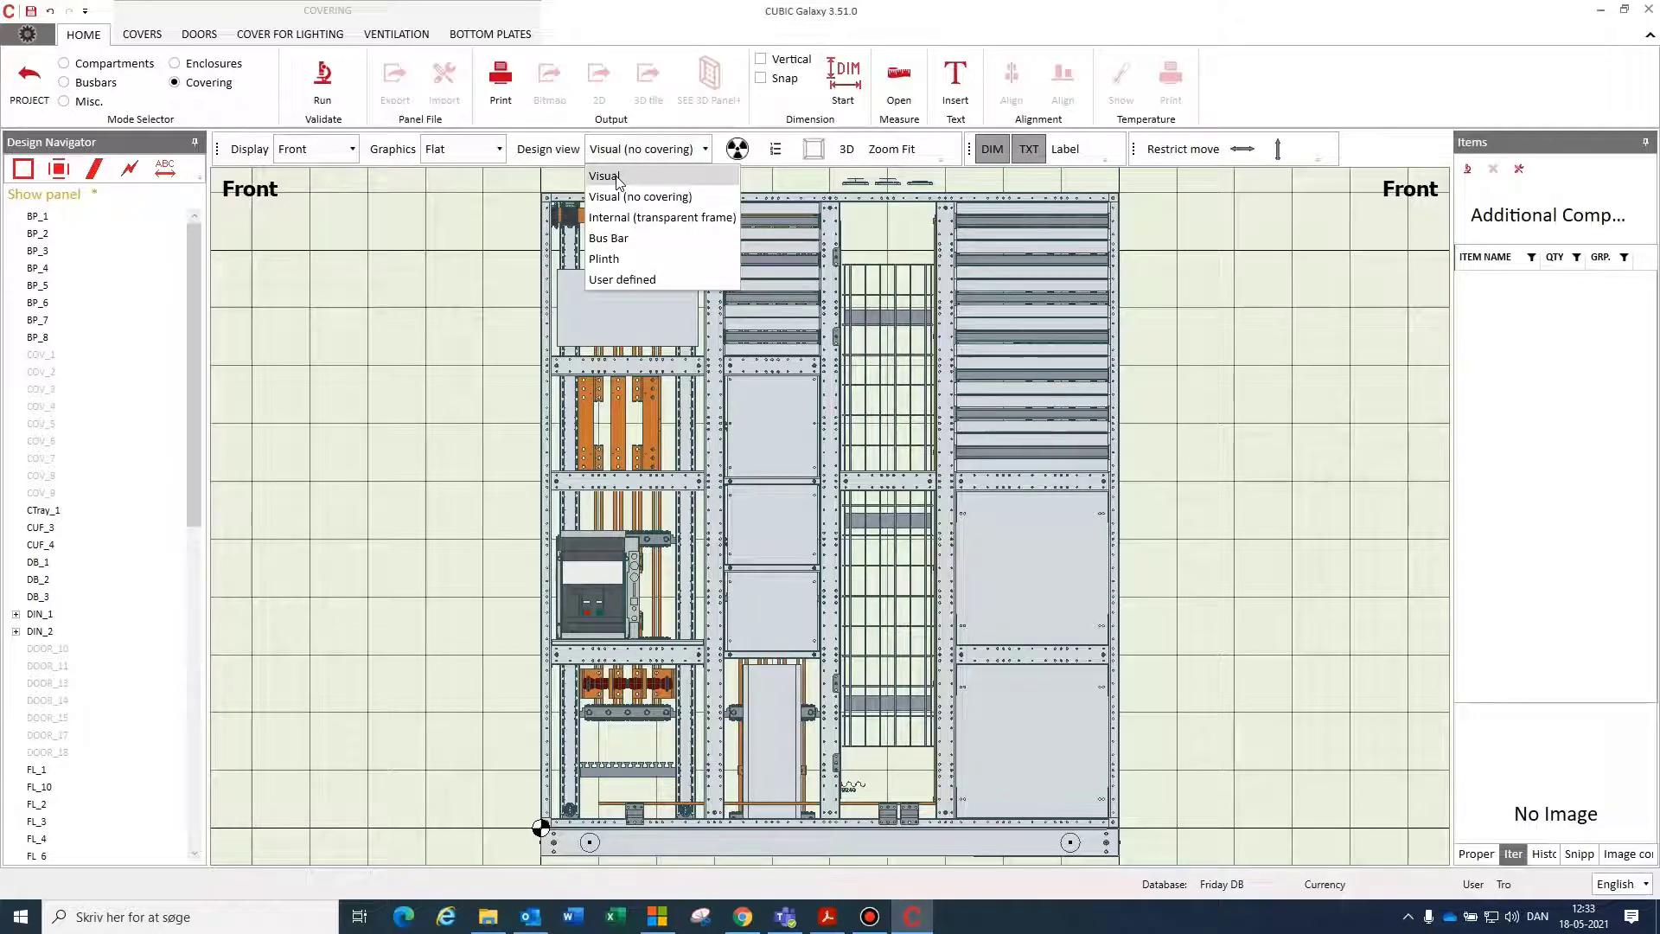
left_click(606, 176)
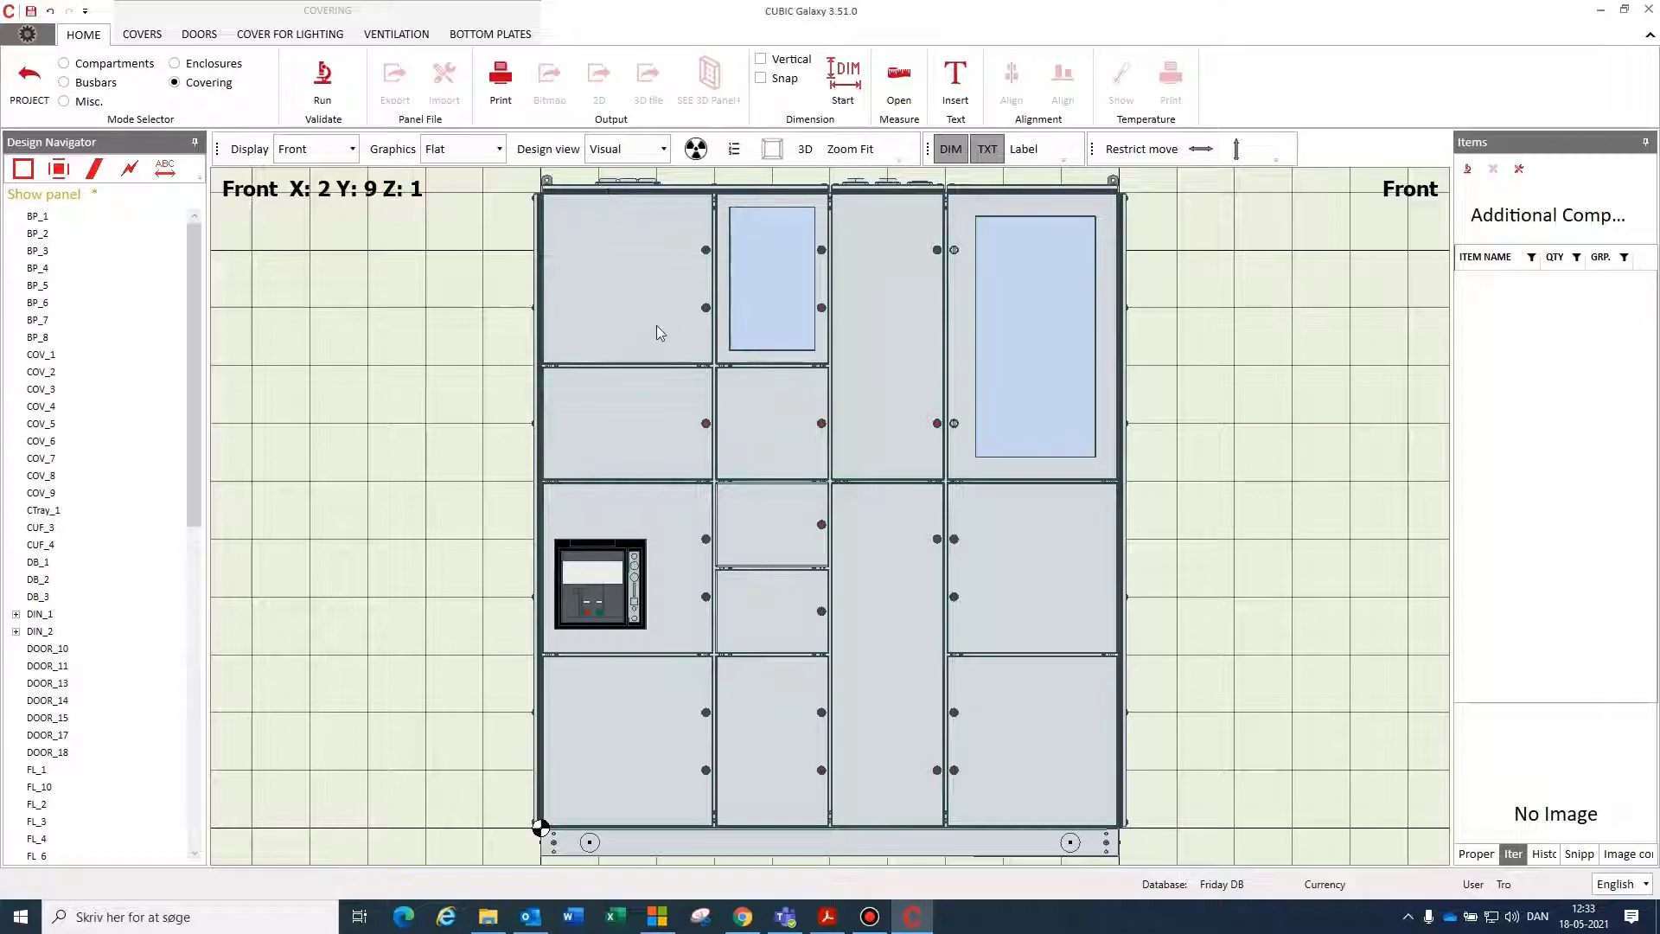
left_click(806, 149)
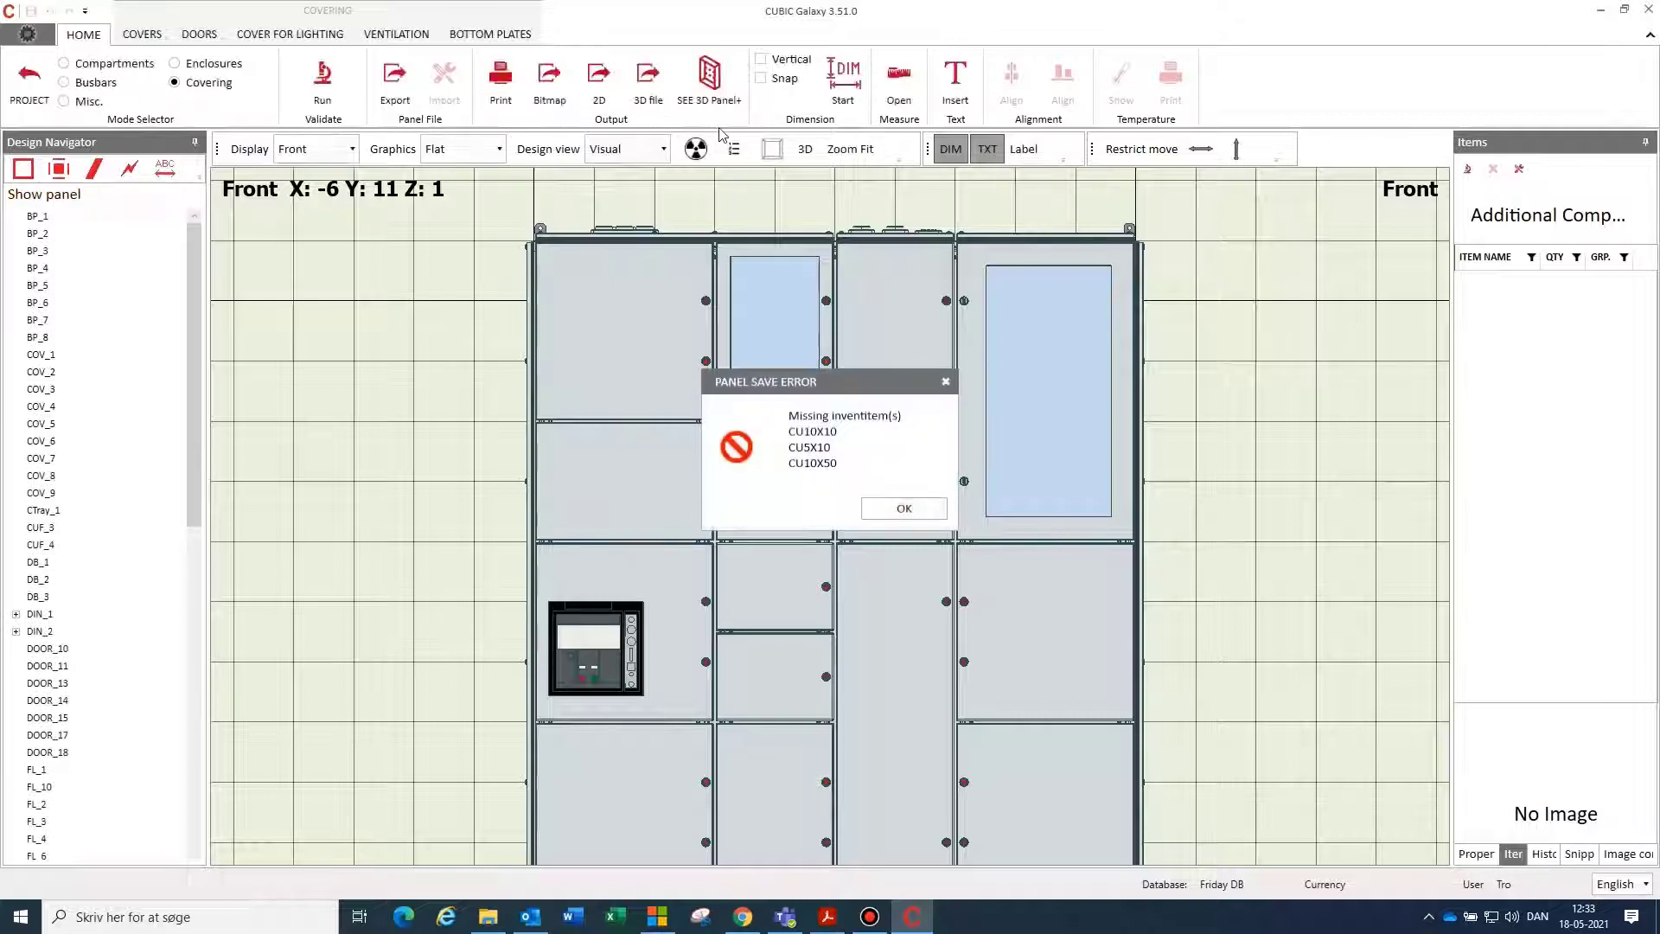
Step: Dismiss the inventory warning and export the panel as a Show panel file for SEE 3D Panel+
left_click(903, 509)
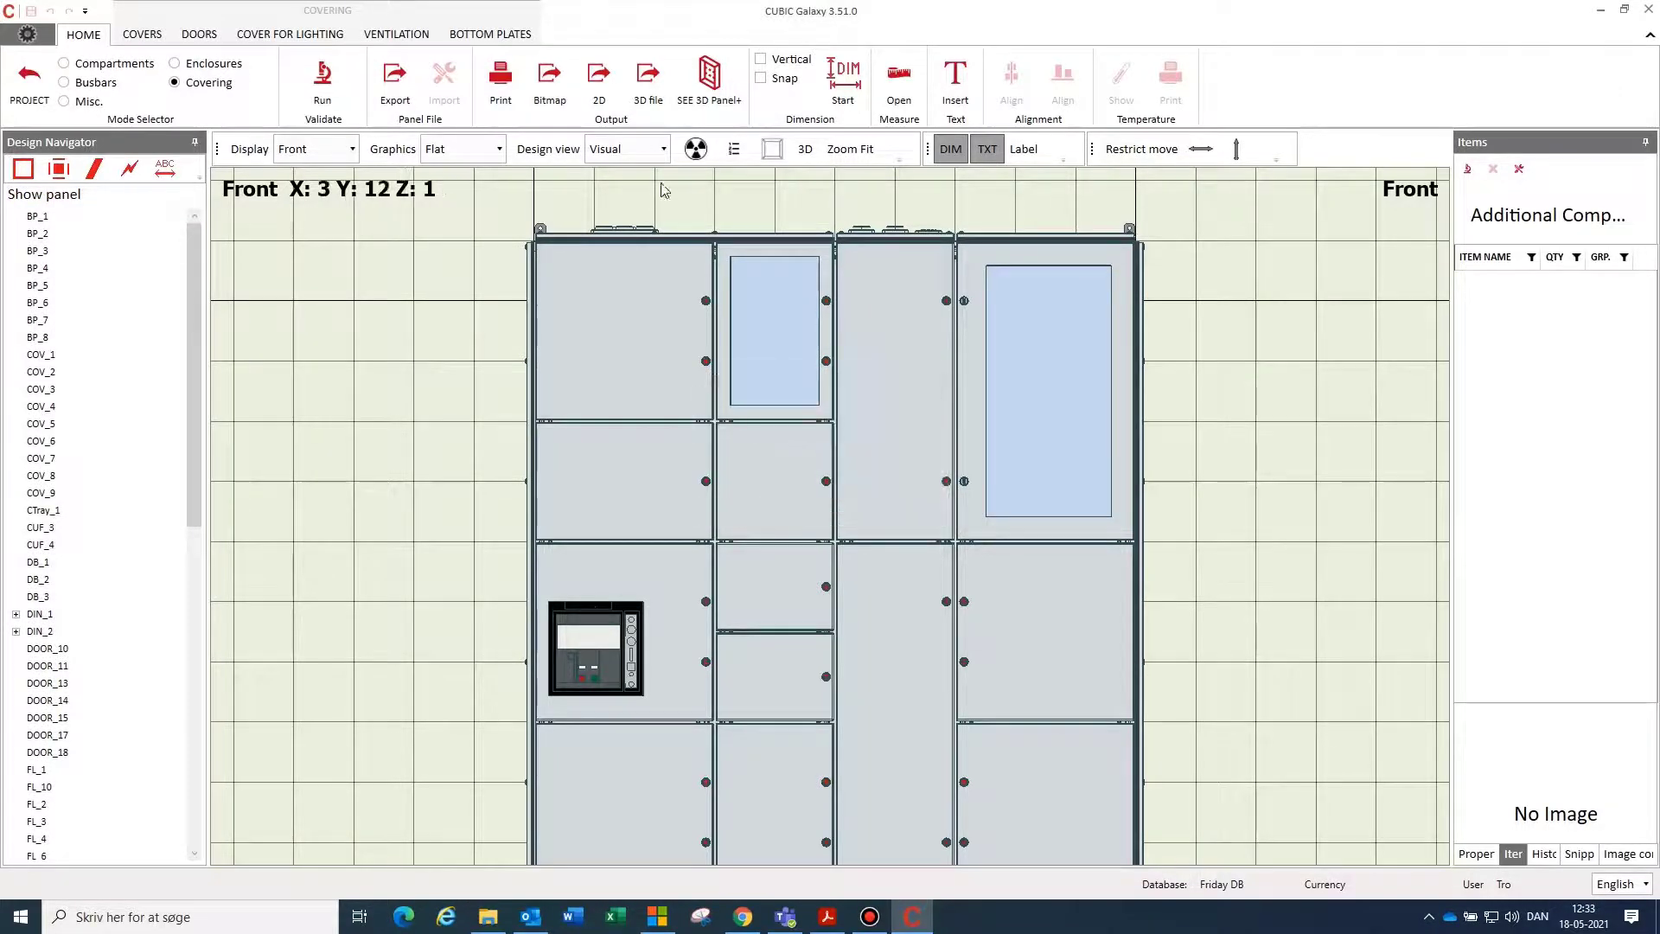
mouse_move(705, 78)
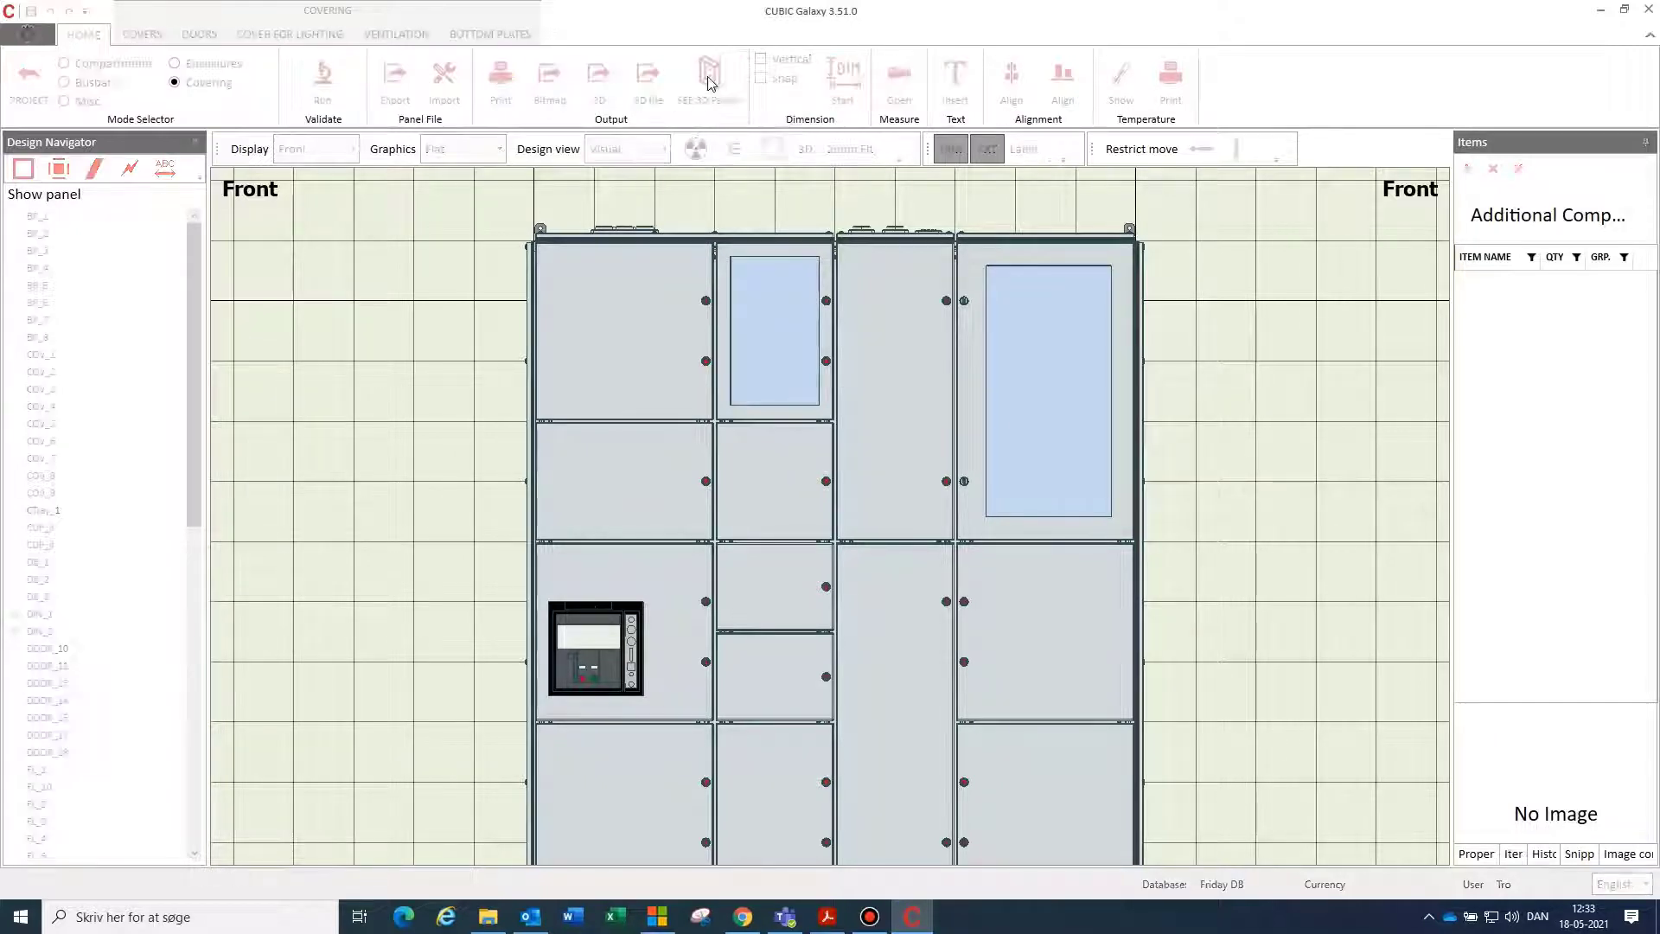
left_click(709, 73)
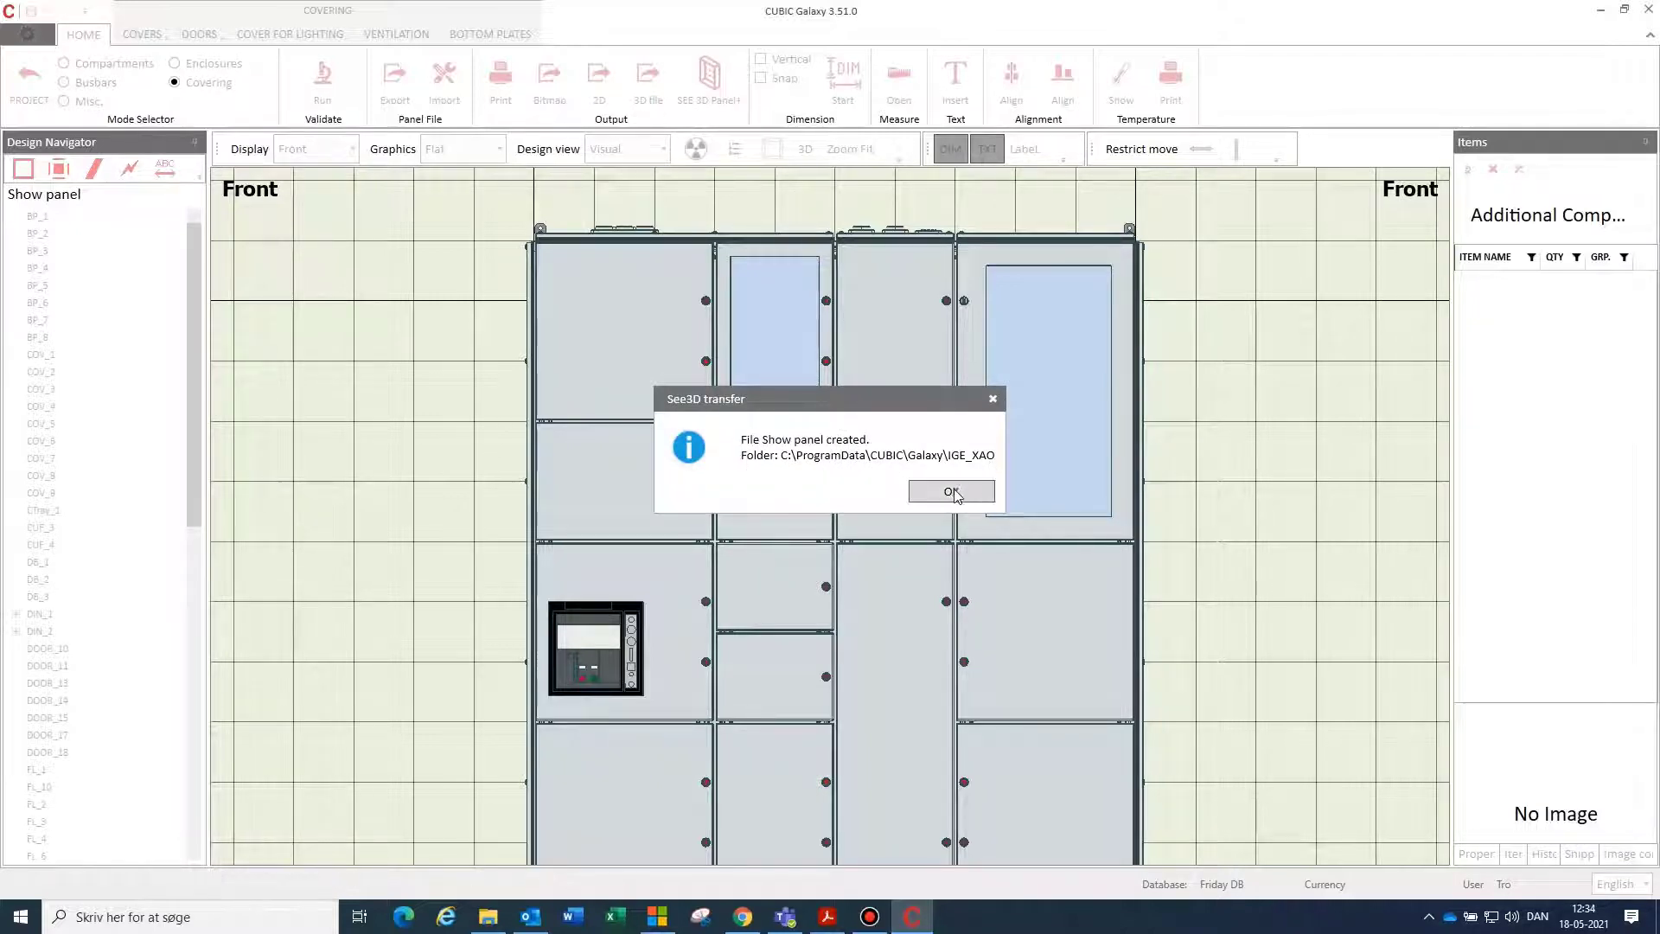
left_click(951, 491)
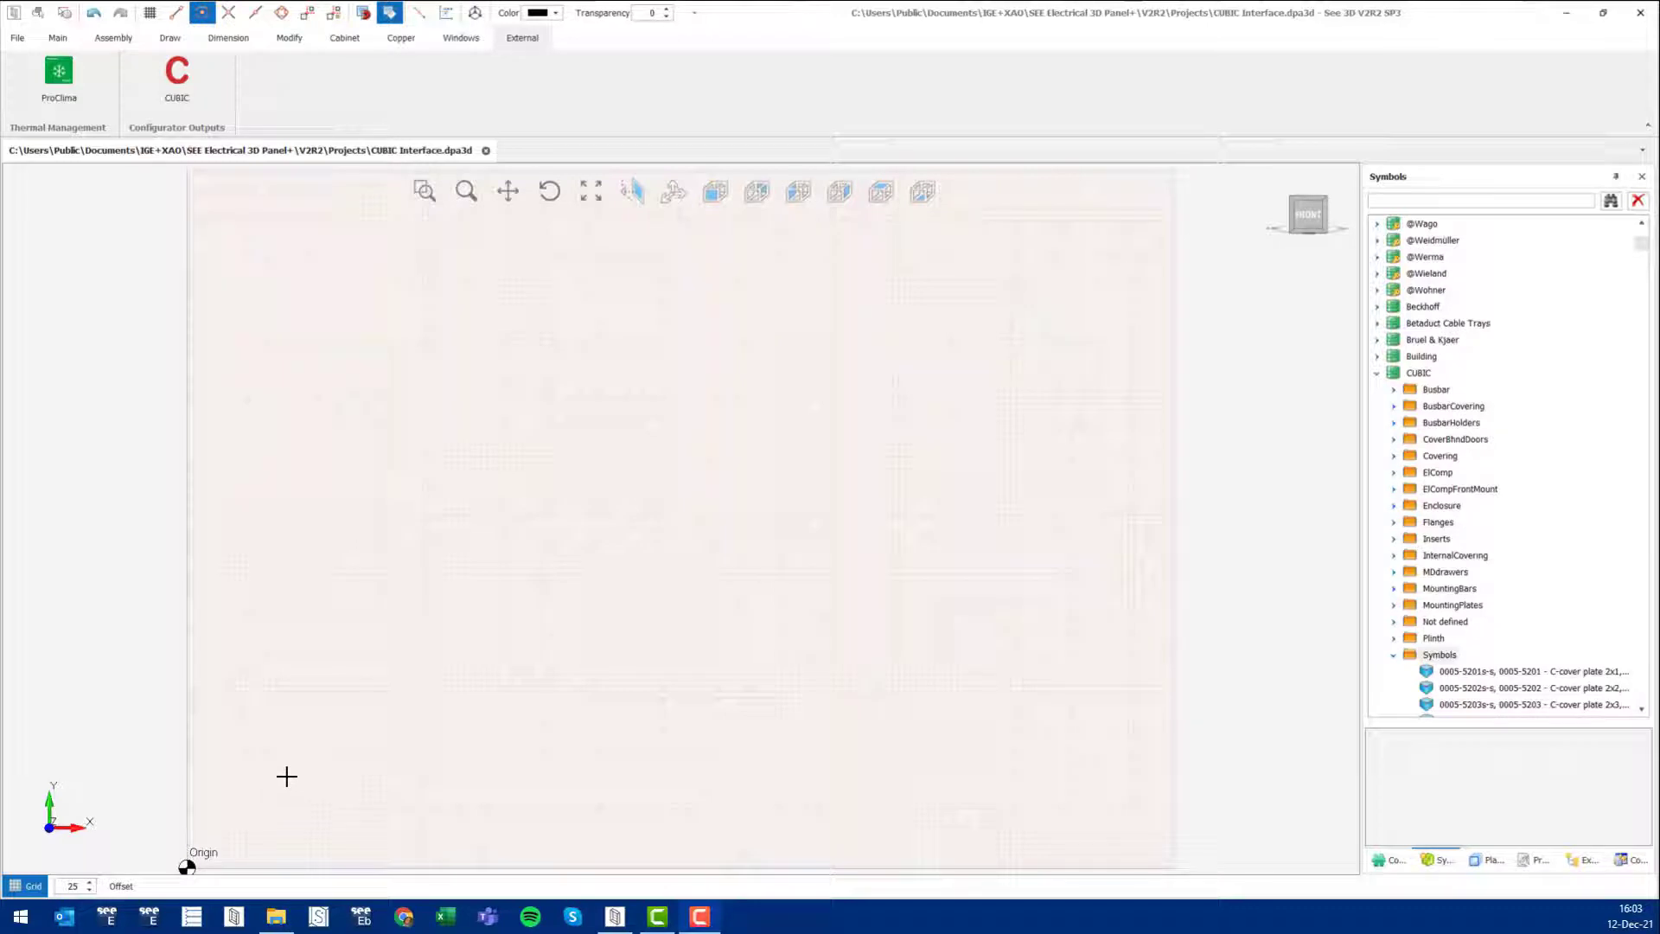
mouse_move(287, 771)
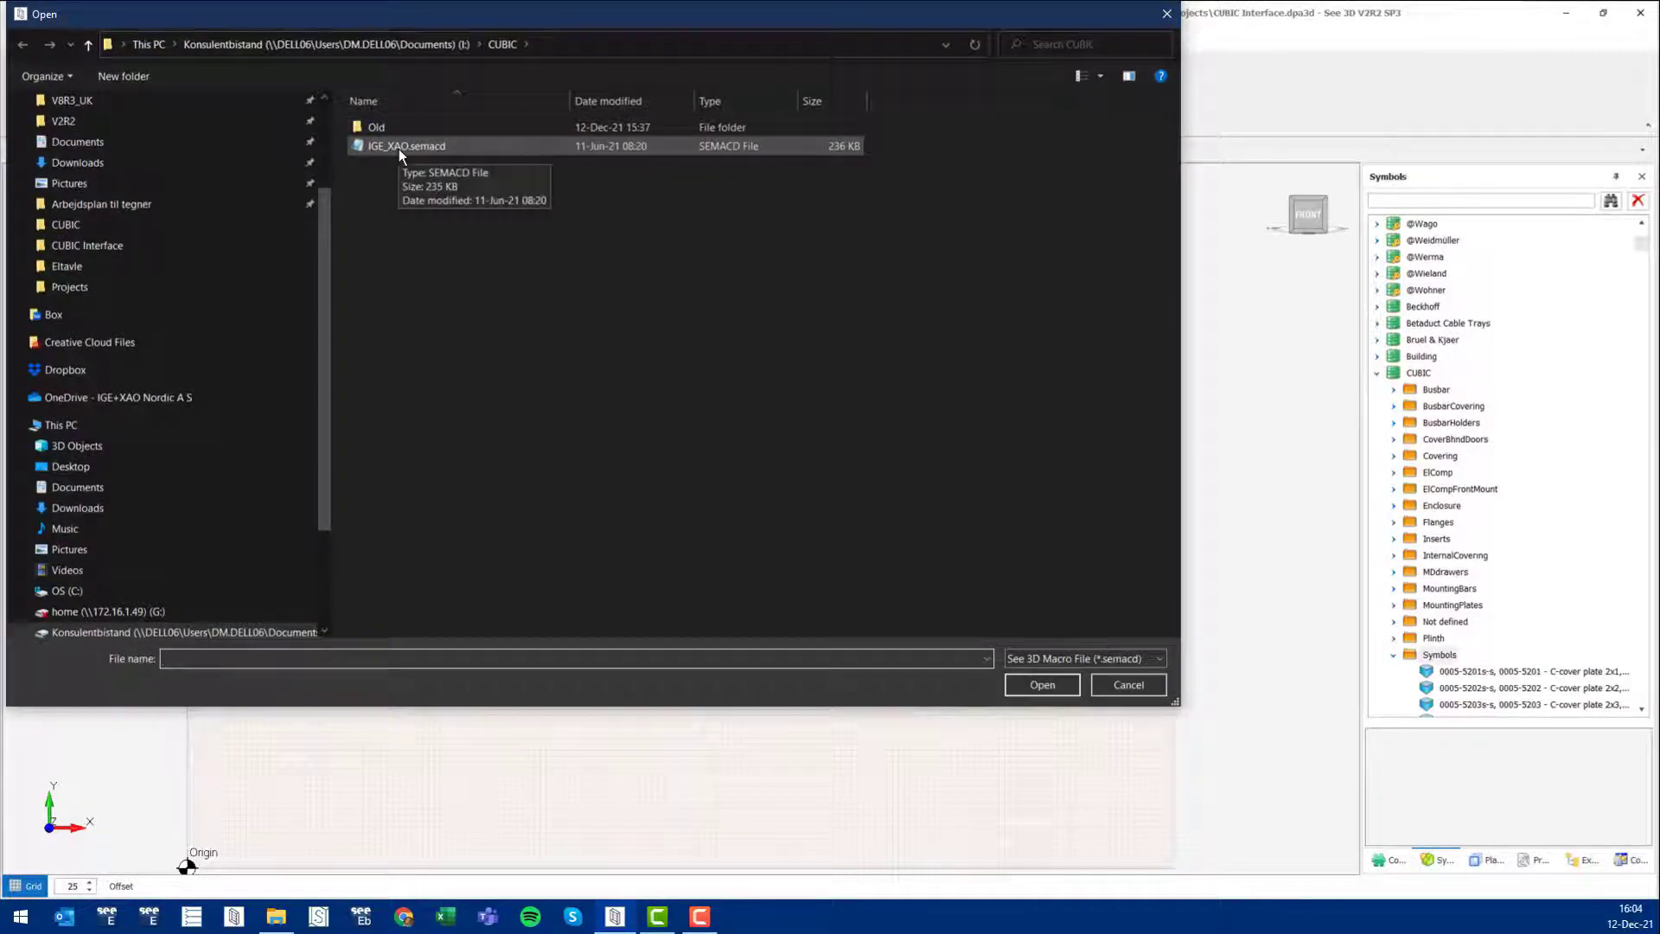
Step: Load the IGE_XAO.semacd CUBIC macro, bringing the switchboard in as a 3D enclosure model
left_click(402, 145)
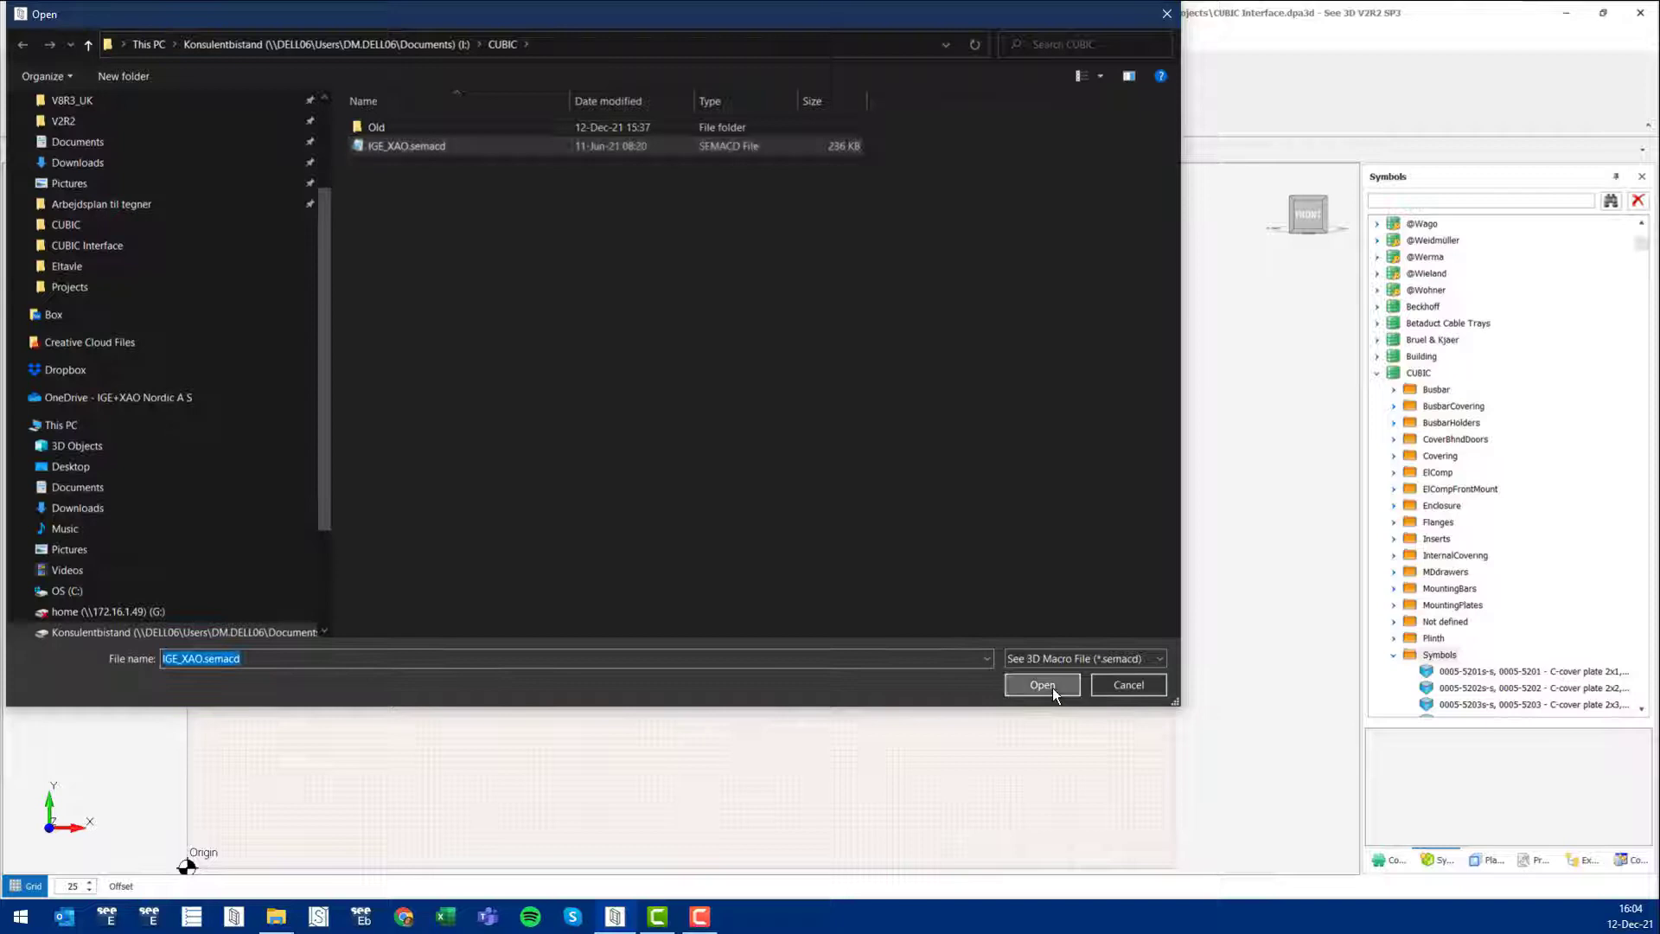
left_click(1041, 685)
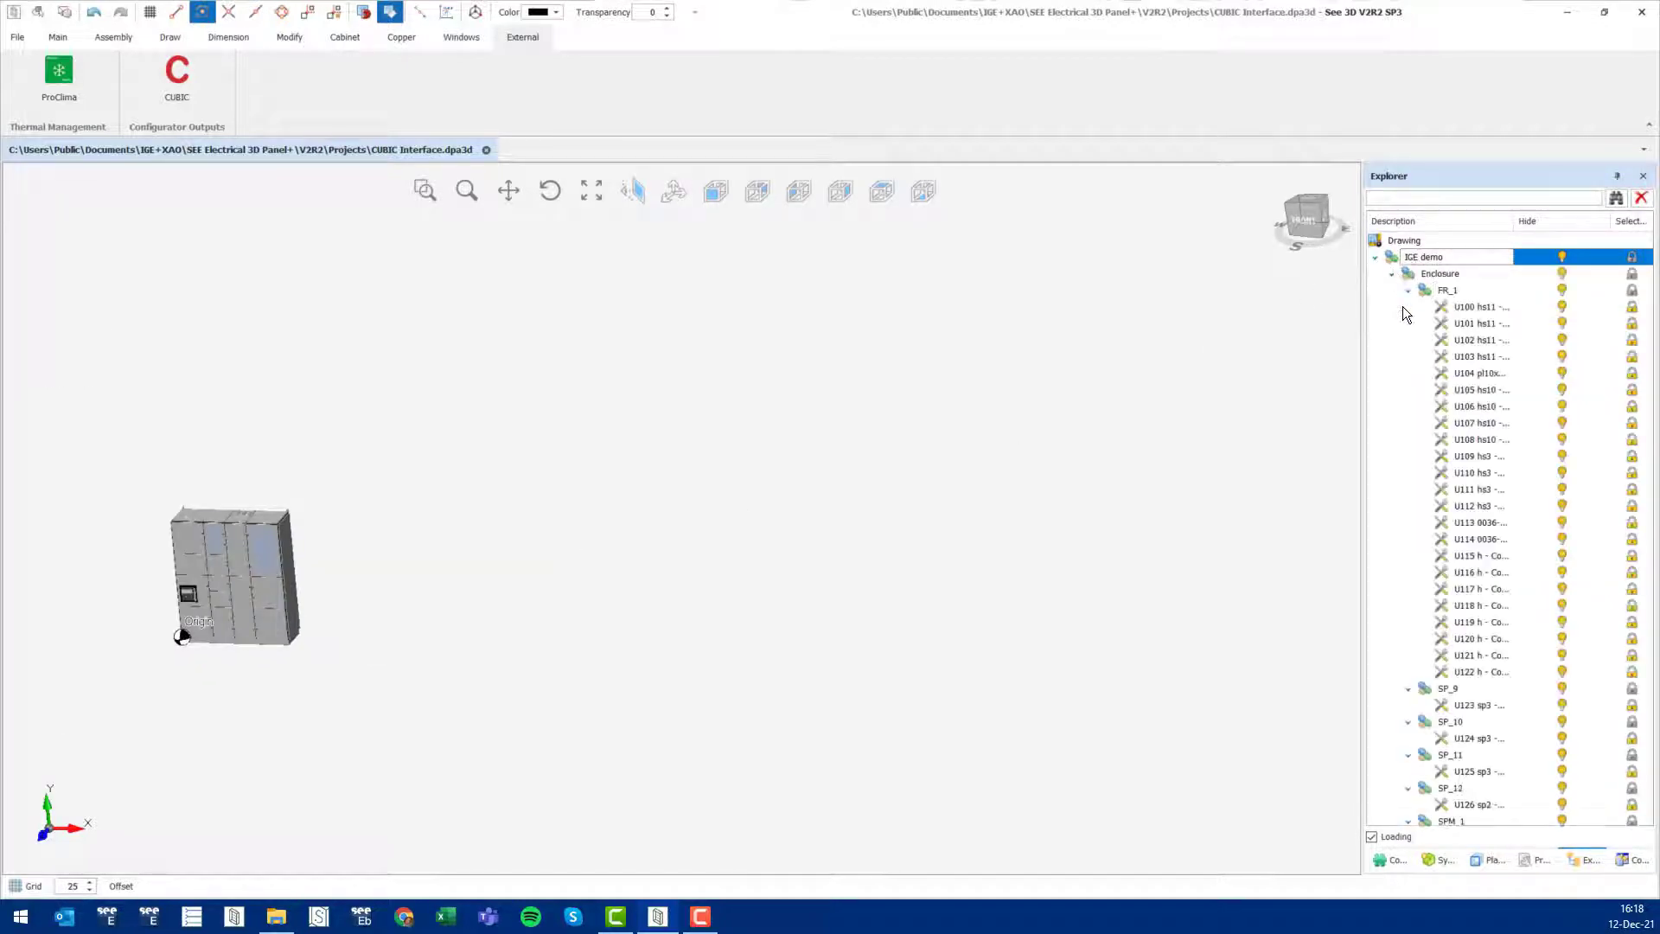
Step: Show the CUBIC symbol library with its cover plate symbols in the side panel
scroll("down", 3)
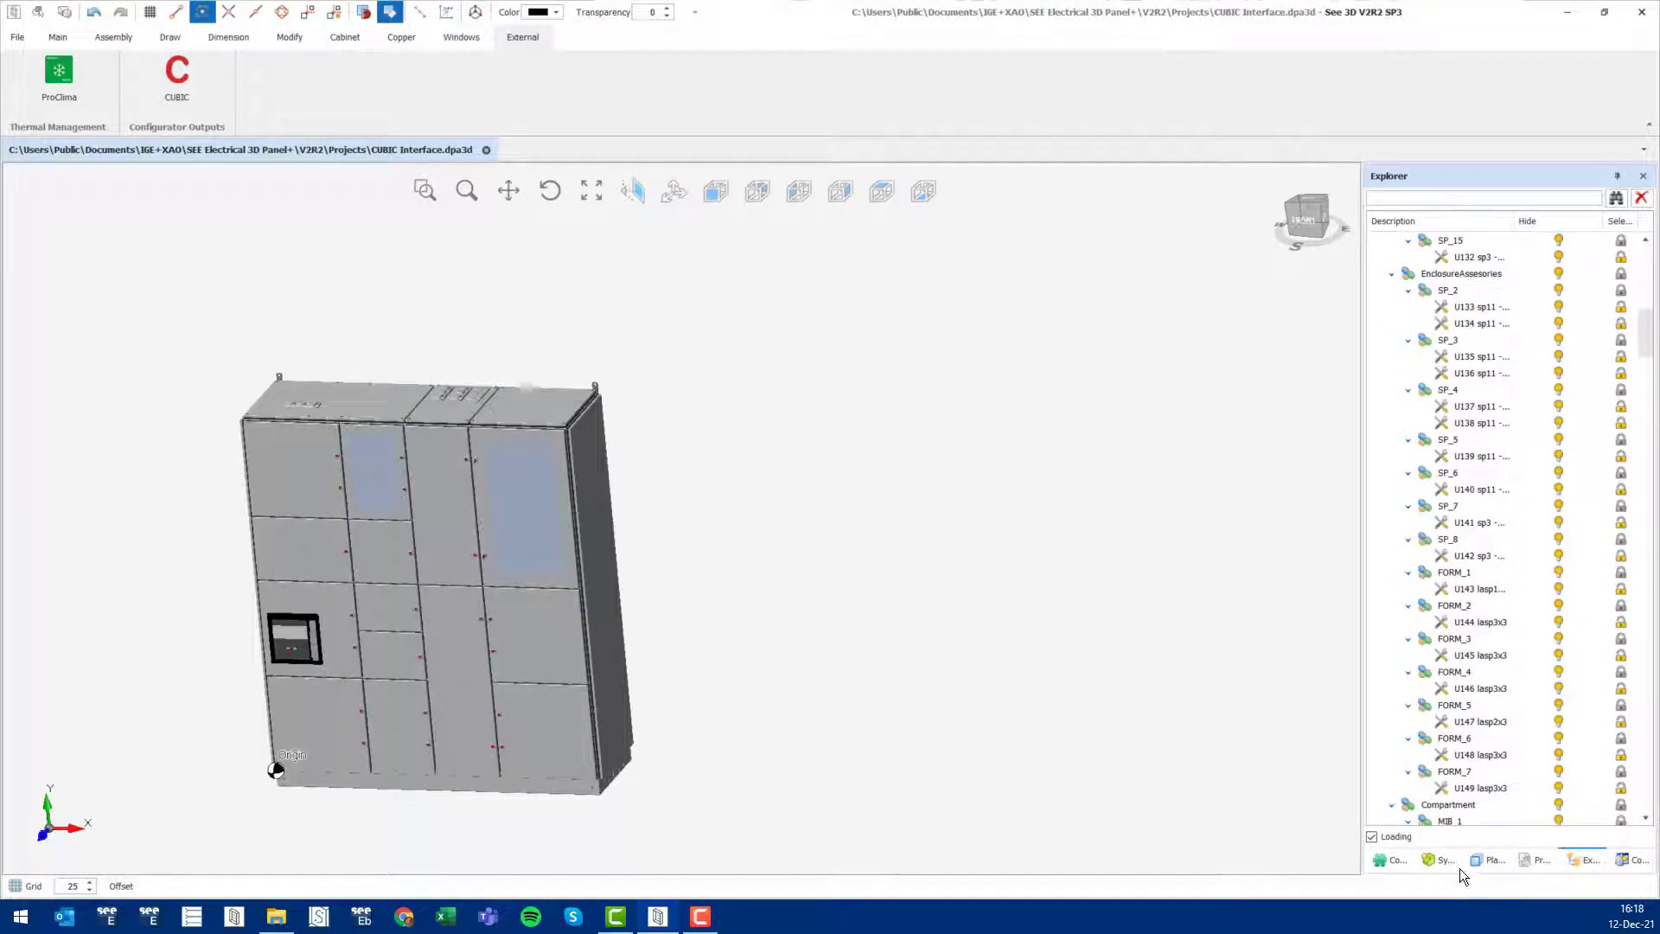
left_click(1442, 859)
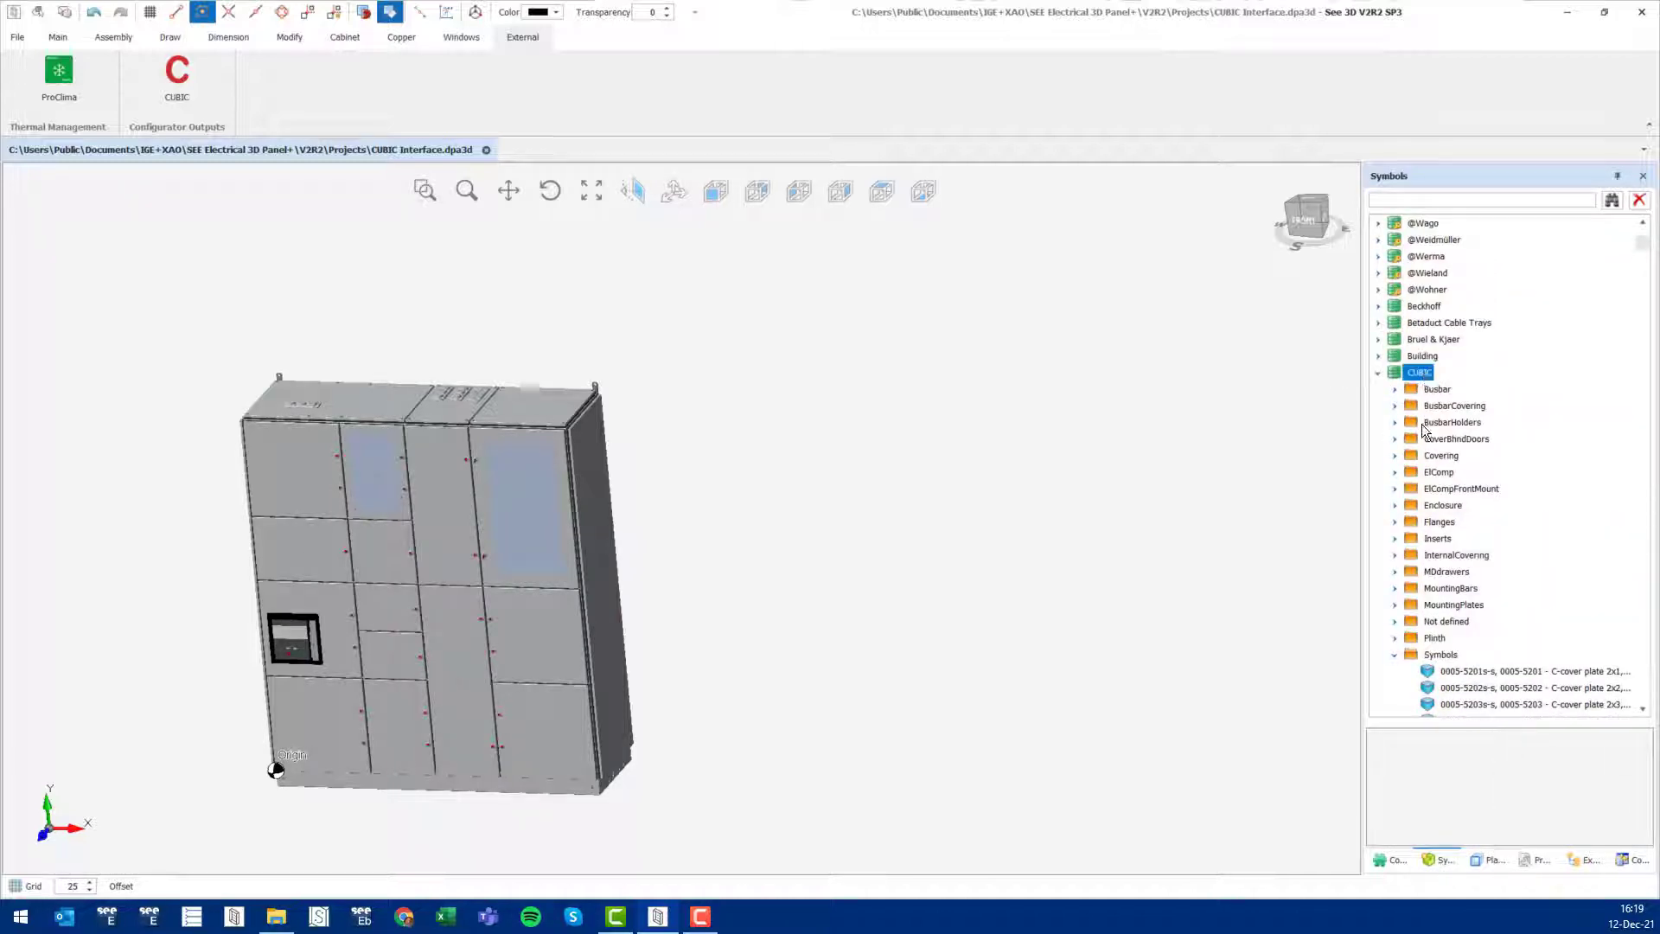
scroll("down", 3)
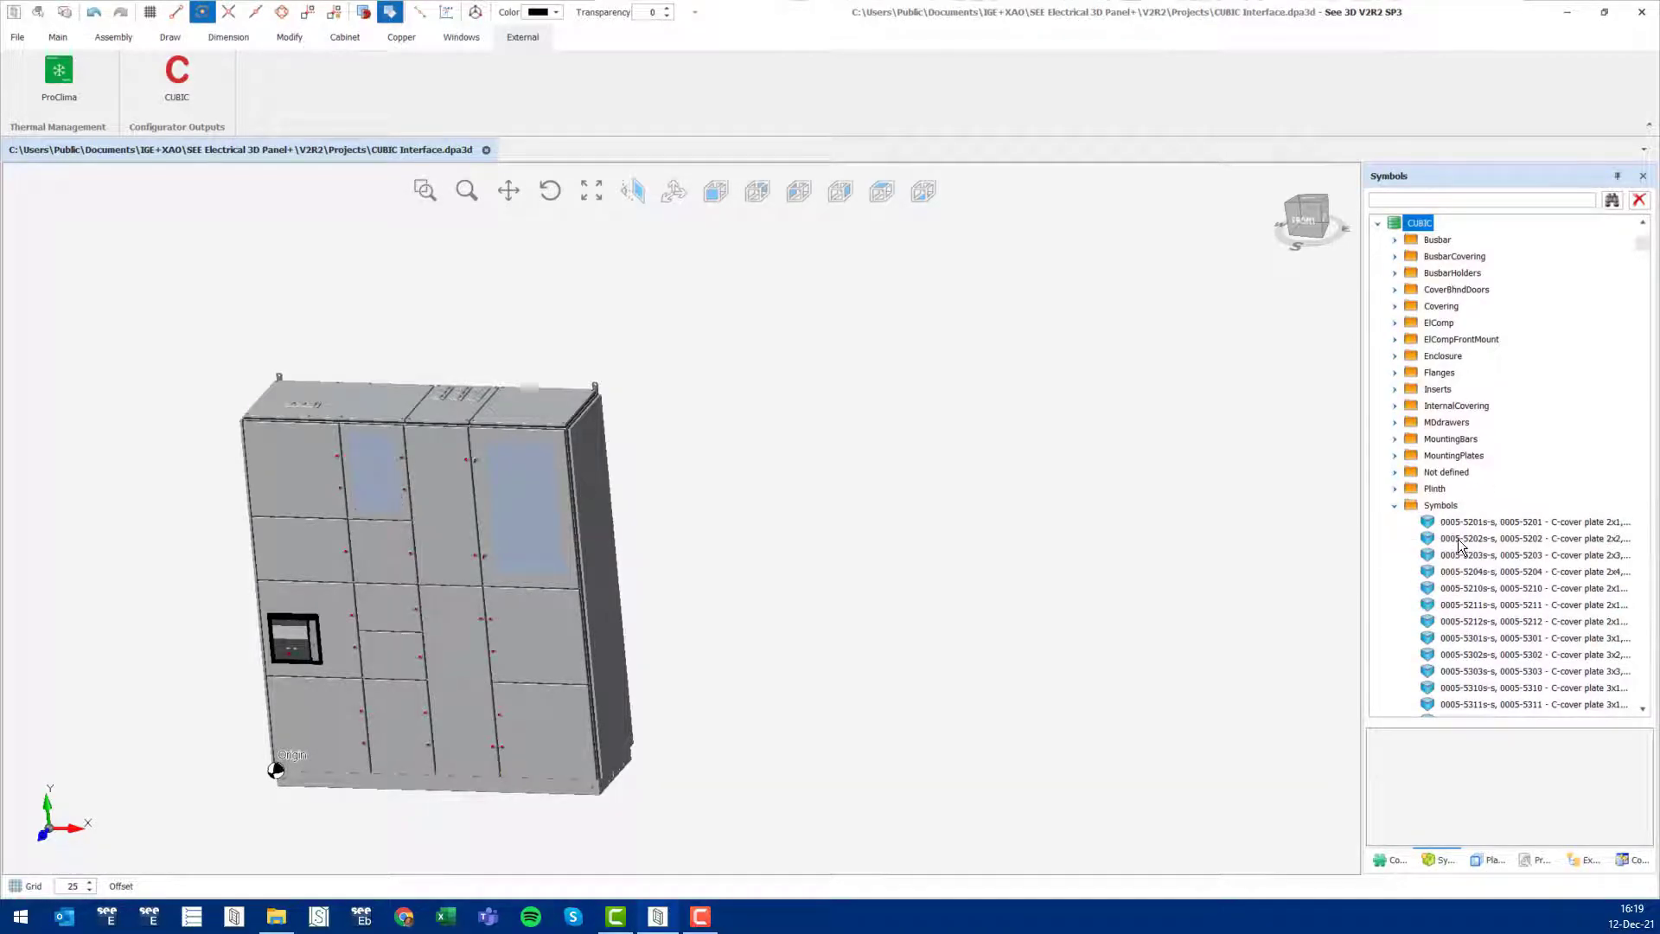
mouse_move(1484, 574)
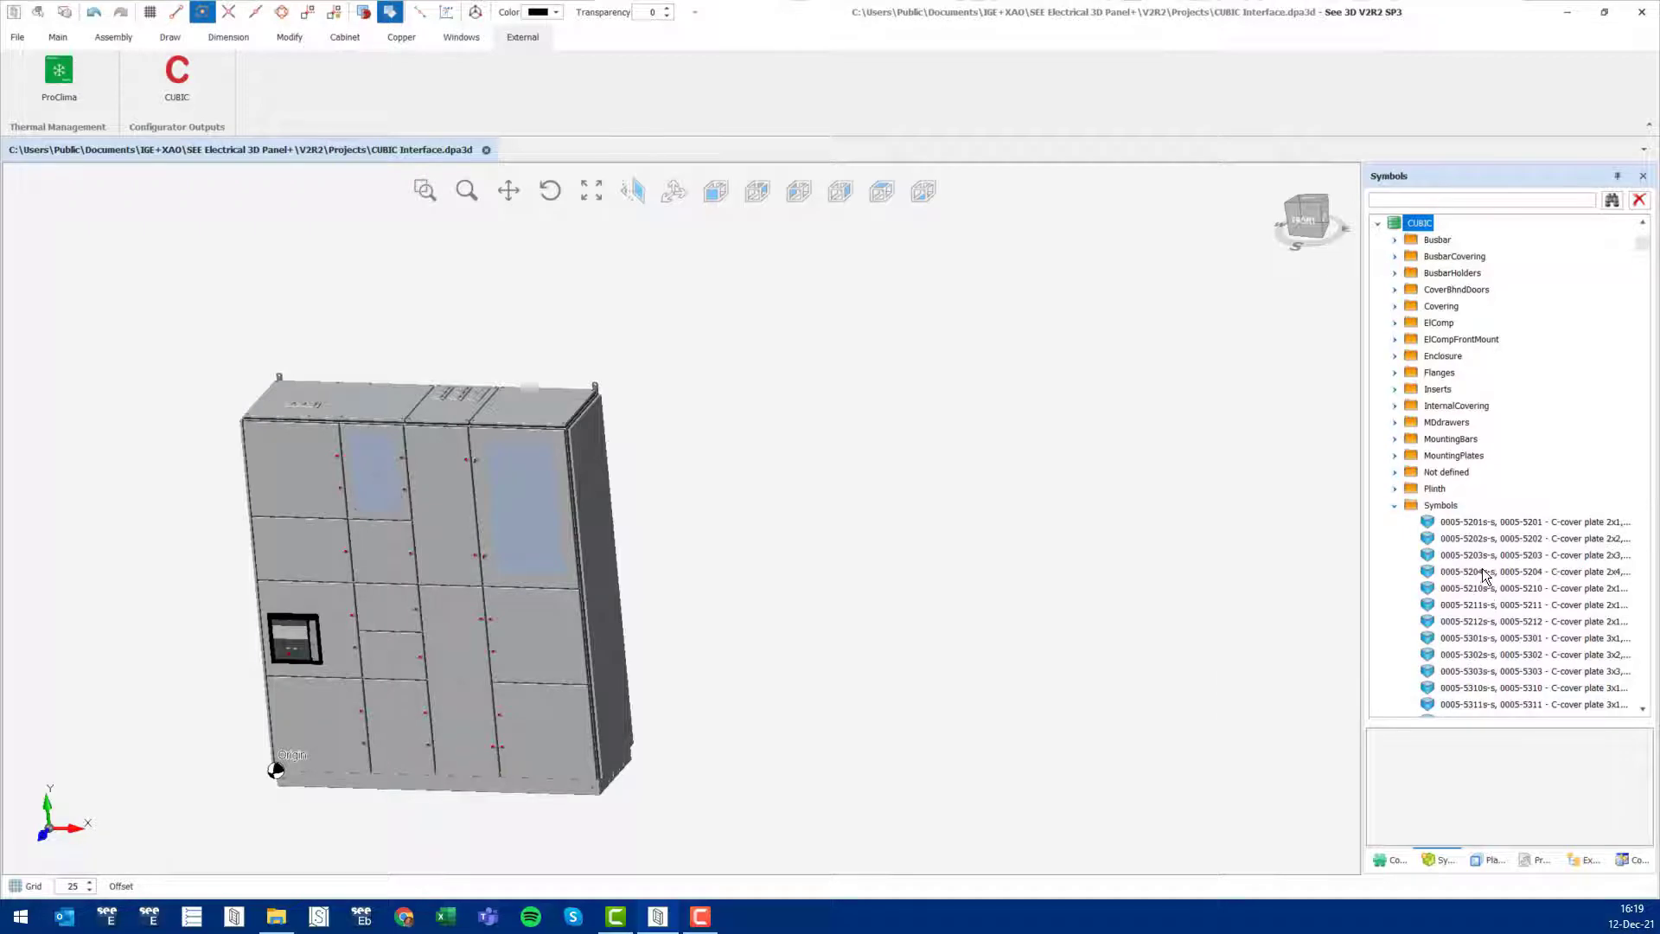
mouse_move(1489, 588)
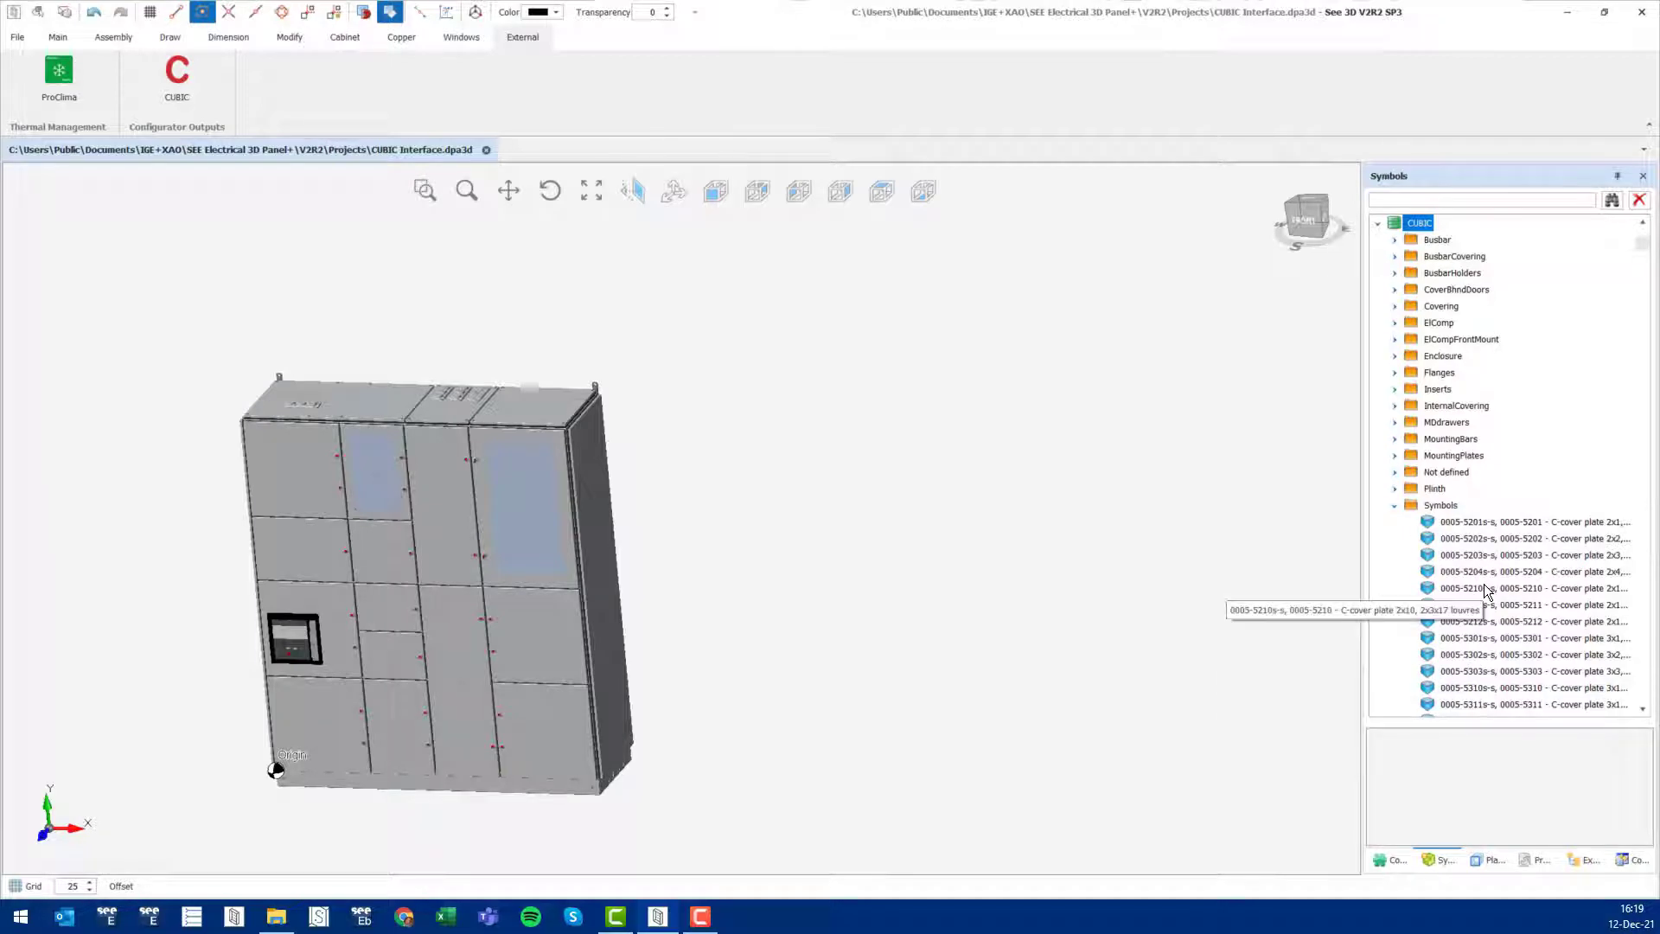
mouse_move(1470, 533)
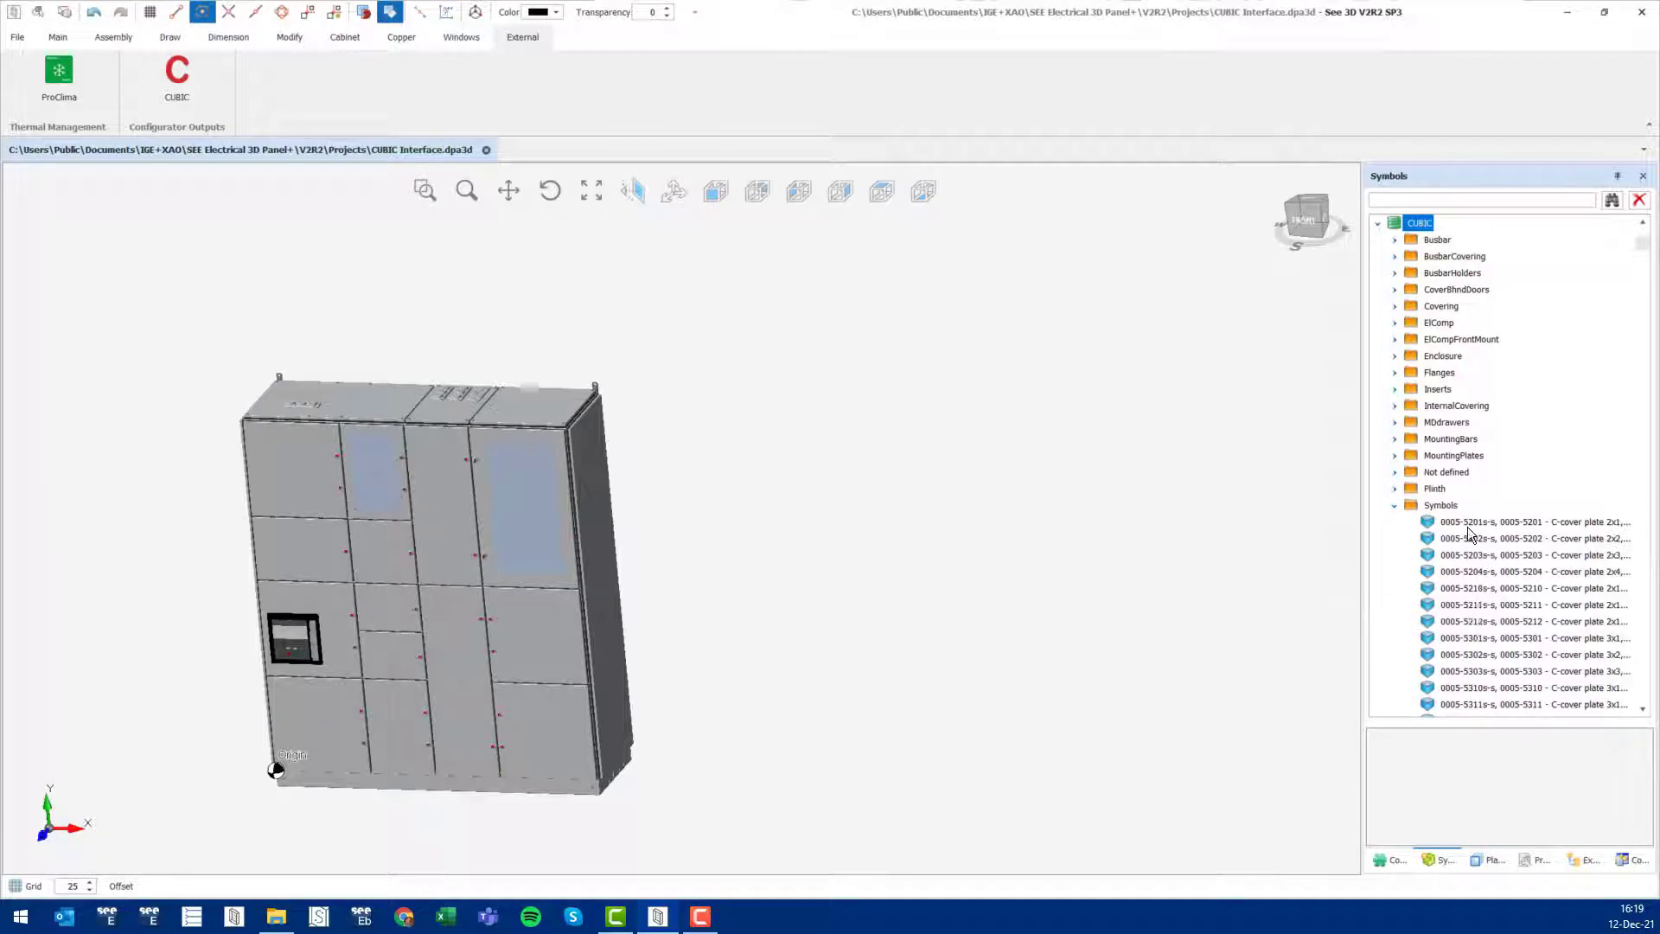
mouse_move(1470, 534)
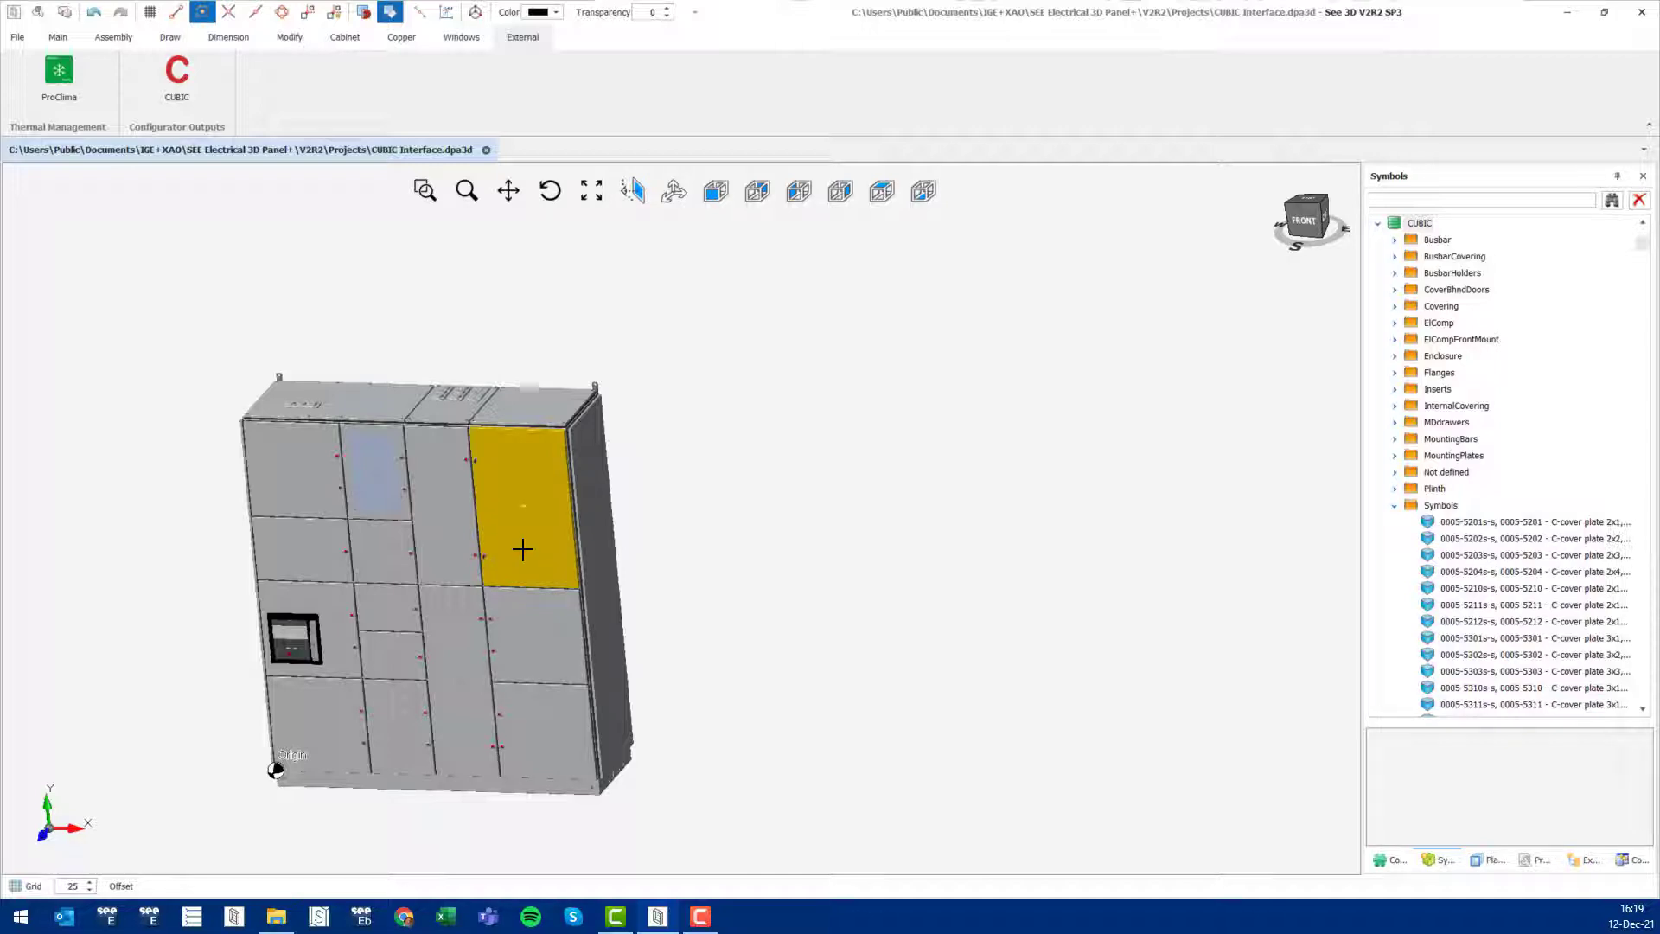
mouse_move(519, 560)
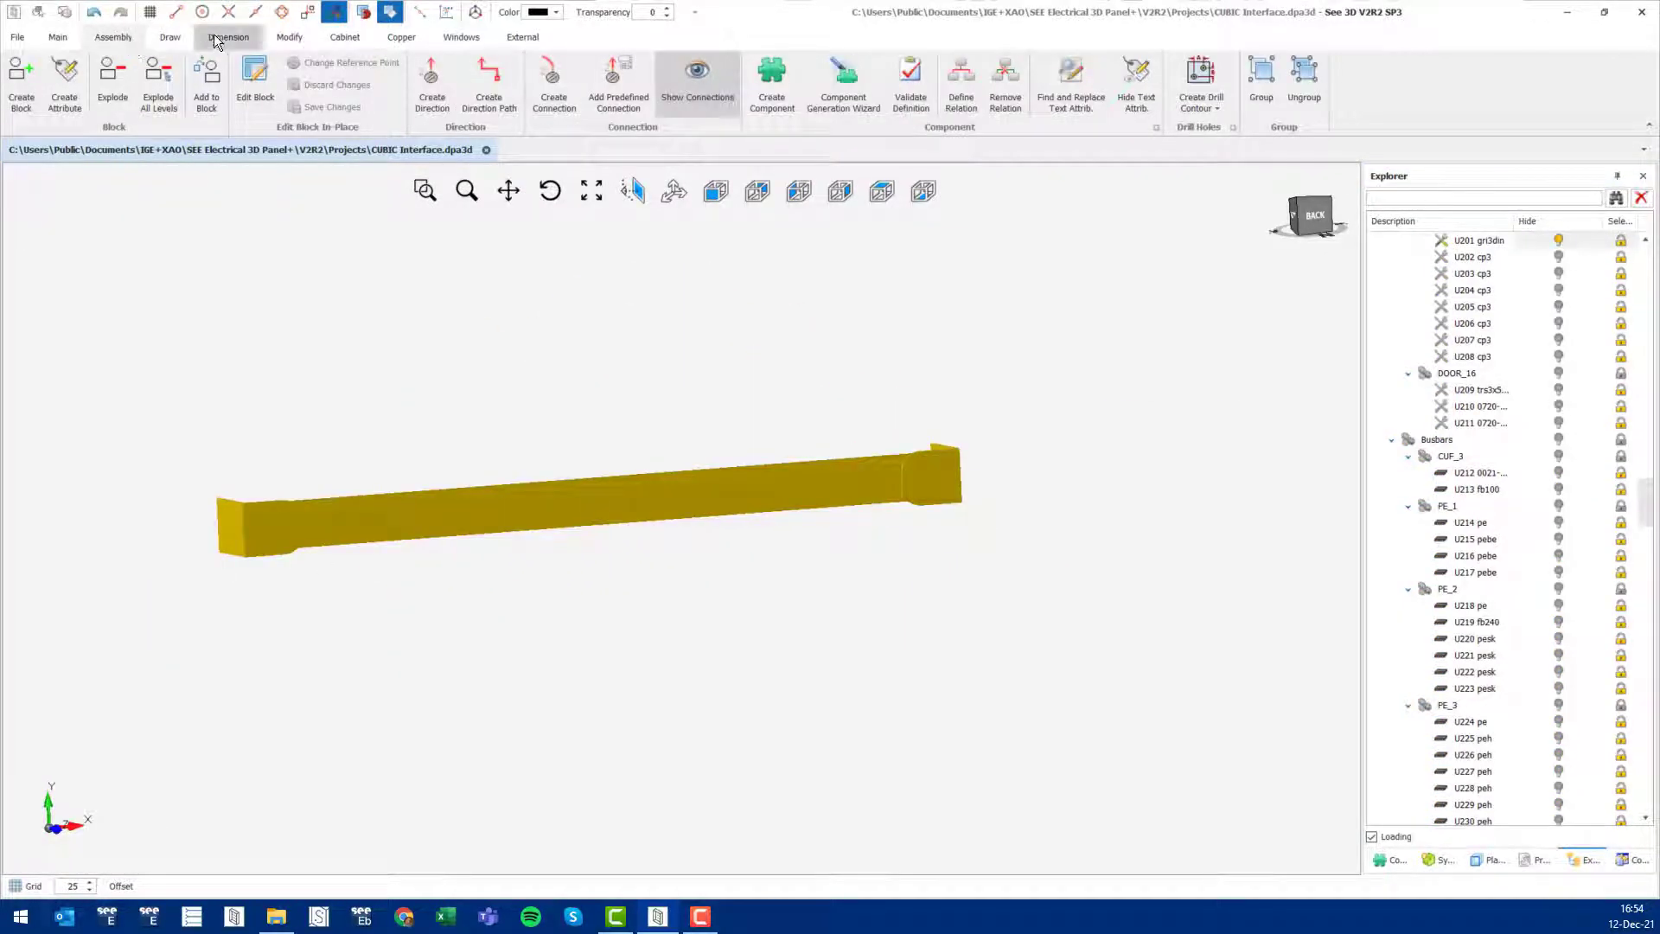
Step: Unhide the cabinet to show the full interior with busbars, rails and mounted components
left_click(344, 37)
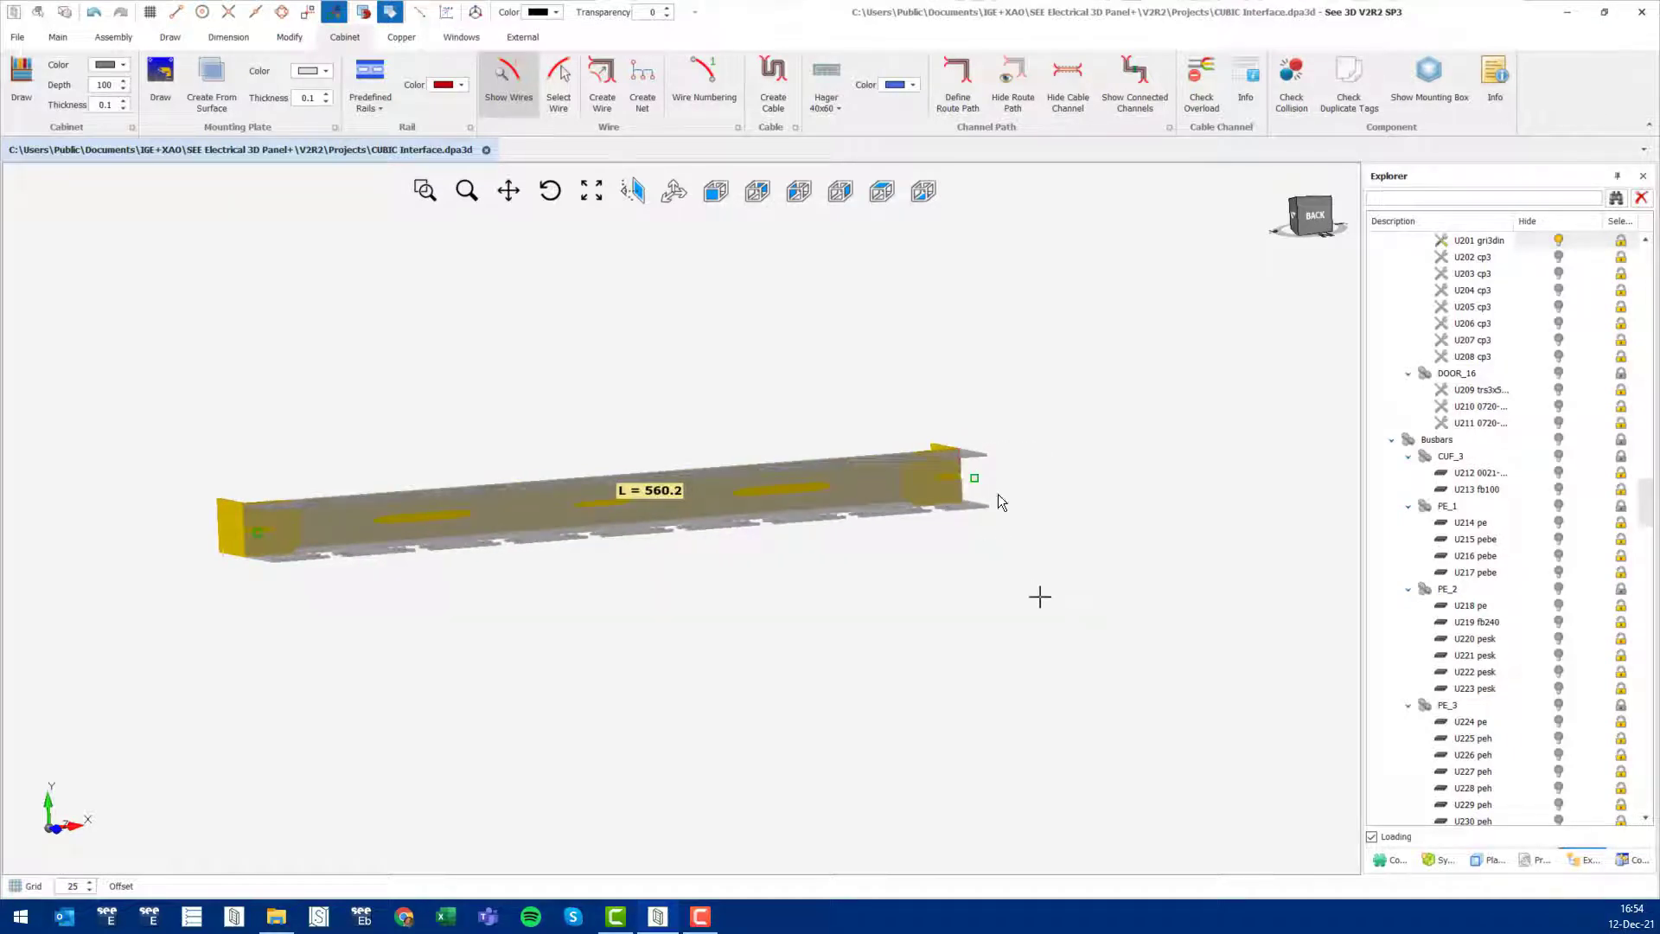
left_click(715, 190)
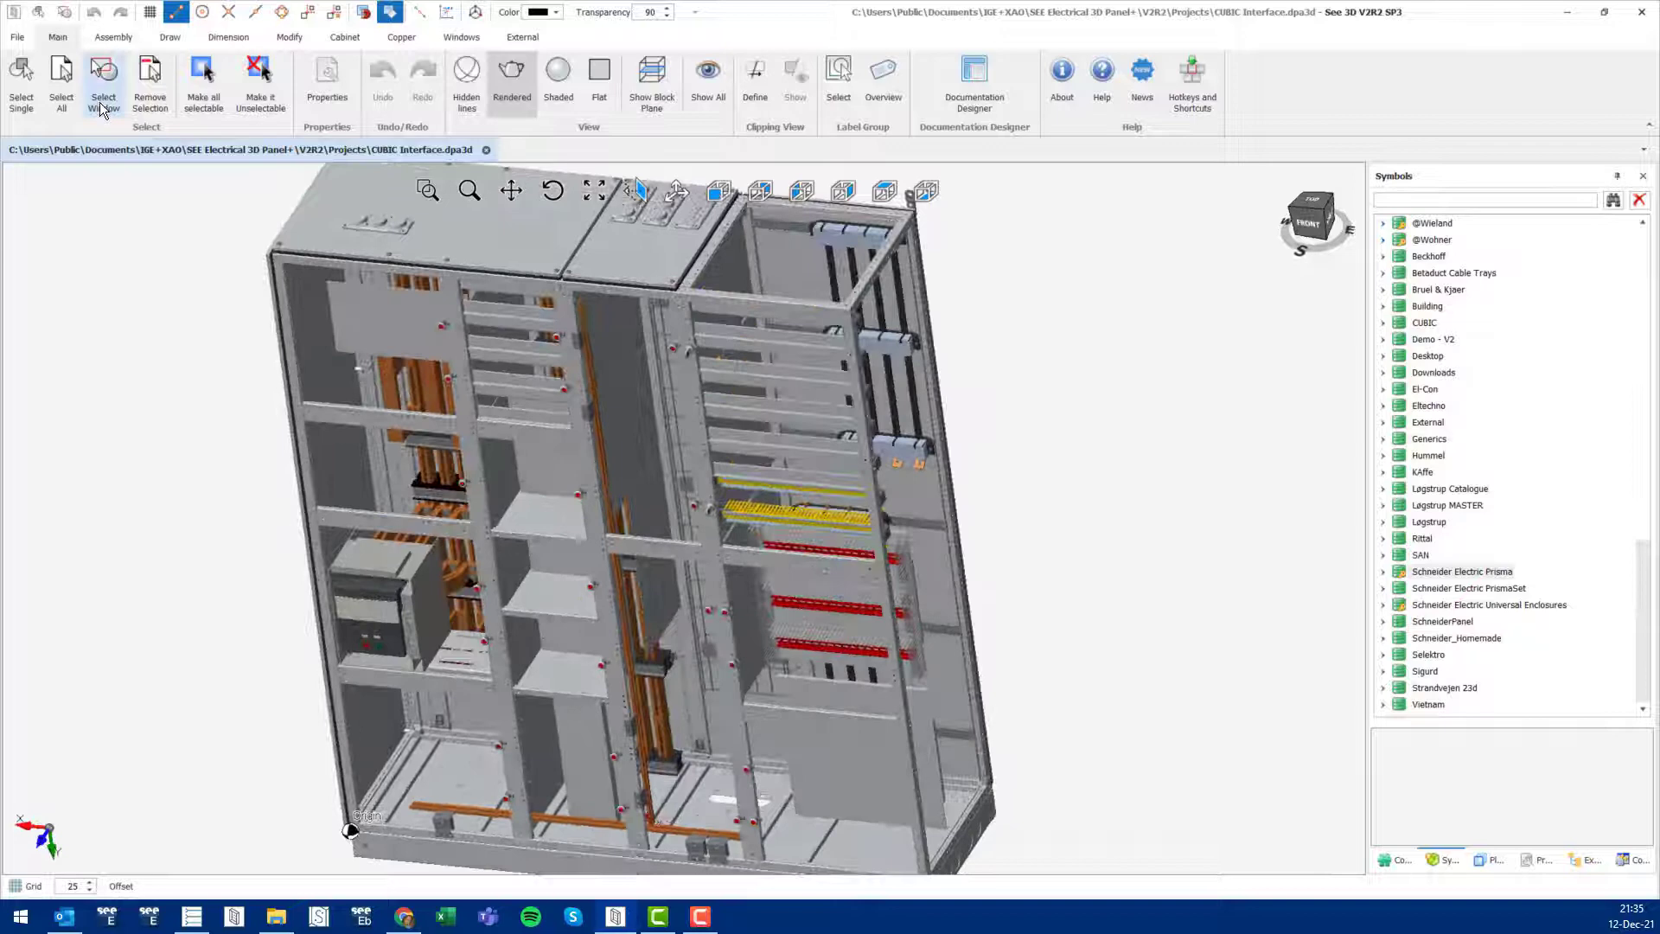
Step: List the switchboard components sorted by the Used column, showing unused breakers from -F1
left_click(14, 38)
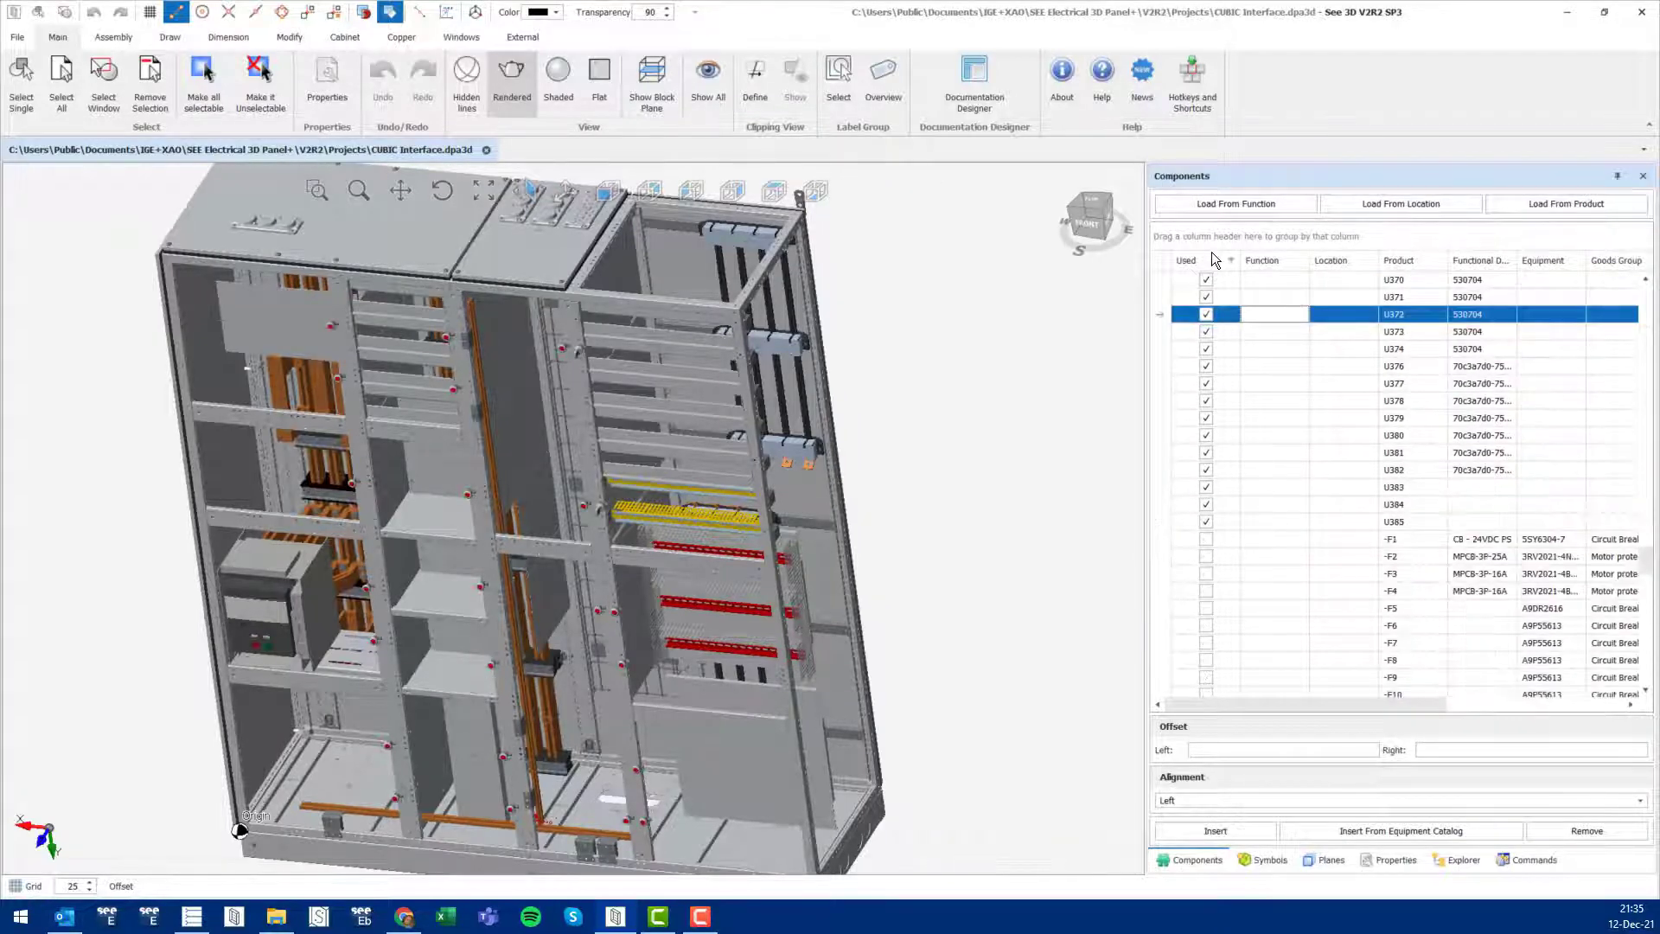
left_click(1229, 260)
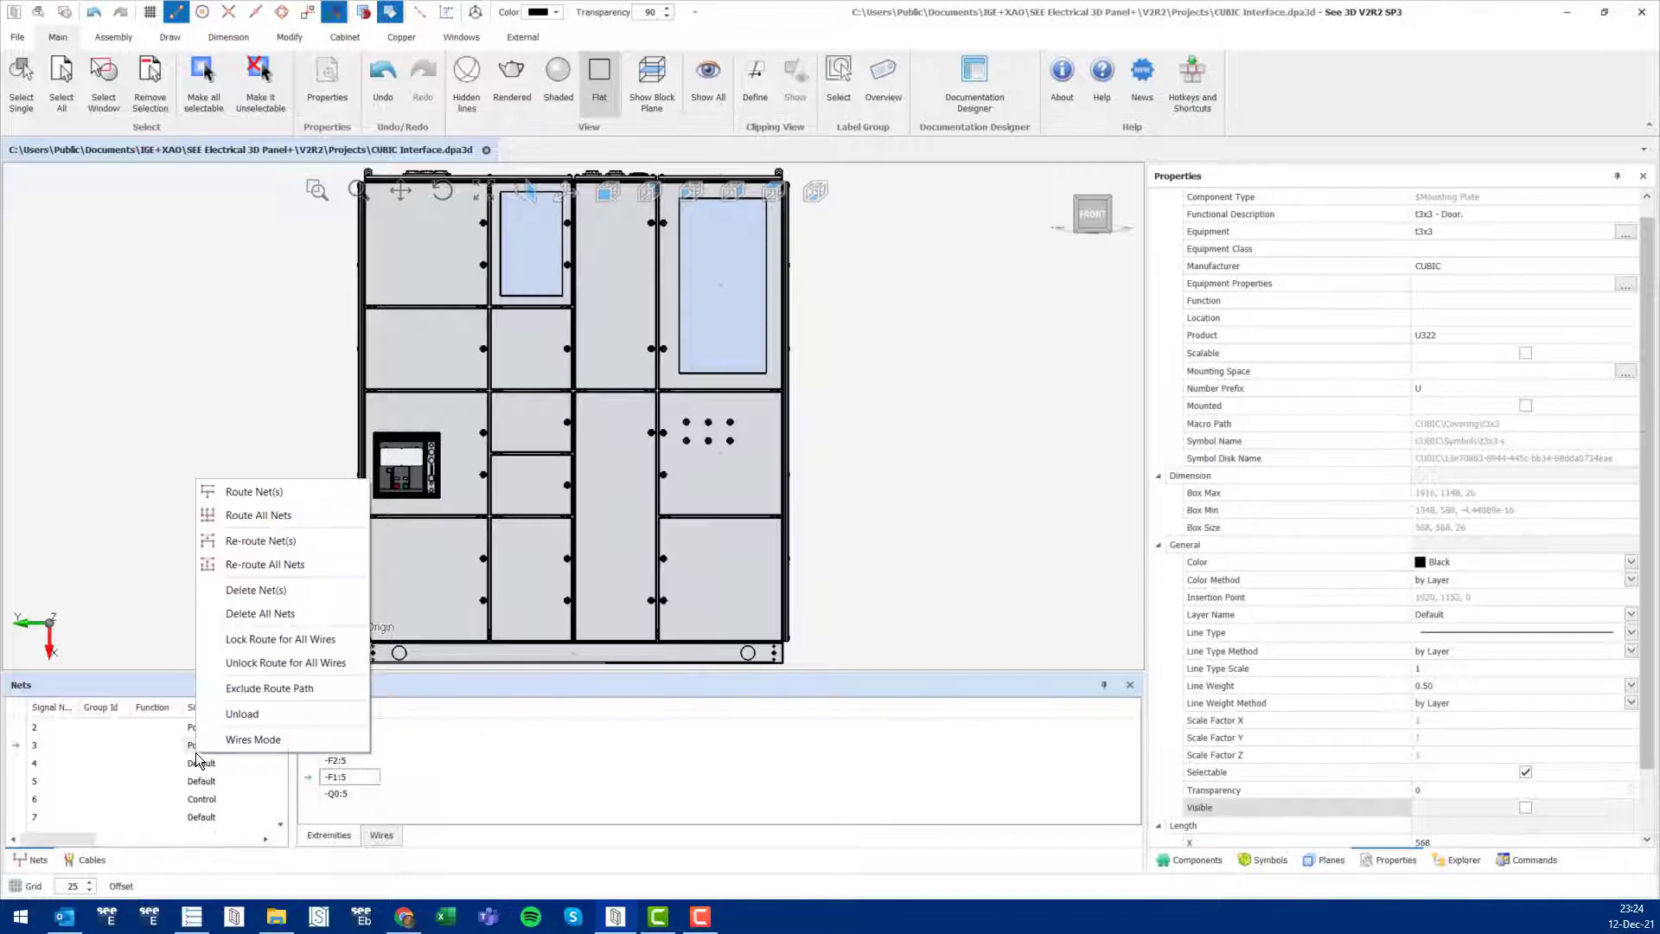
mouse_move(229, 740)
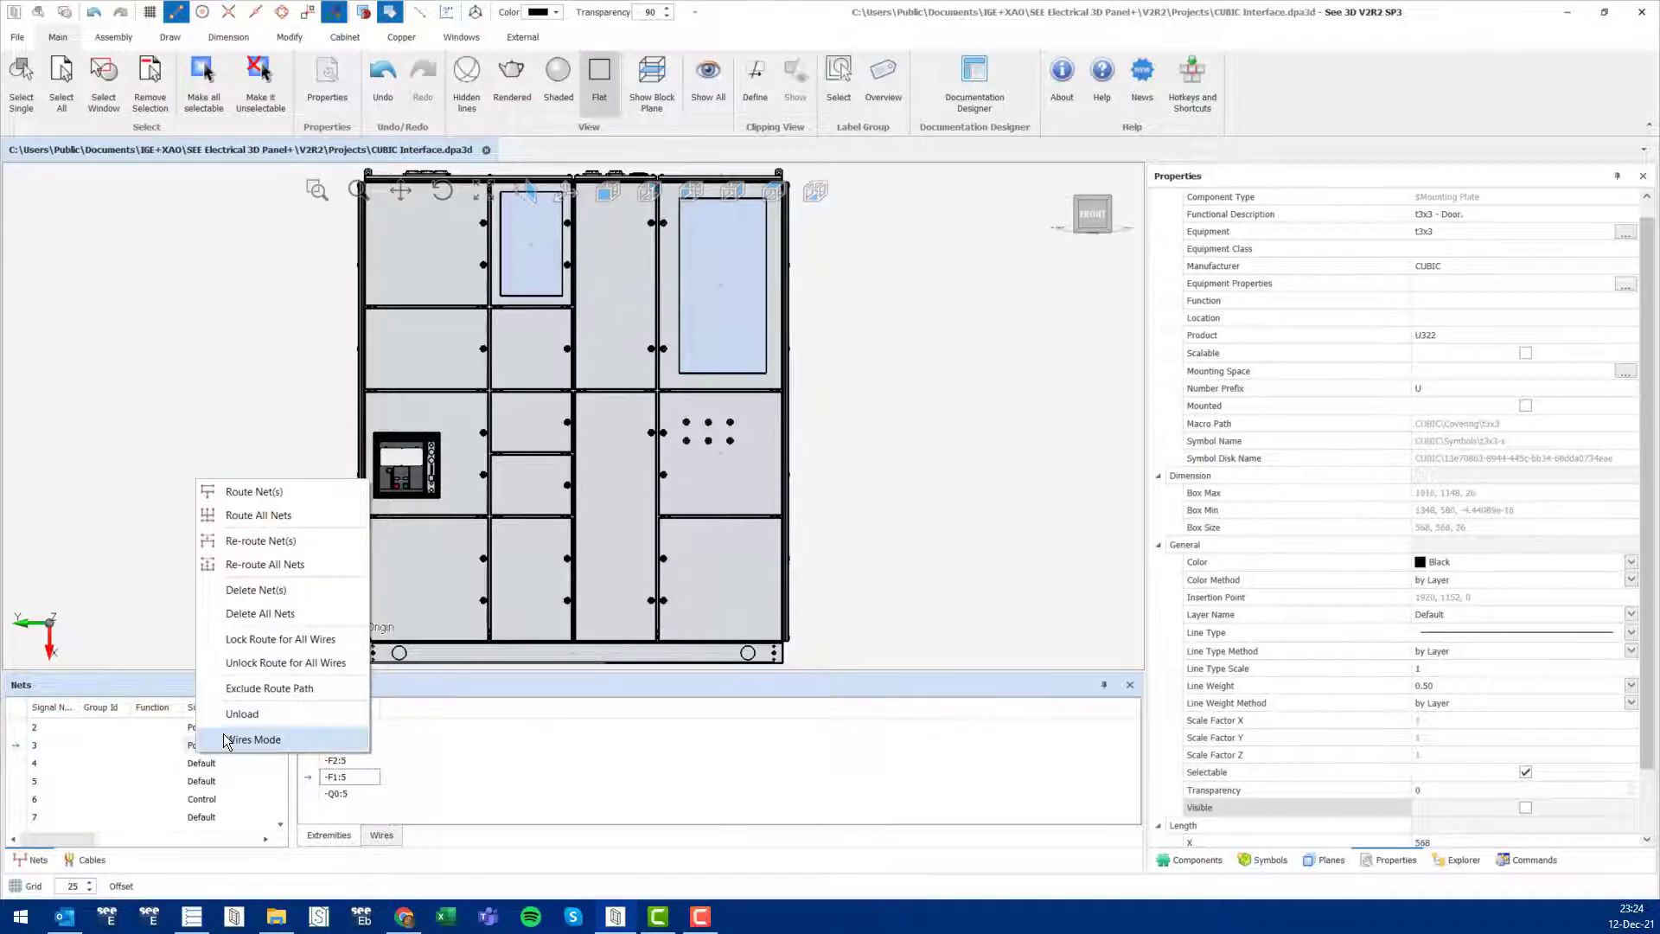
Step: Route all listed nets and switch Wires mode on to show connection points
left_click(258, 516)
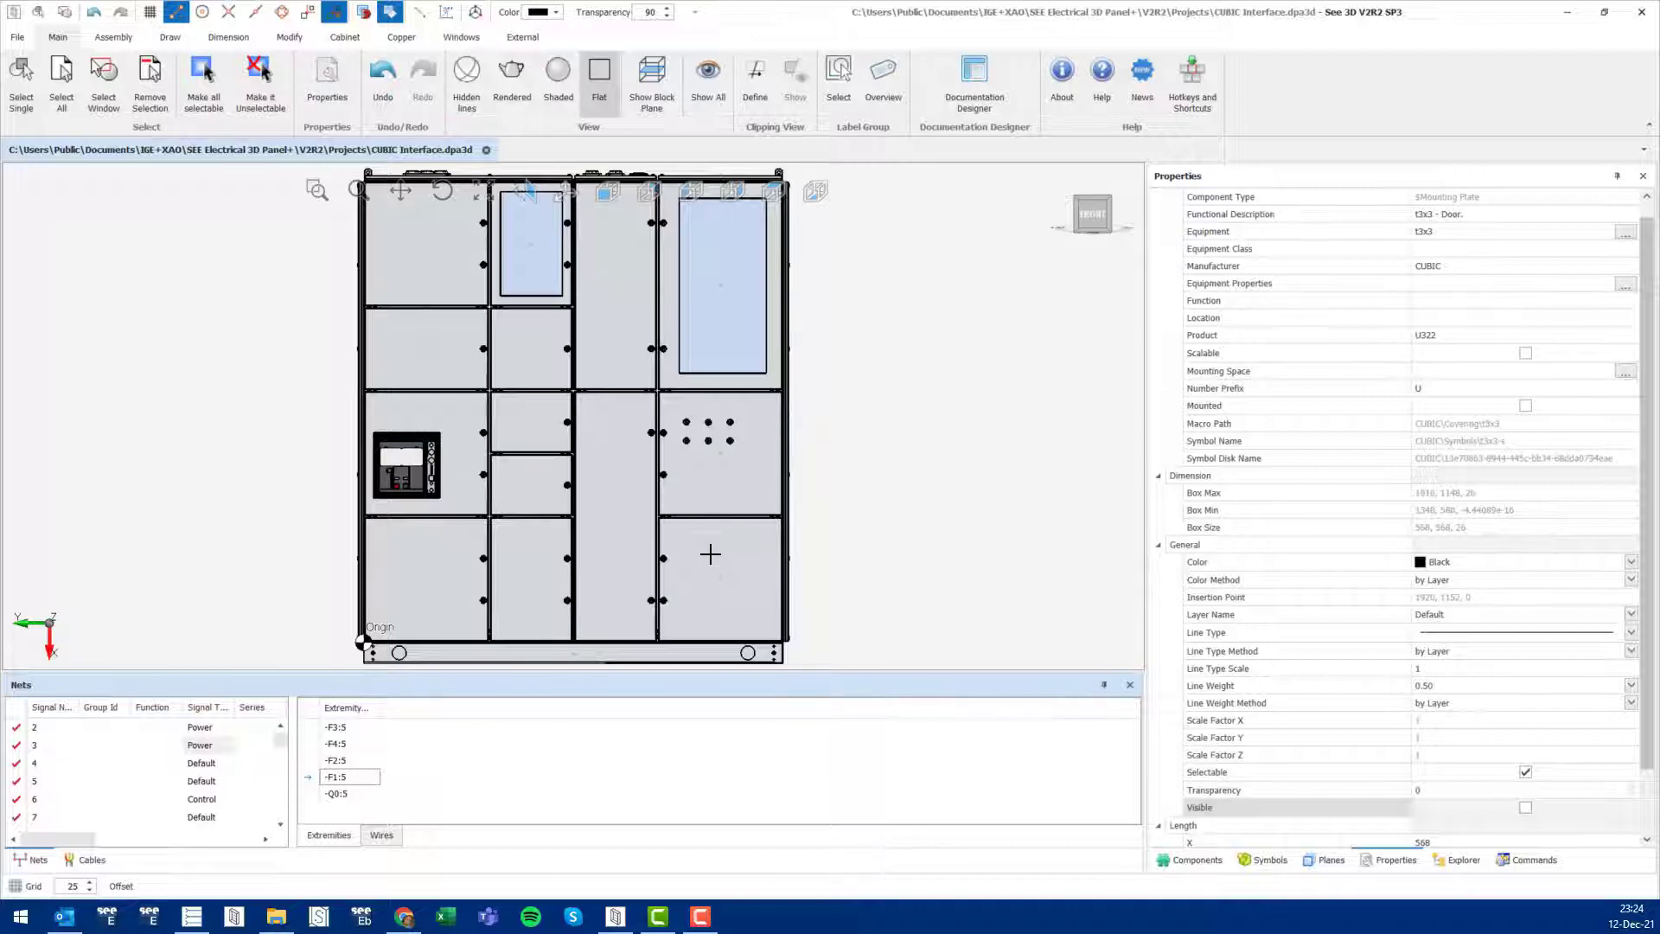
left_click(614, 266)
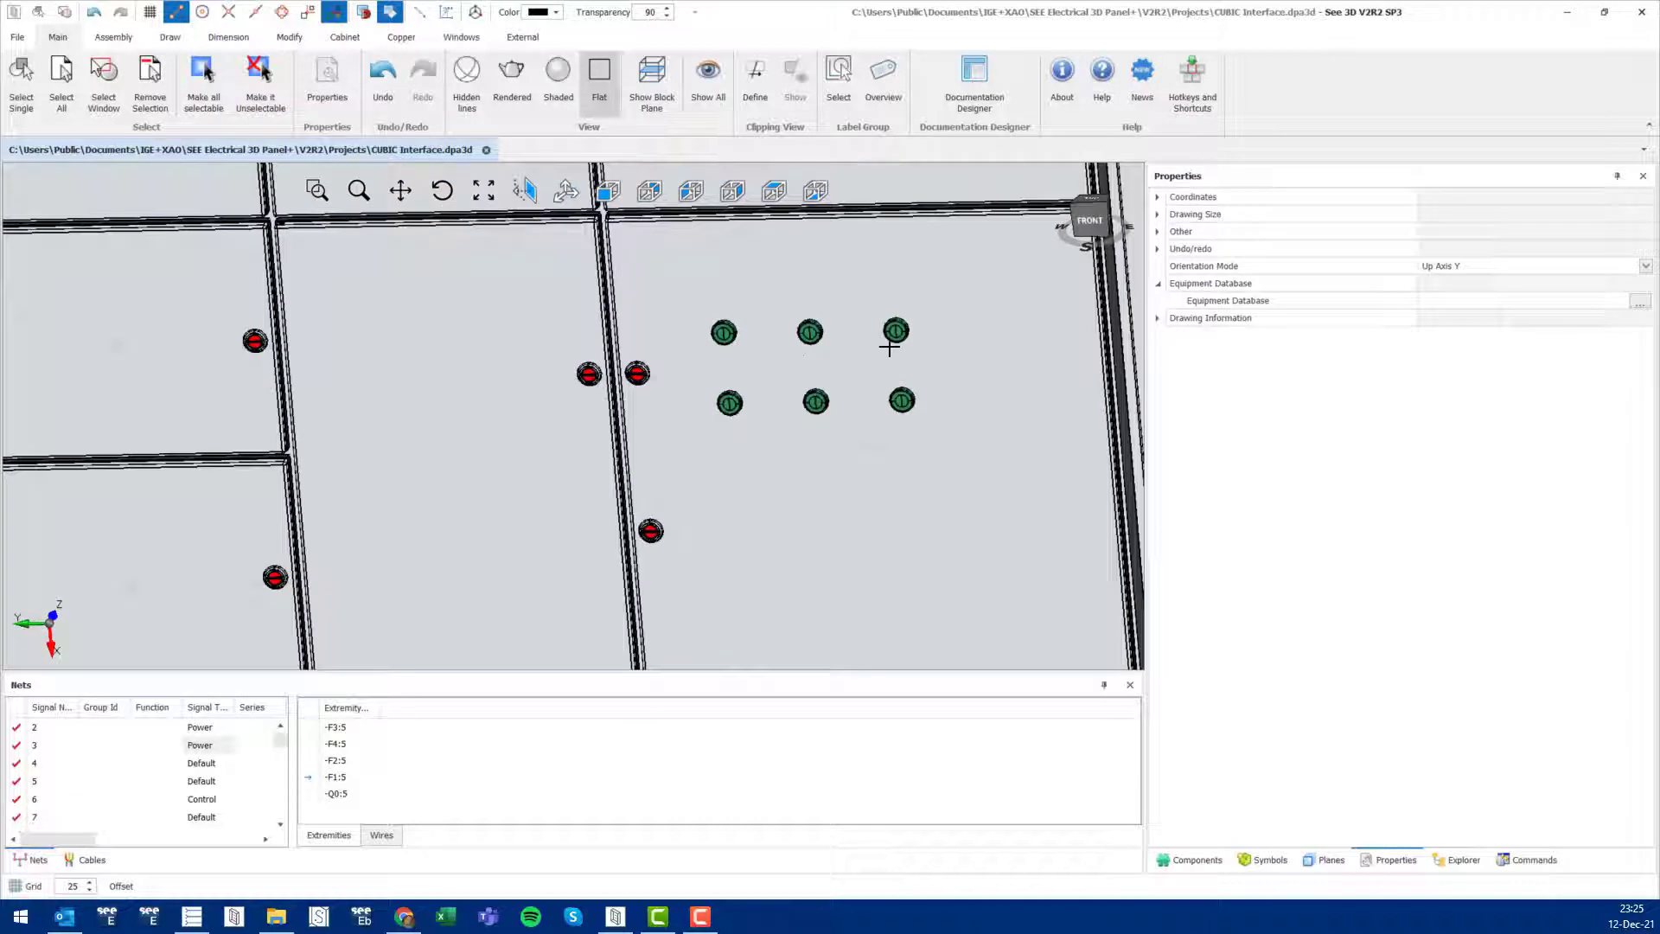
Step: Start Generate Drill Holes Charts from the cover plate's context actions
right_click(850, 495)
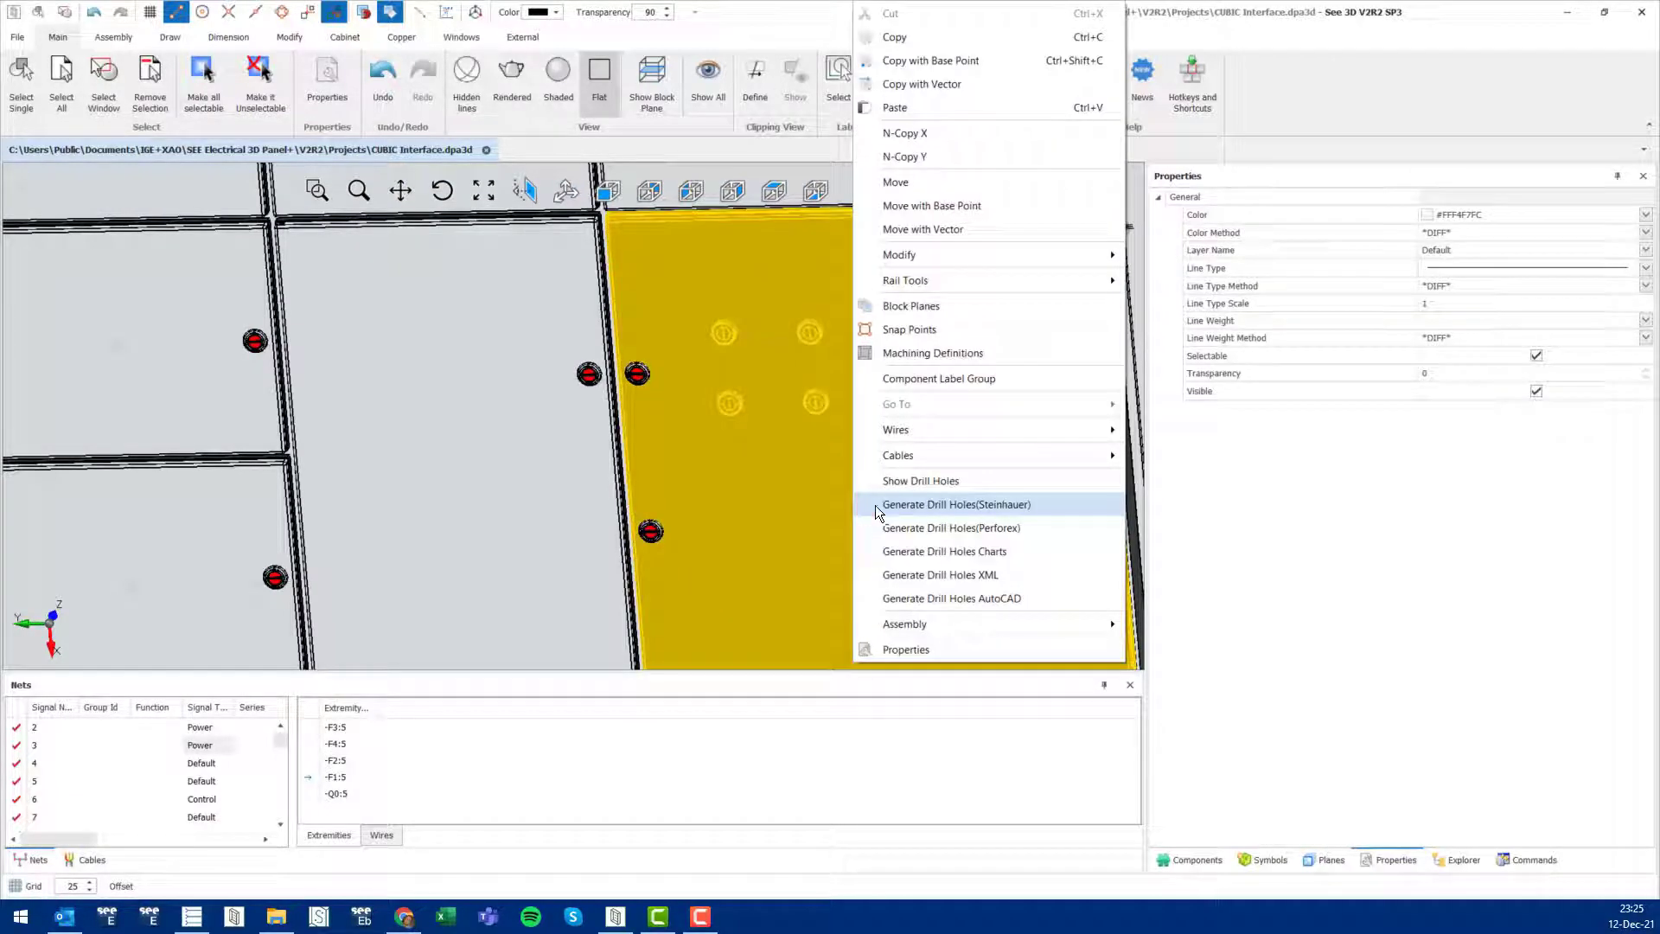
mouse_move(917, 598)
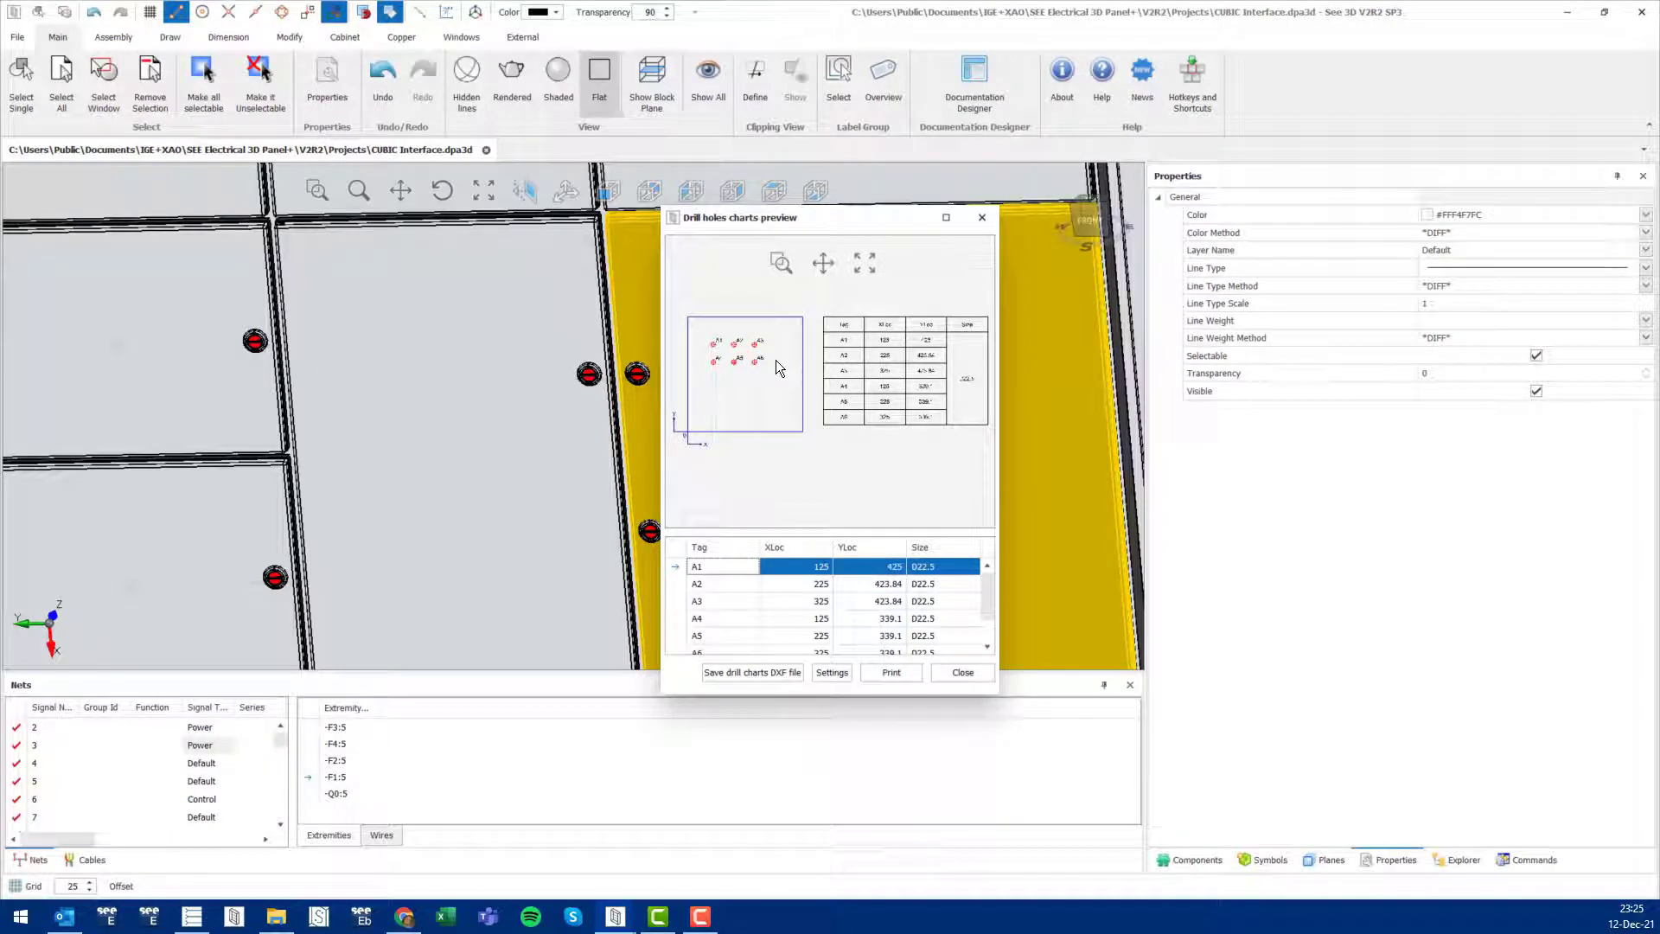
Step: Export the wire list to CSV and dismiss the success confirmation
left_click(962, 671)
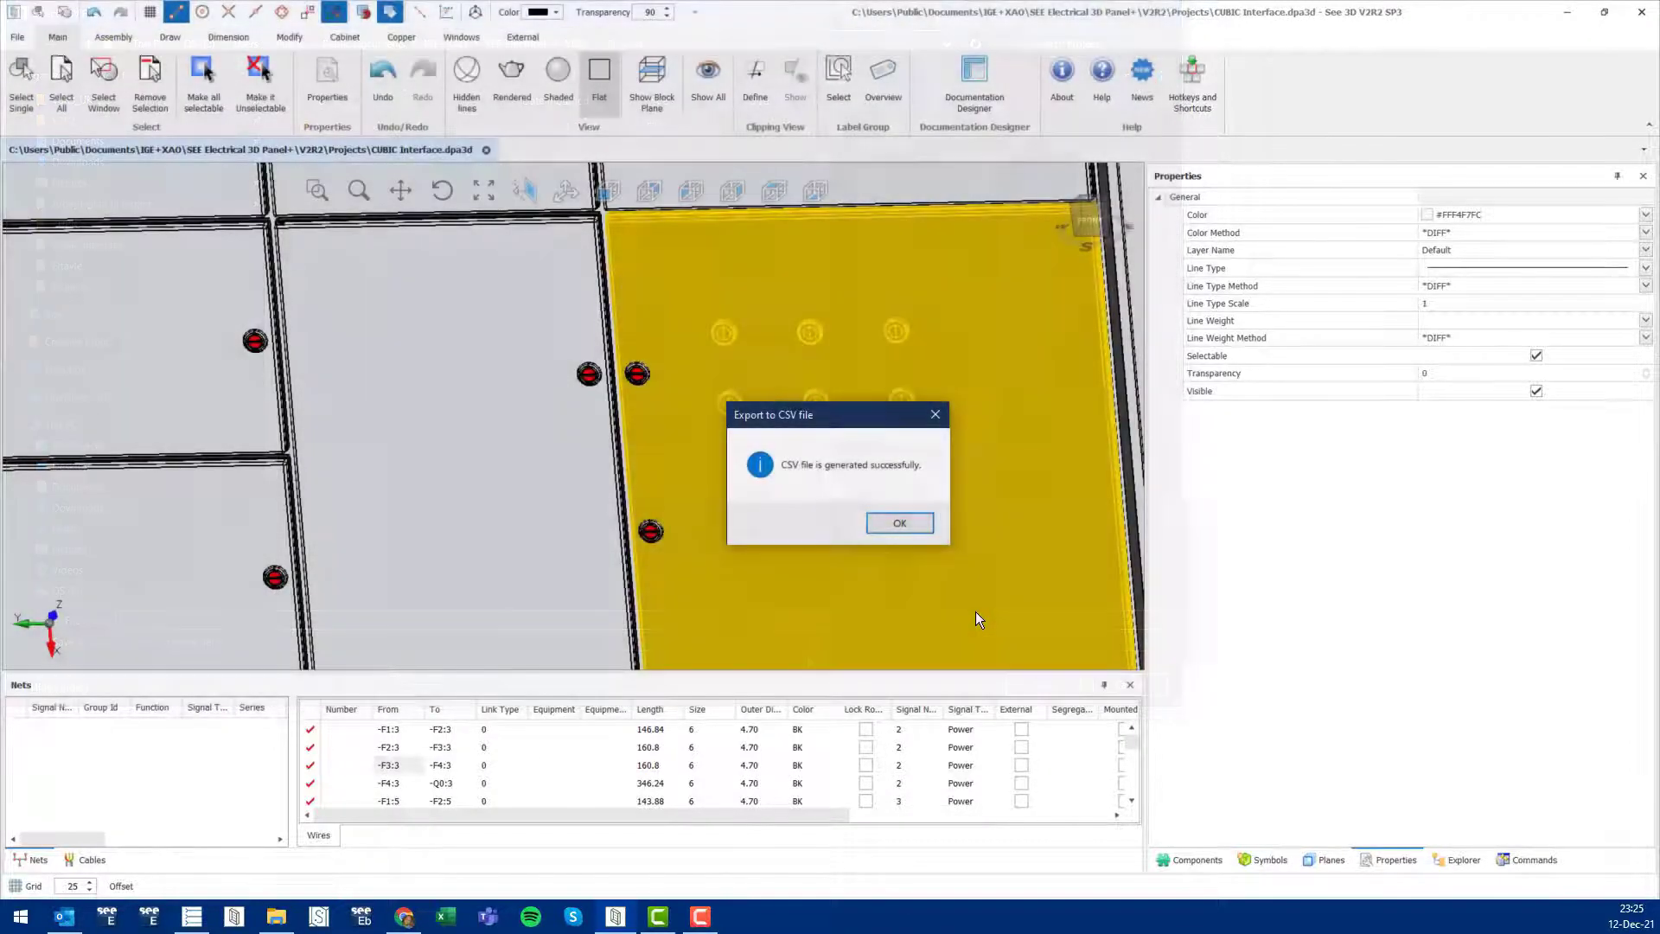
left_click(899, 523)
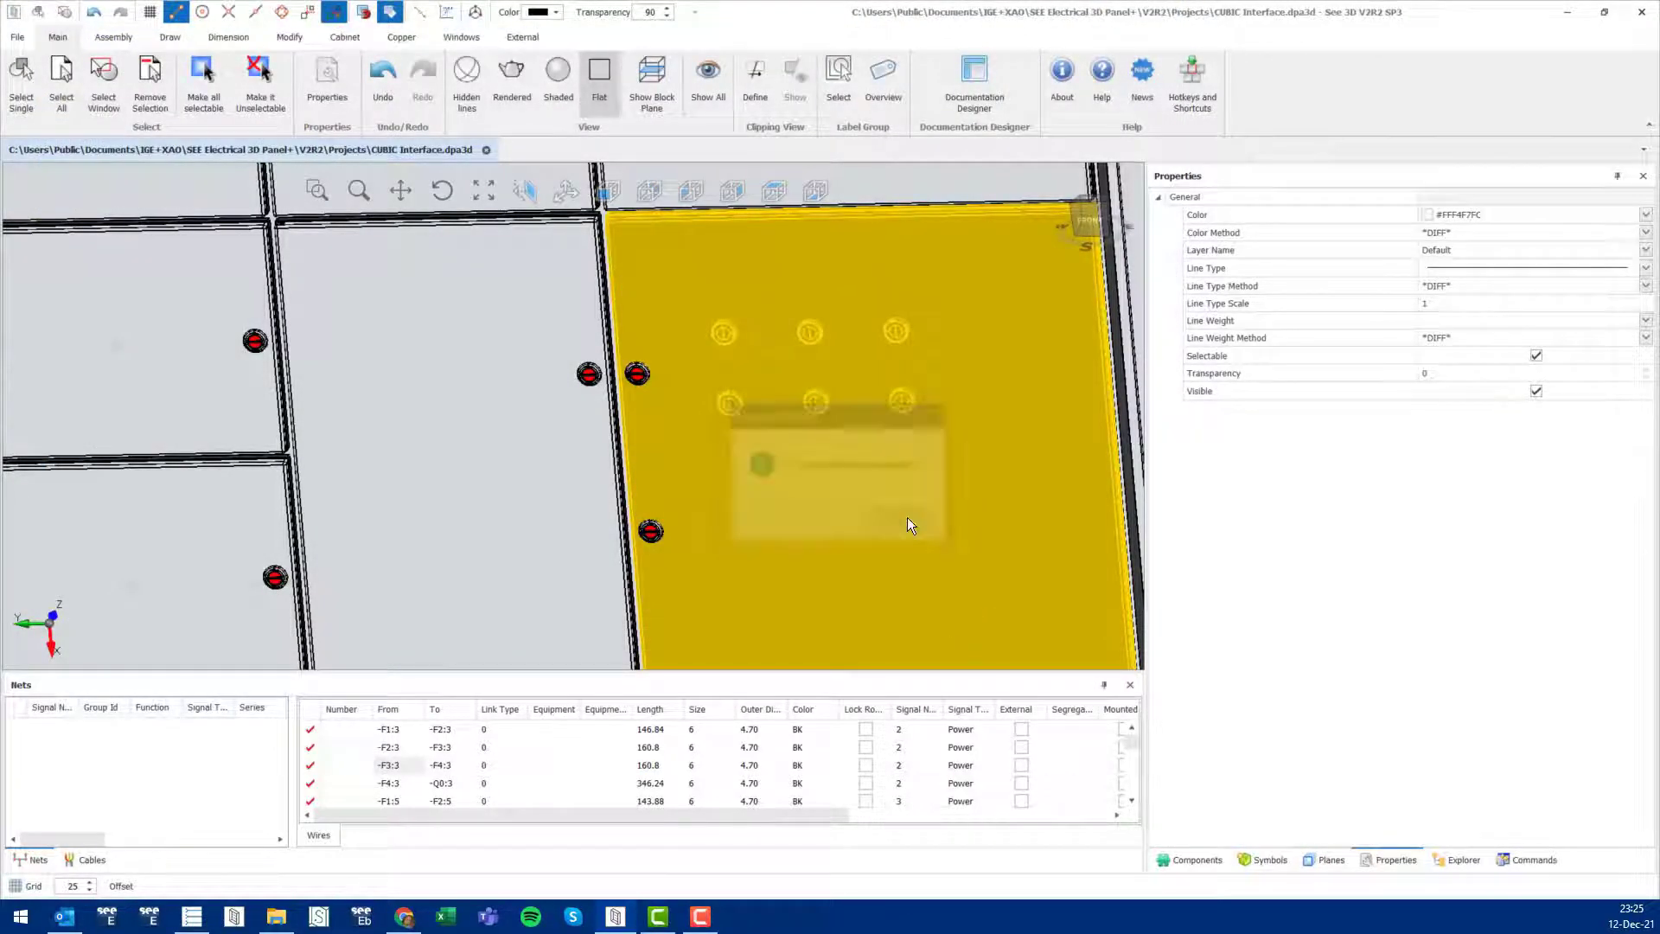